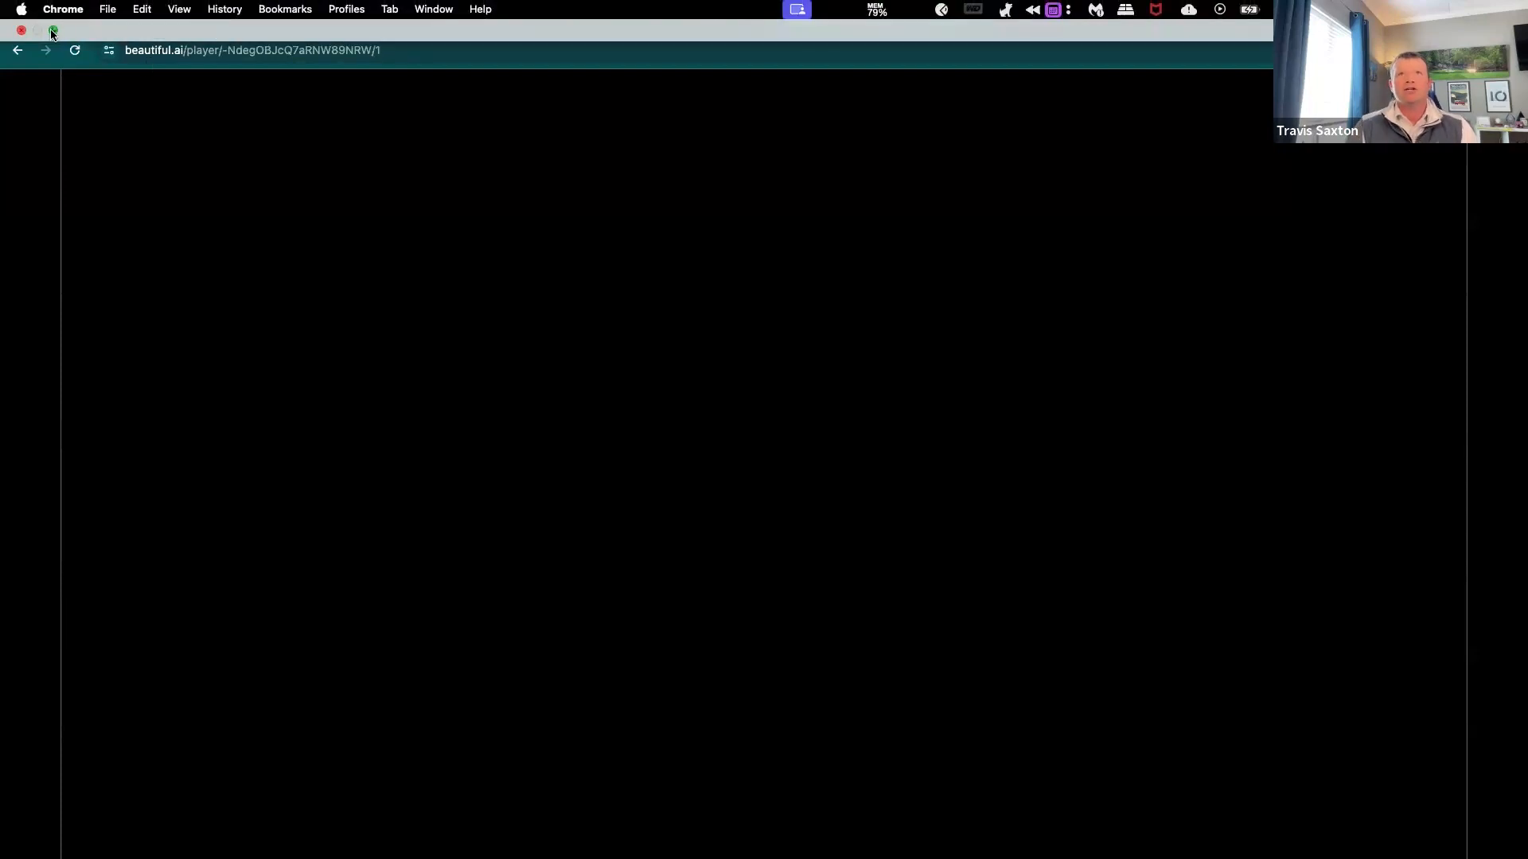
Step: Advance the player to the Gartner Hype Cycle for Artificial Intelligence 2023 slide
click(52, 29)
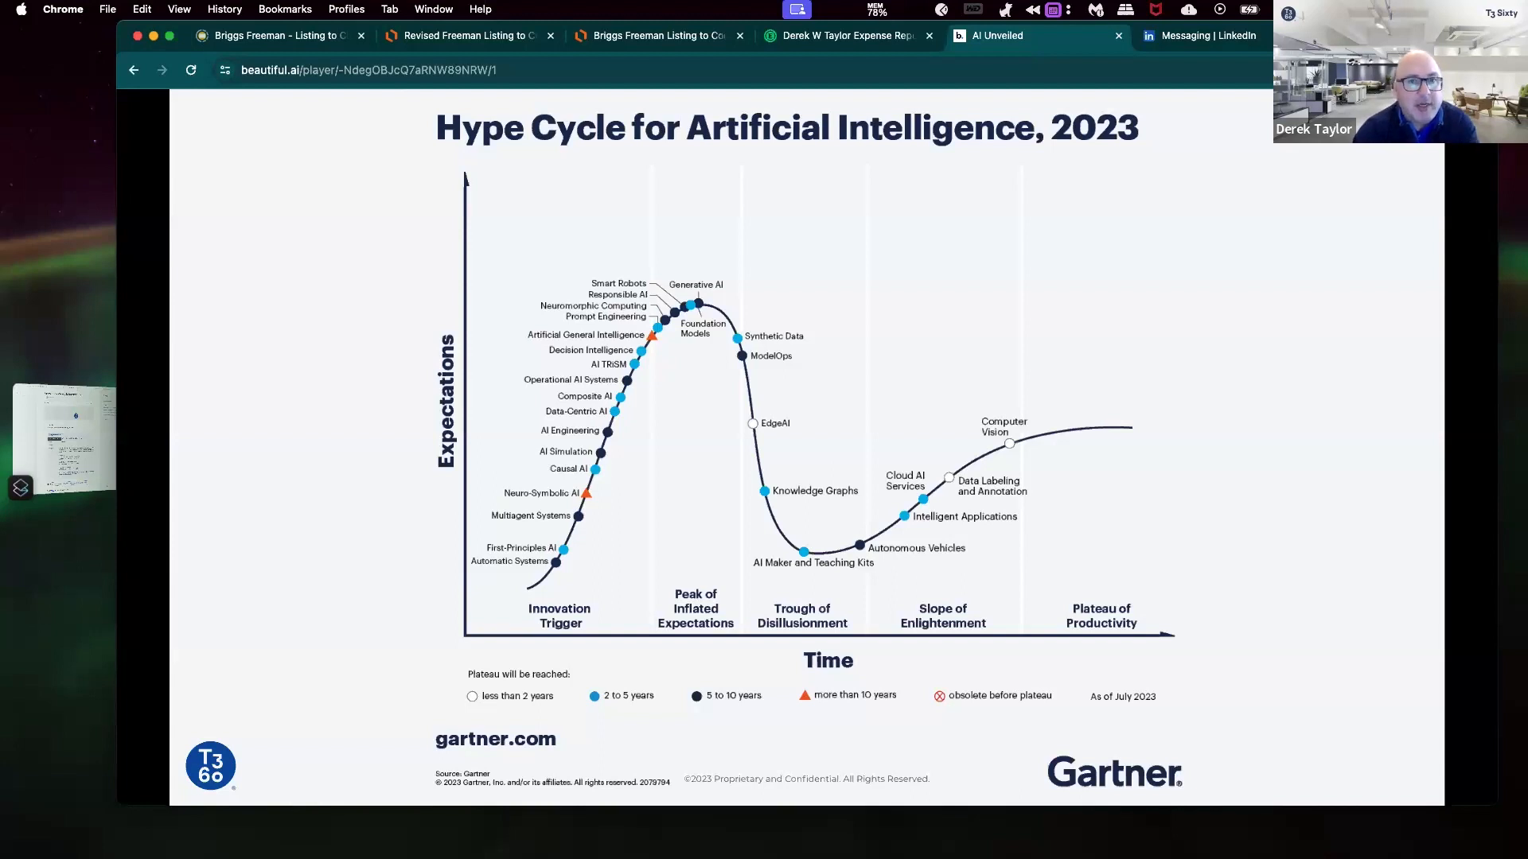
mouse_move(778, 441)
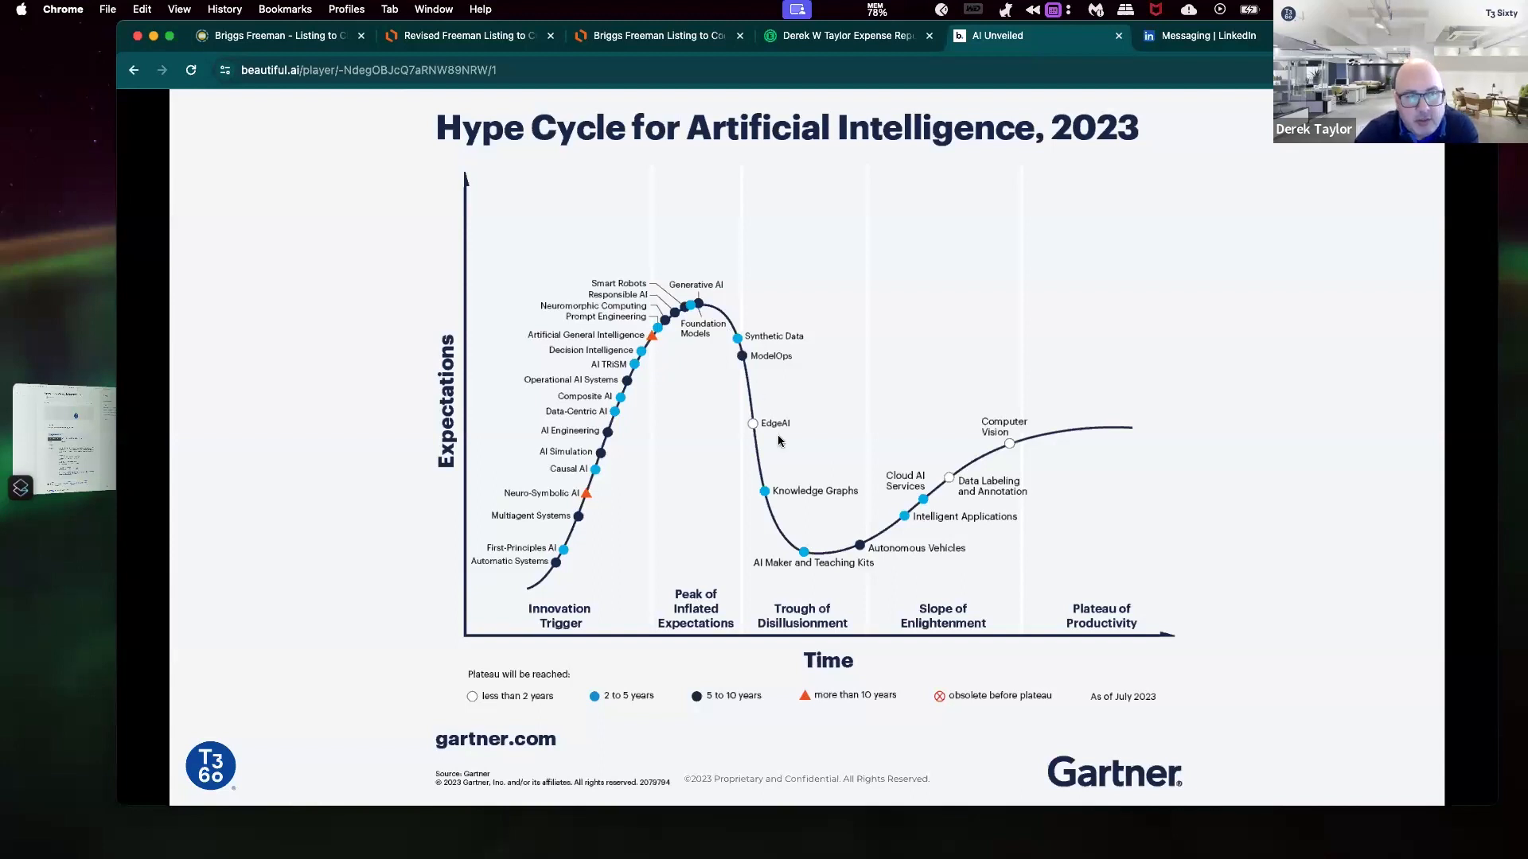
mouse_move(751, 494)
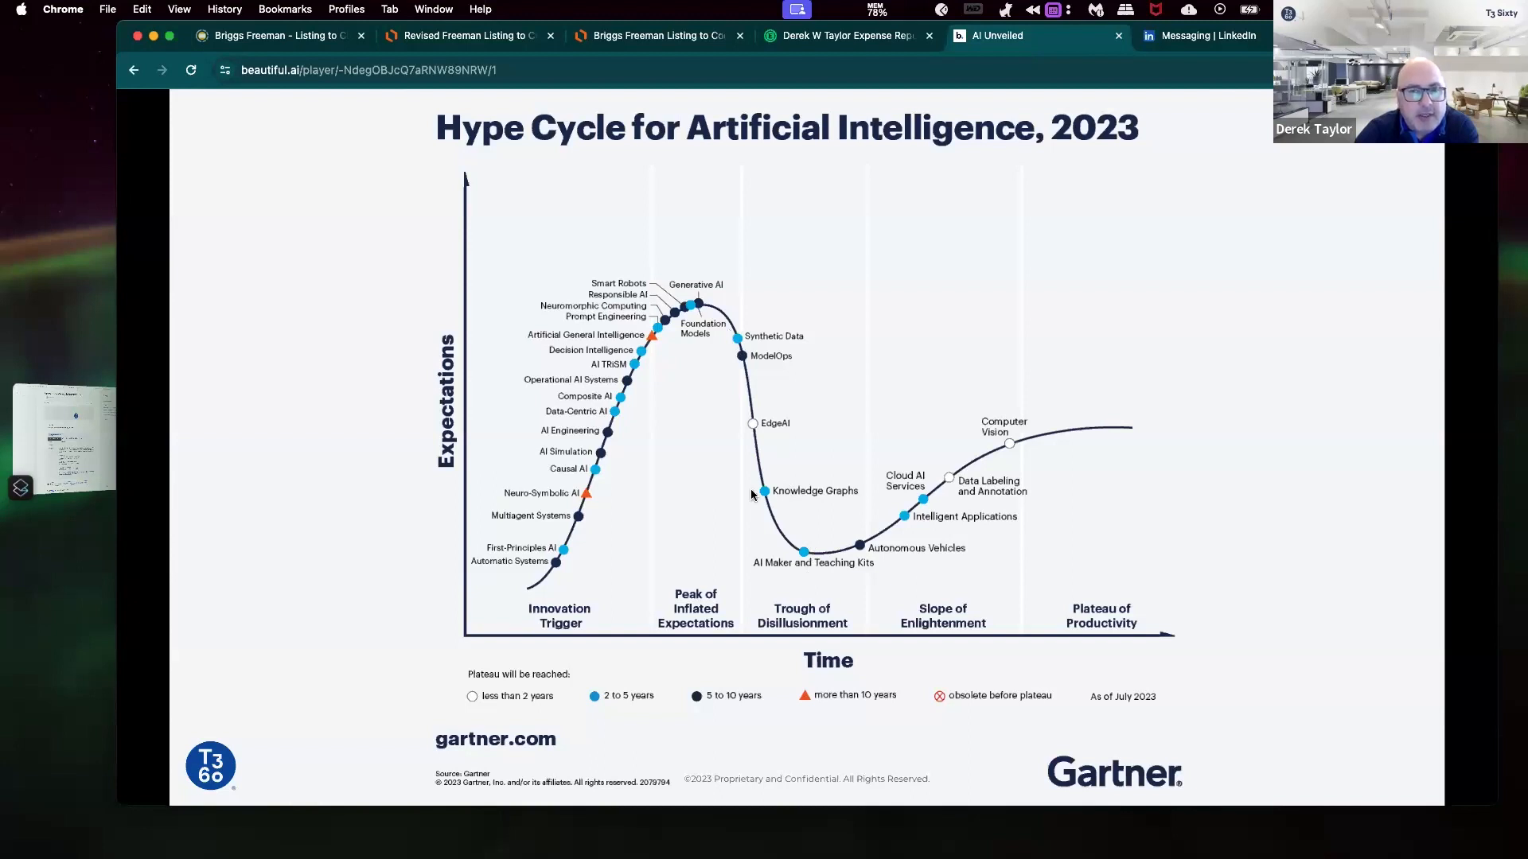
mouse_move(897, 529)
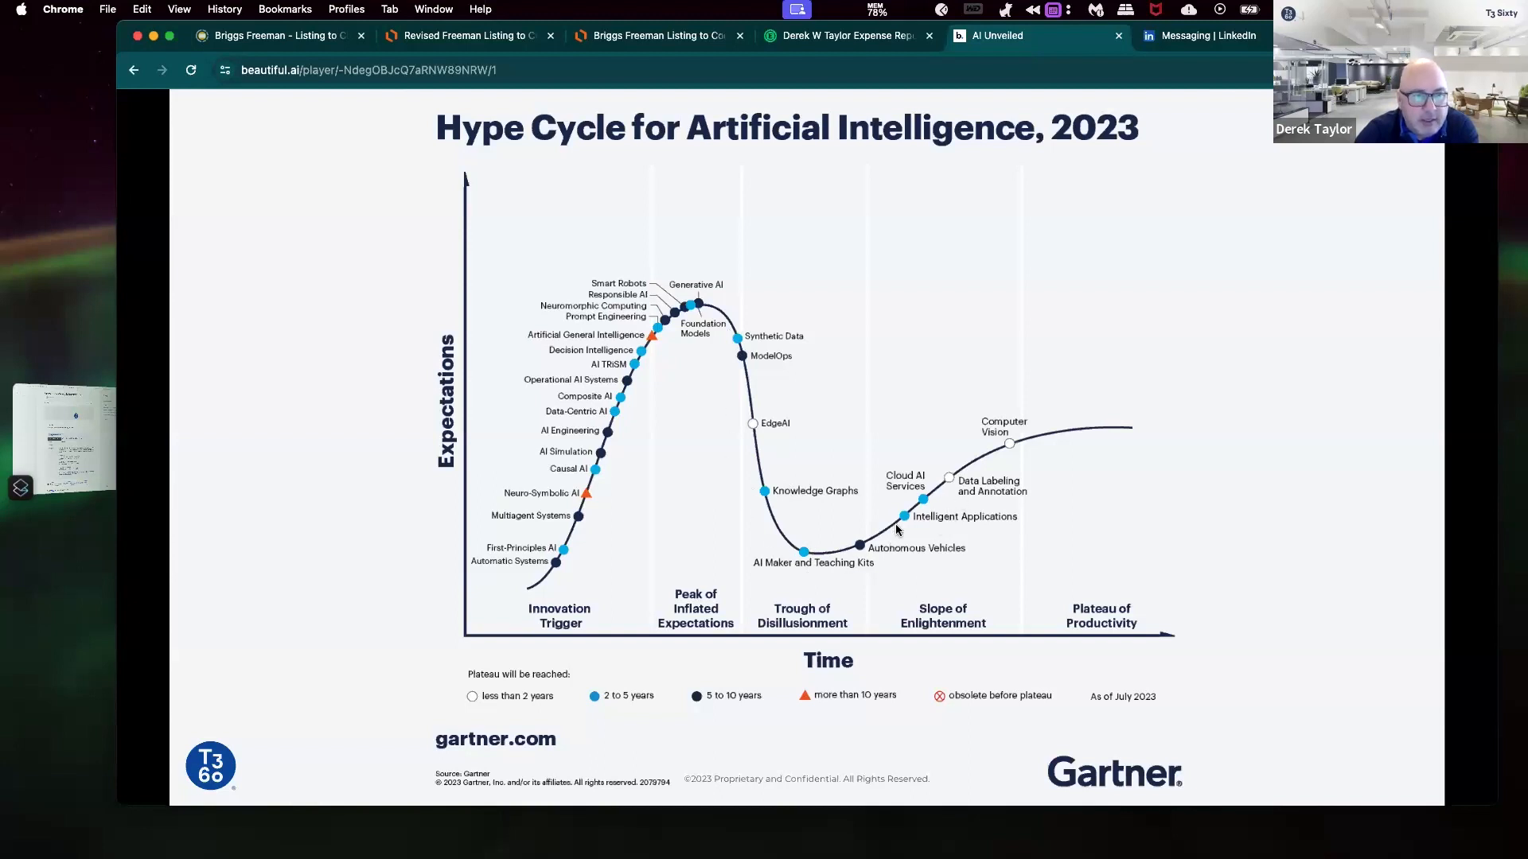
mouse_move(1101, 432)
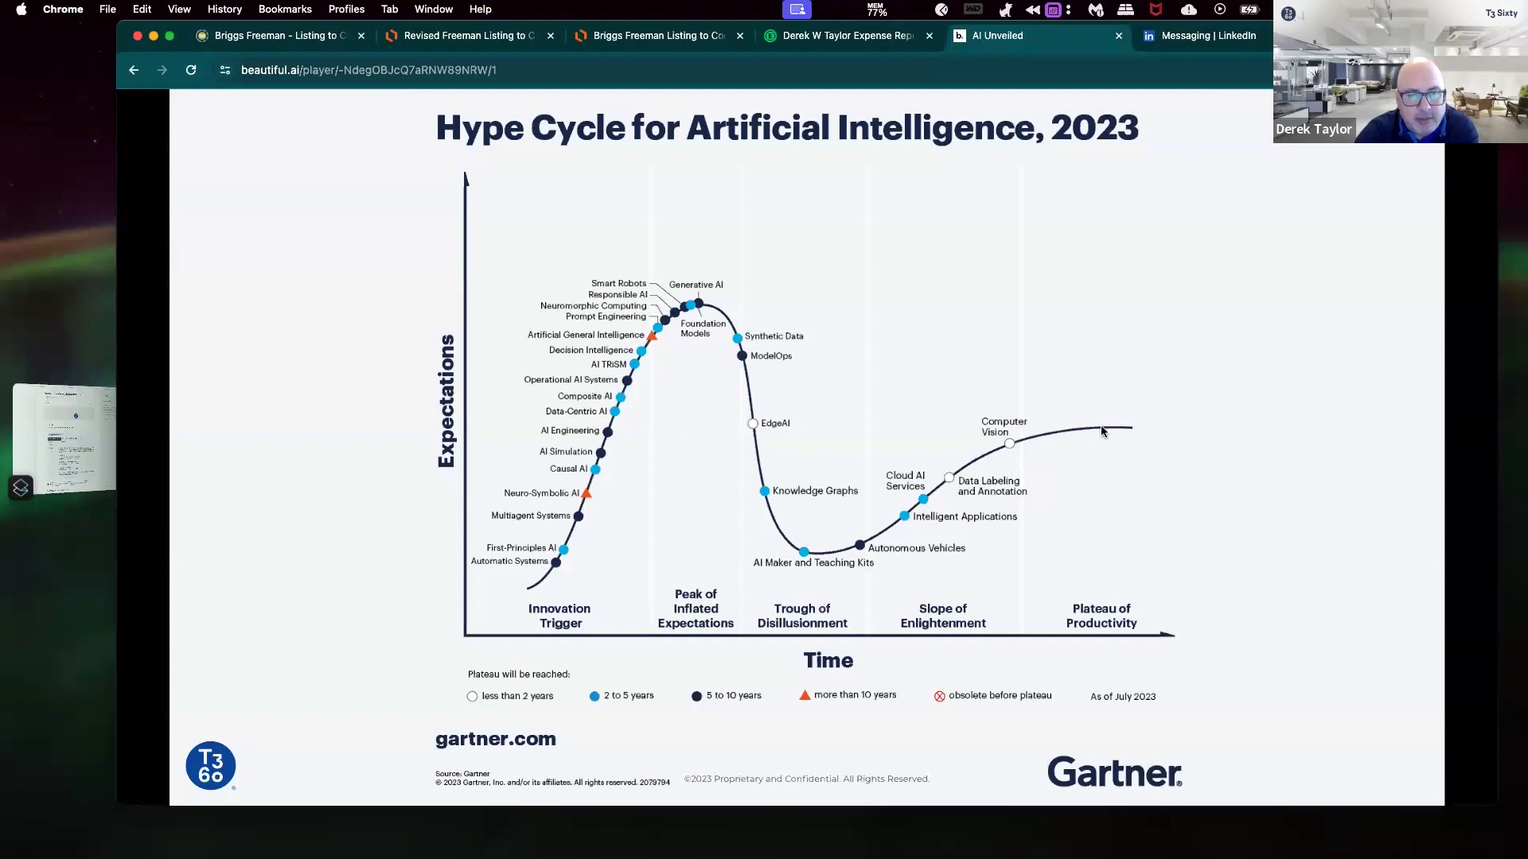
mouse_move(1032, 455)
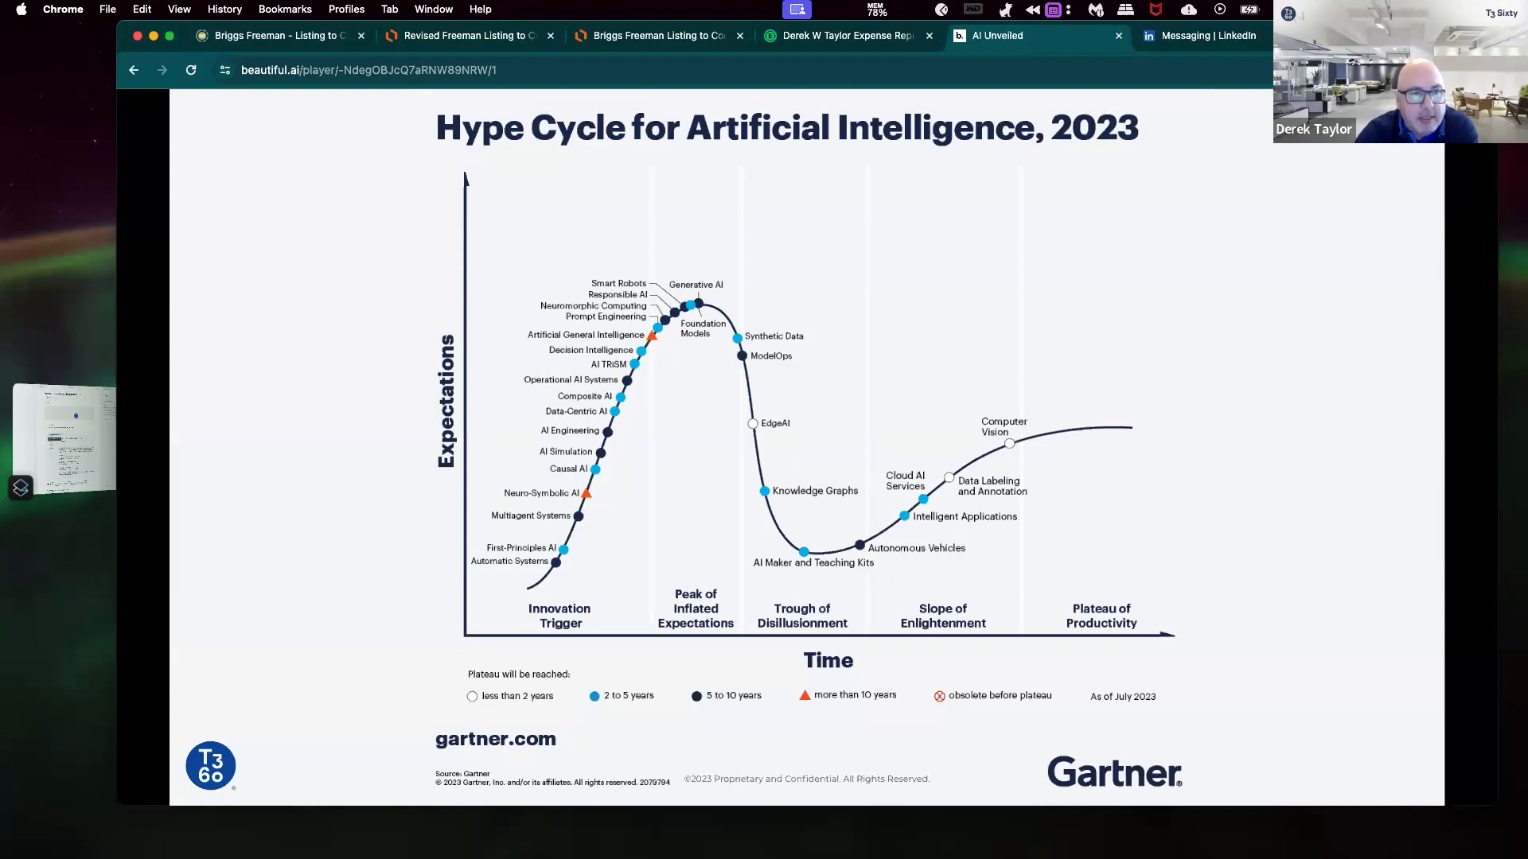
mouse_move(1020, 450)
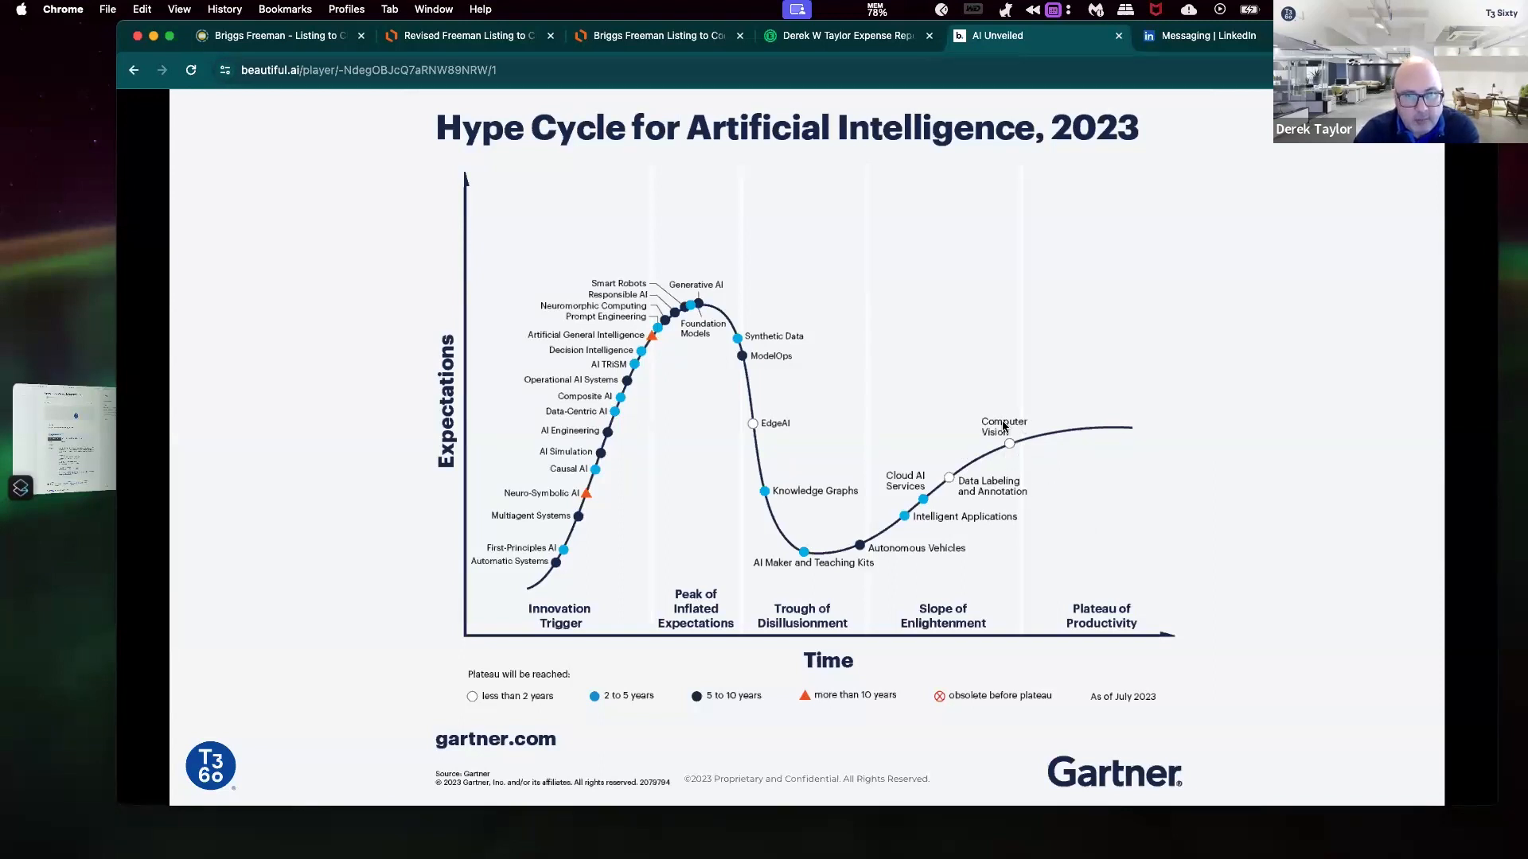
mouse_move(1025, 394)
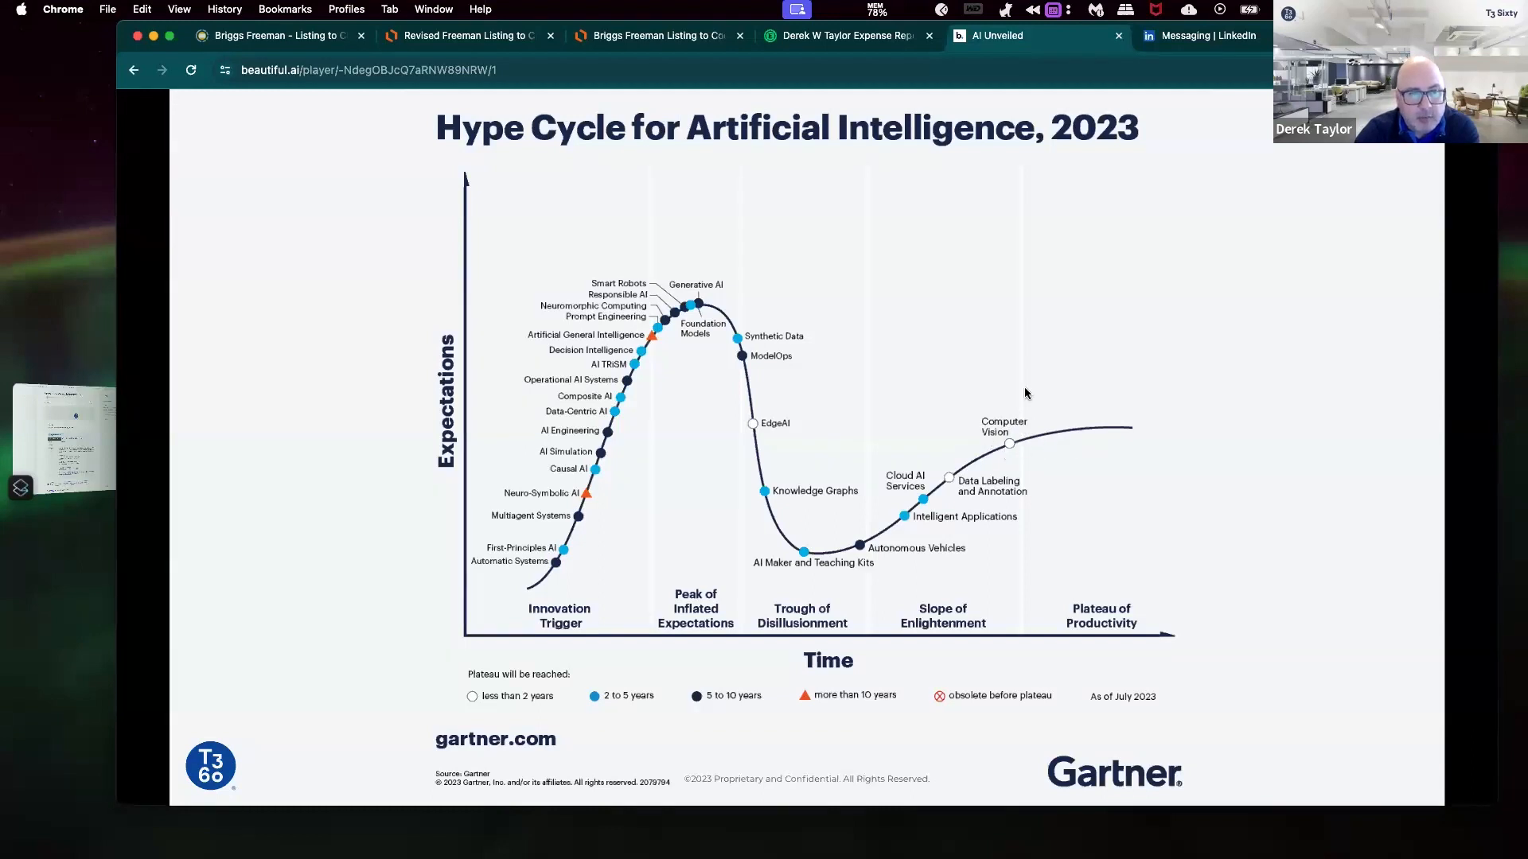
mouse_move(958, 462)
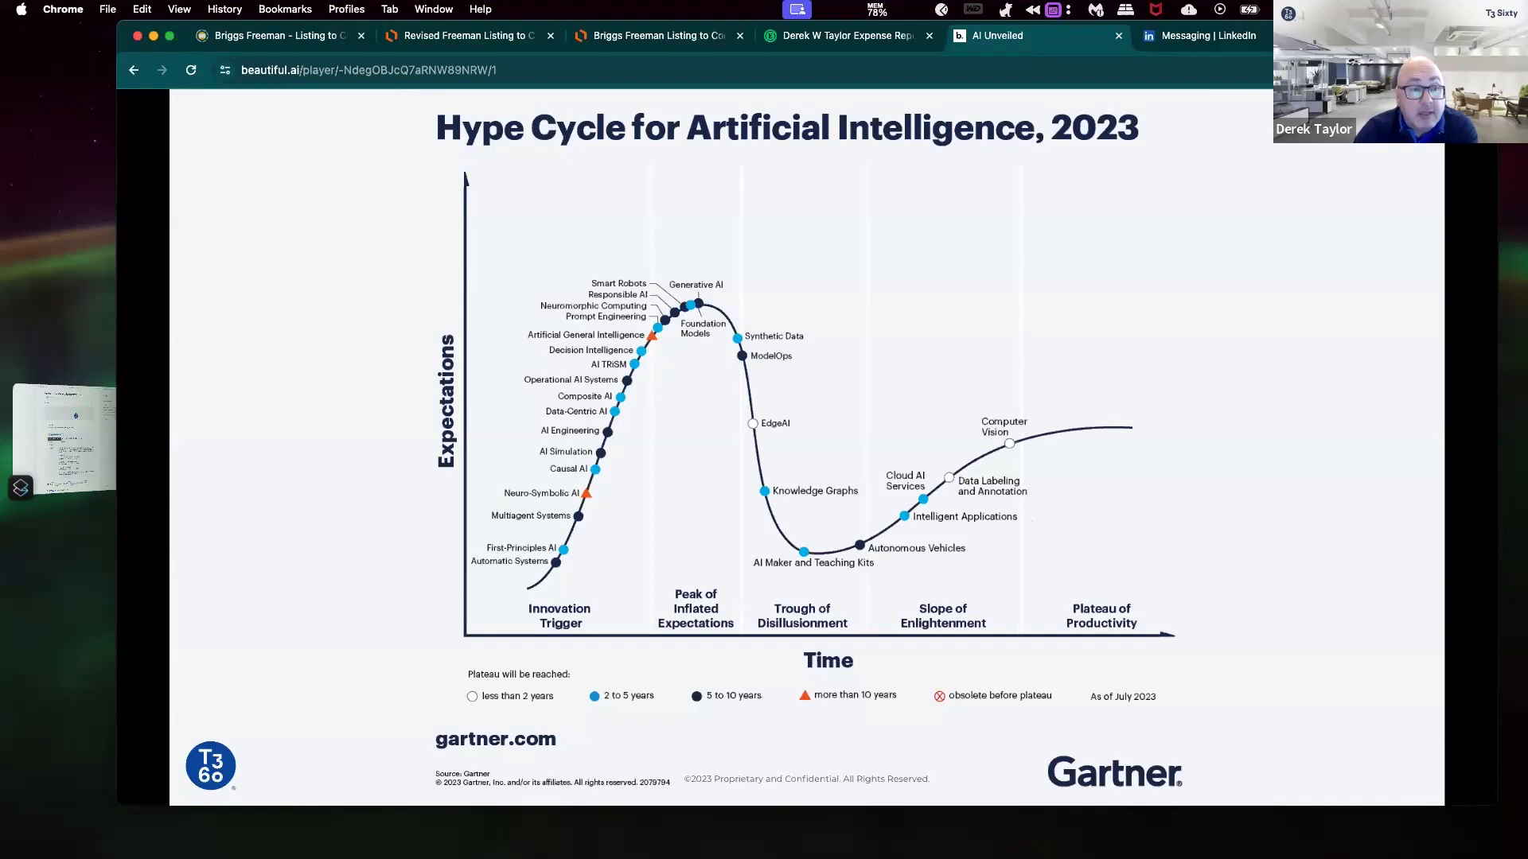
mouse_move(855, 543)
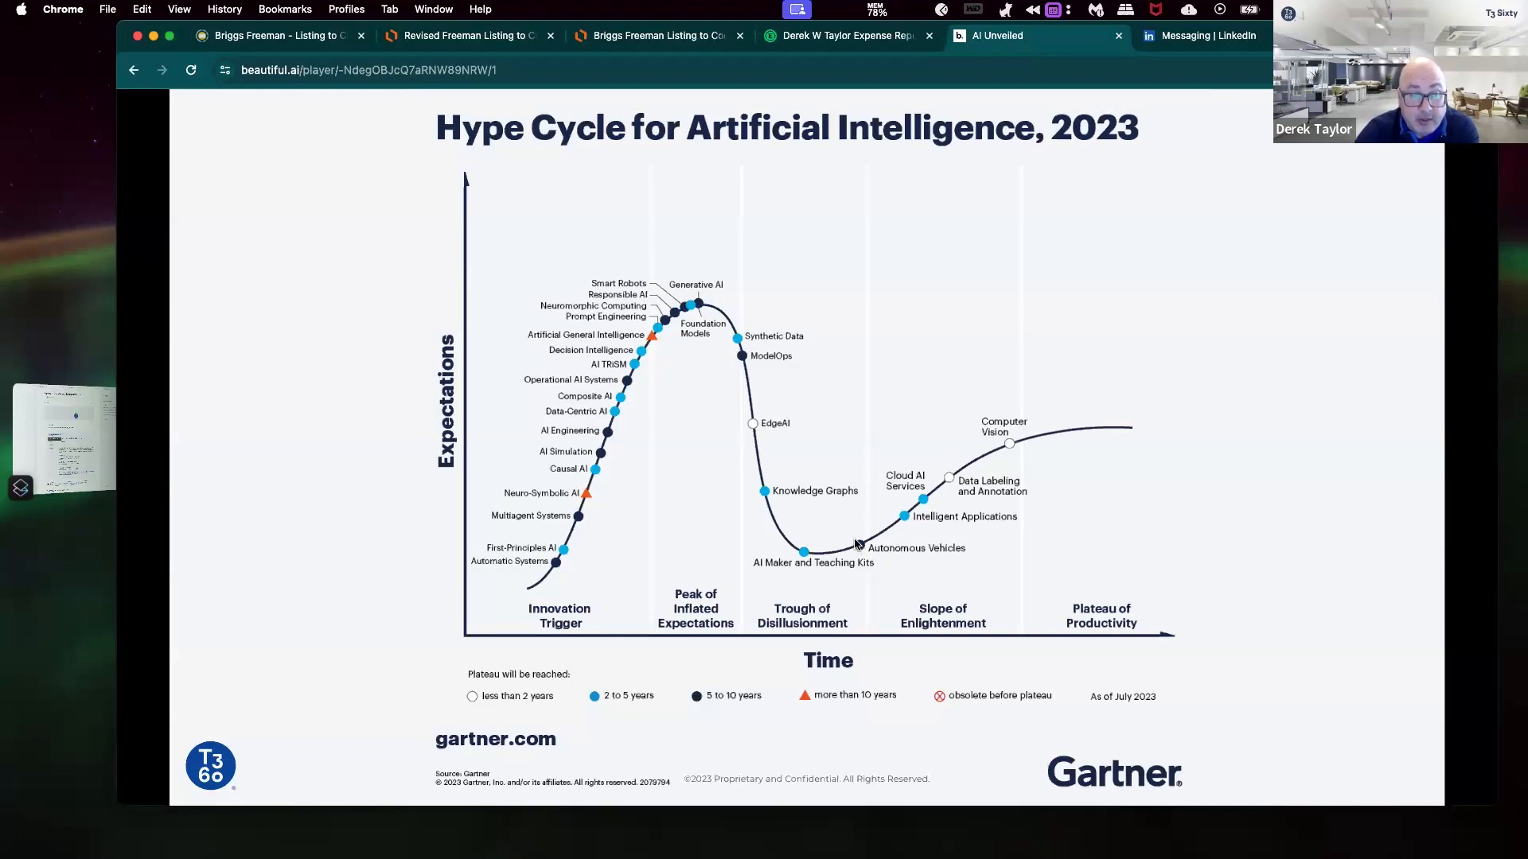
mouse_move(1100, 440)
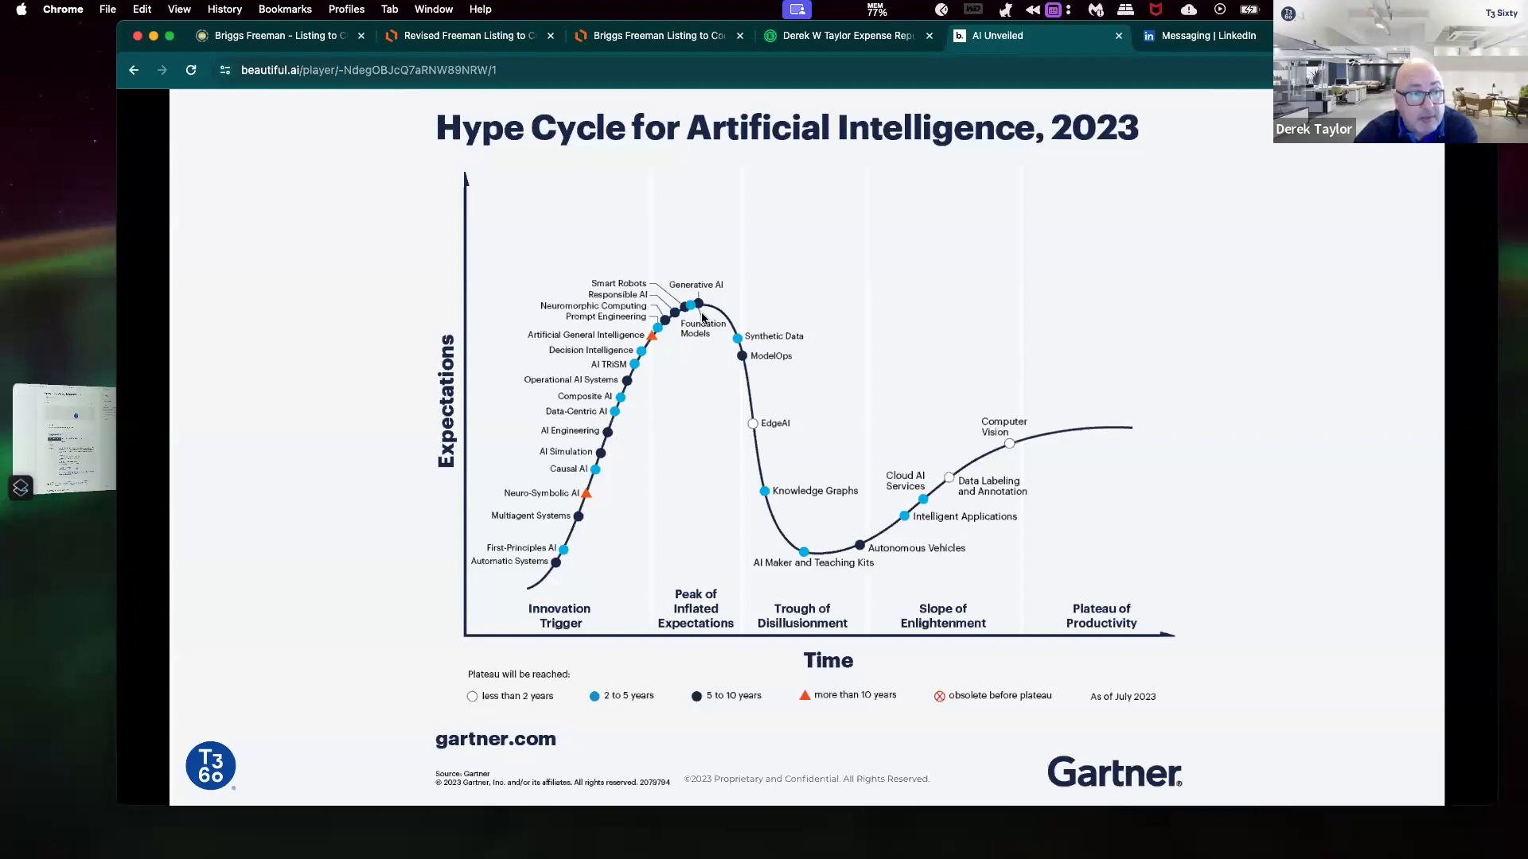
mouse_move(662, 320)
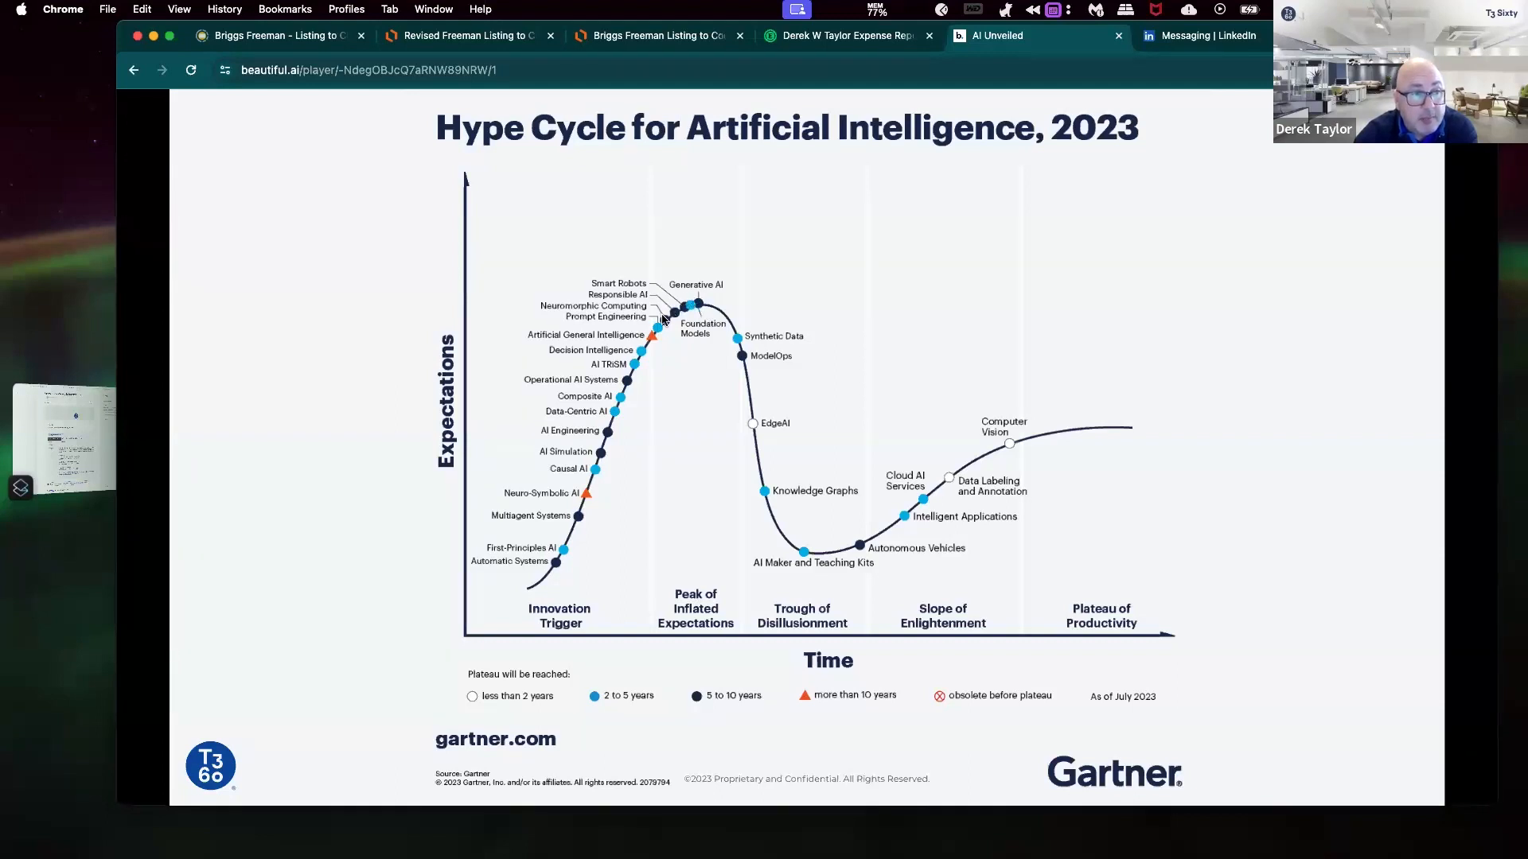
mouse_move(599, 443)
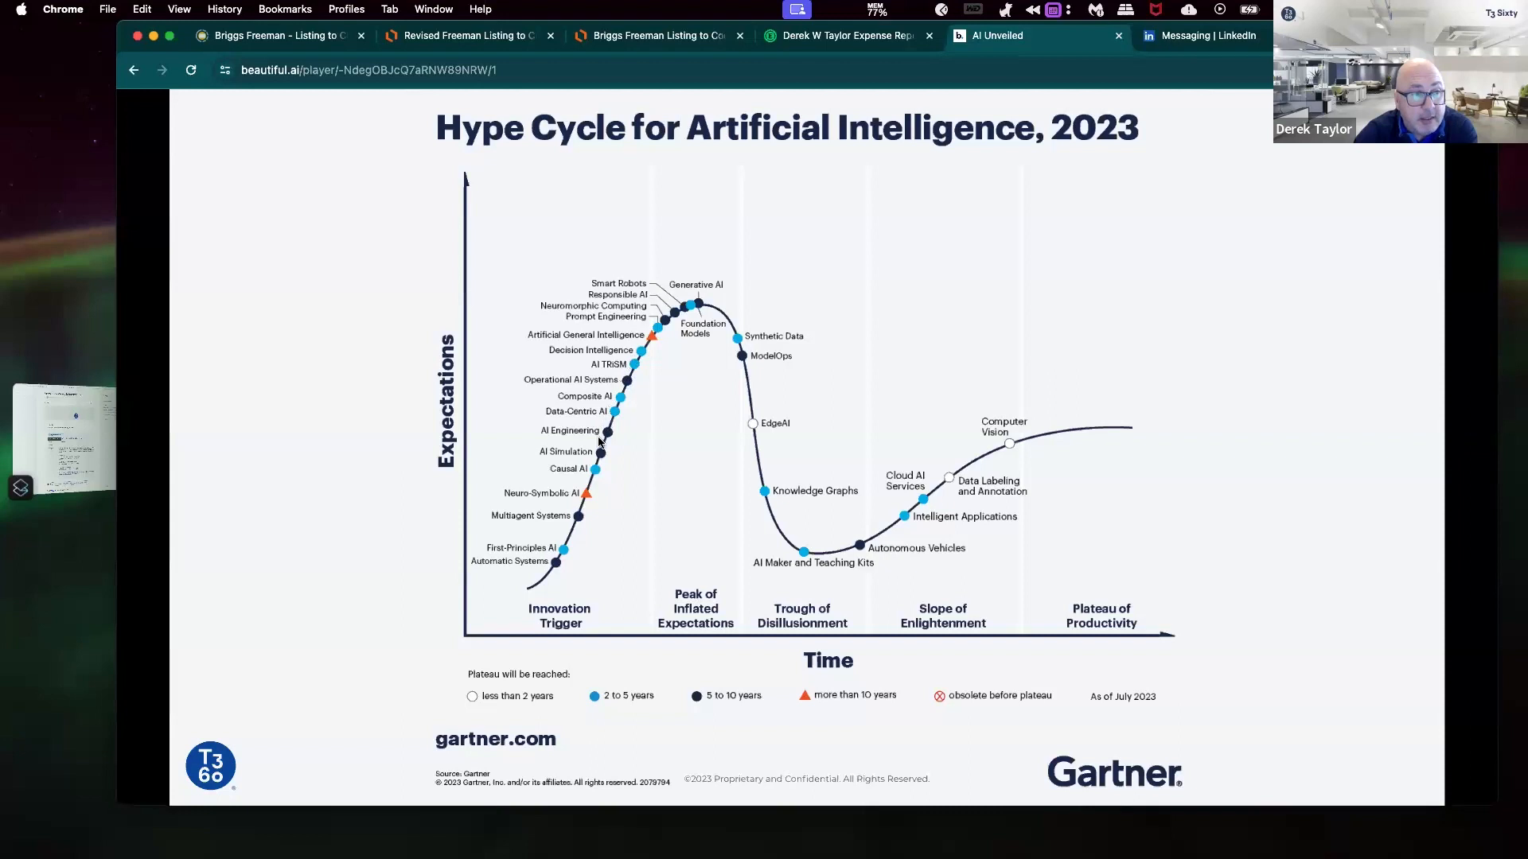
mouse_move(675, 533)
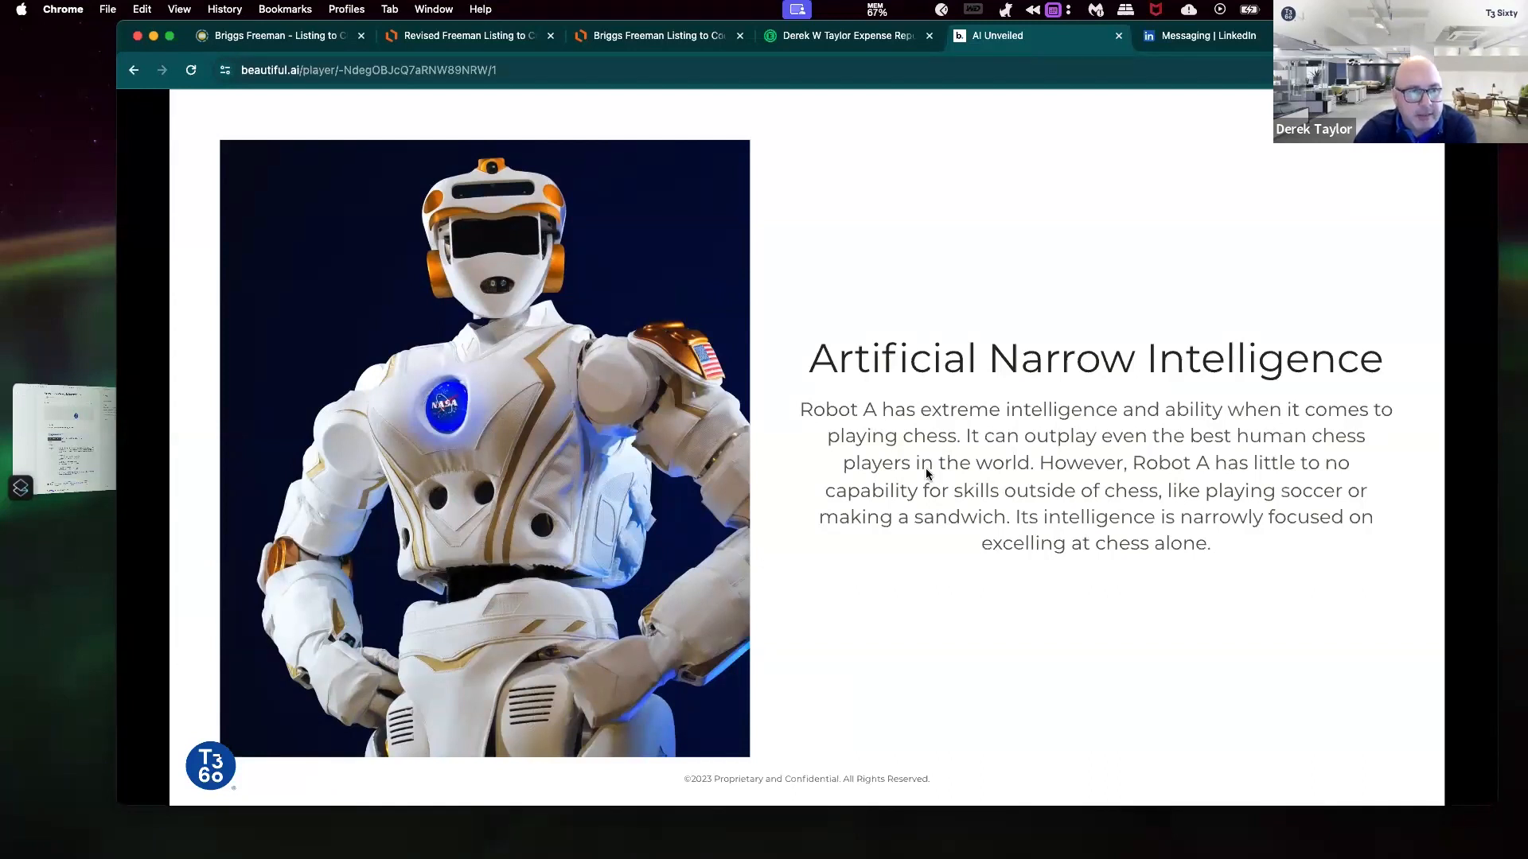
mouse_move(952, 565)
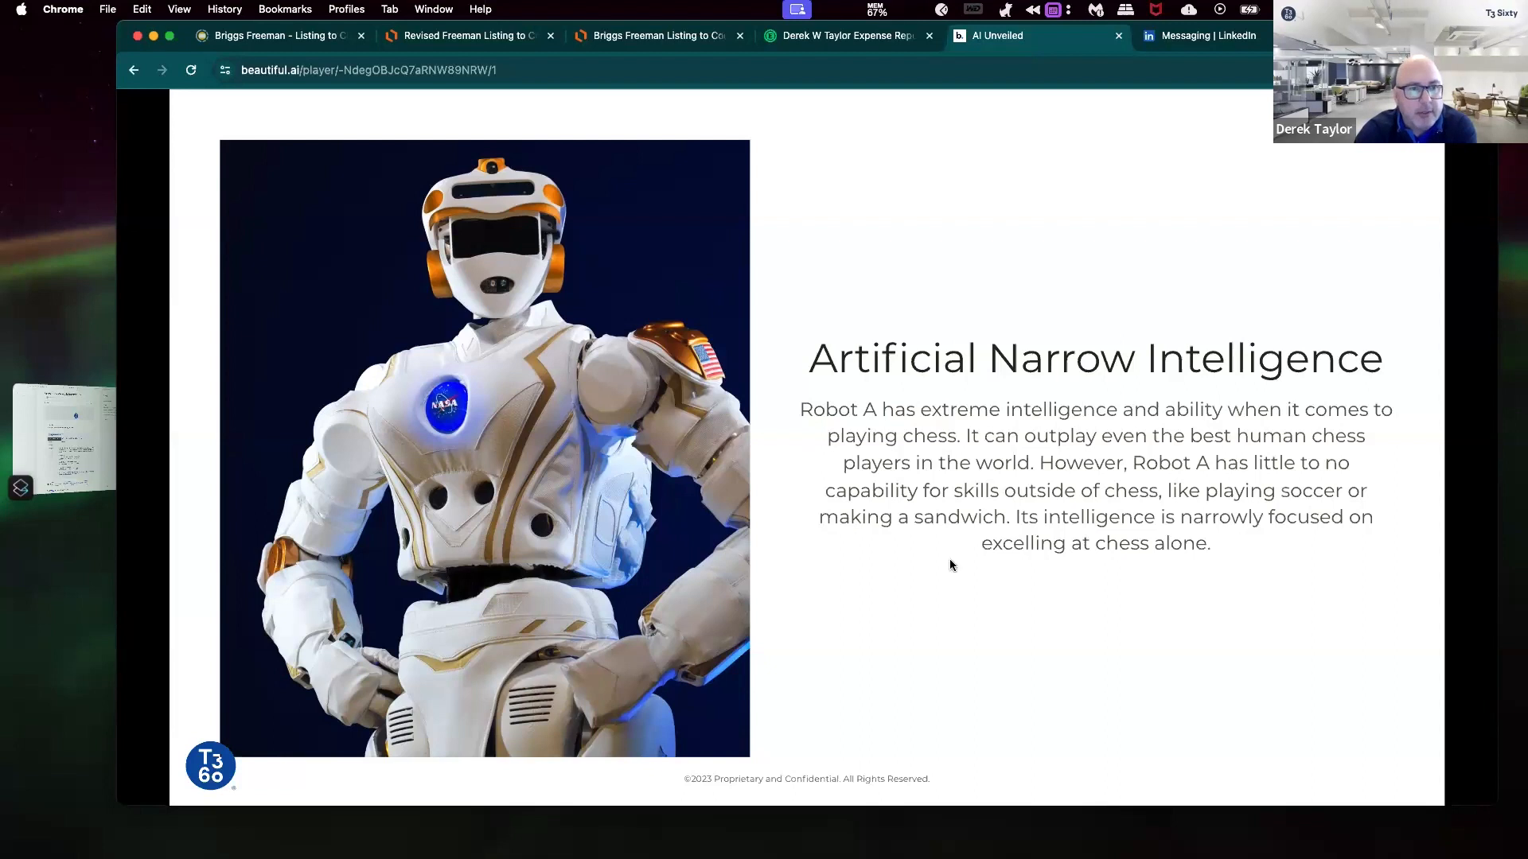
mouse_move(1049, 553)
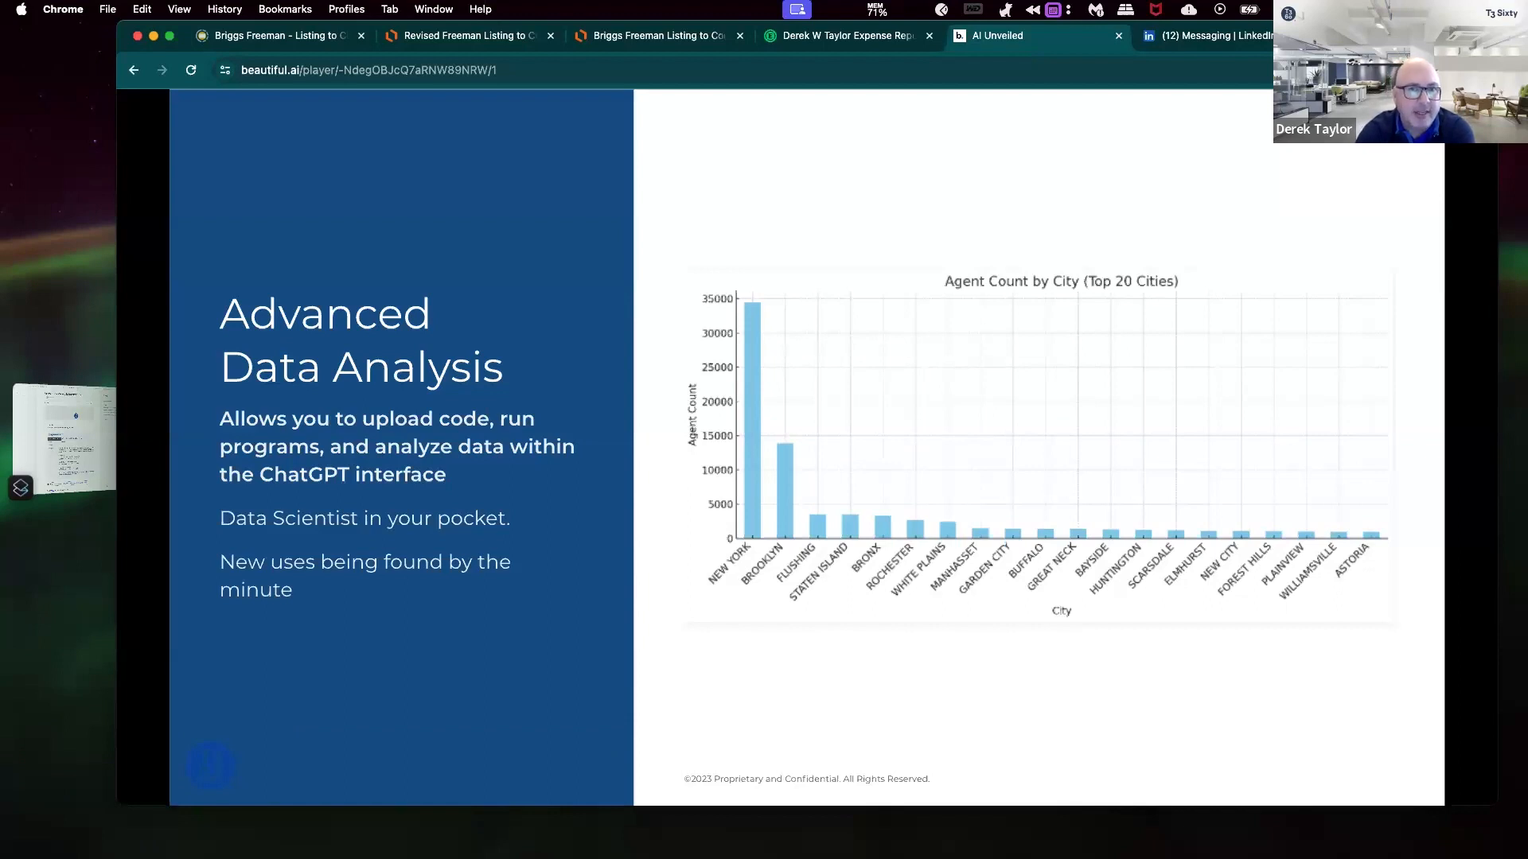
Step: Advance to the snow-covered puppies video slide and let its 20-second clip play out
click(1062, 546)
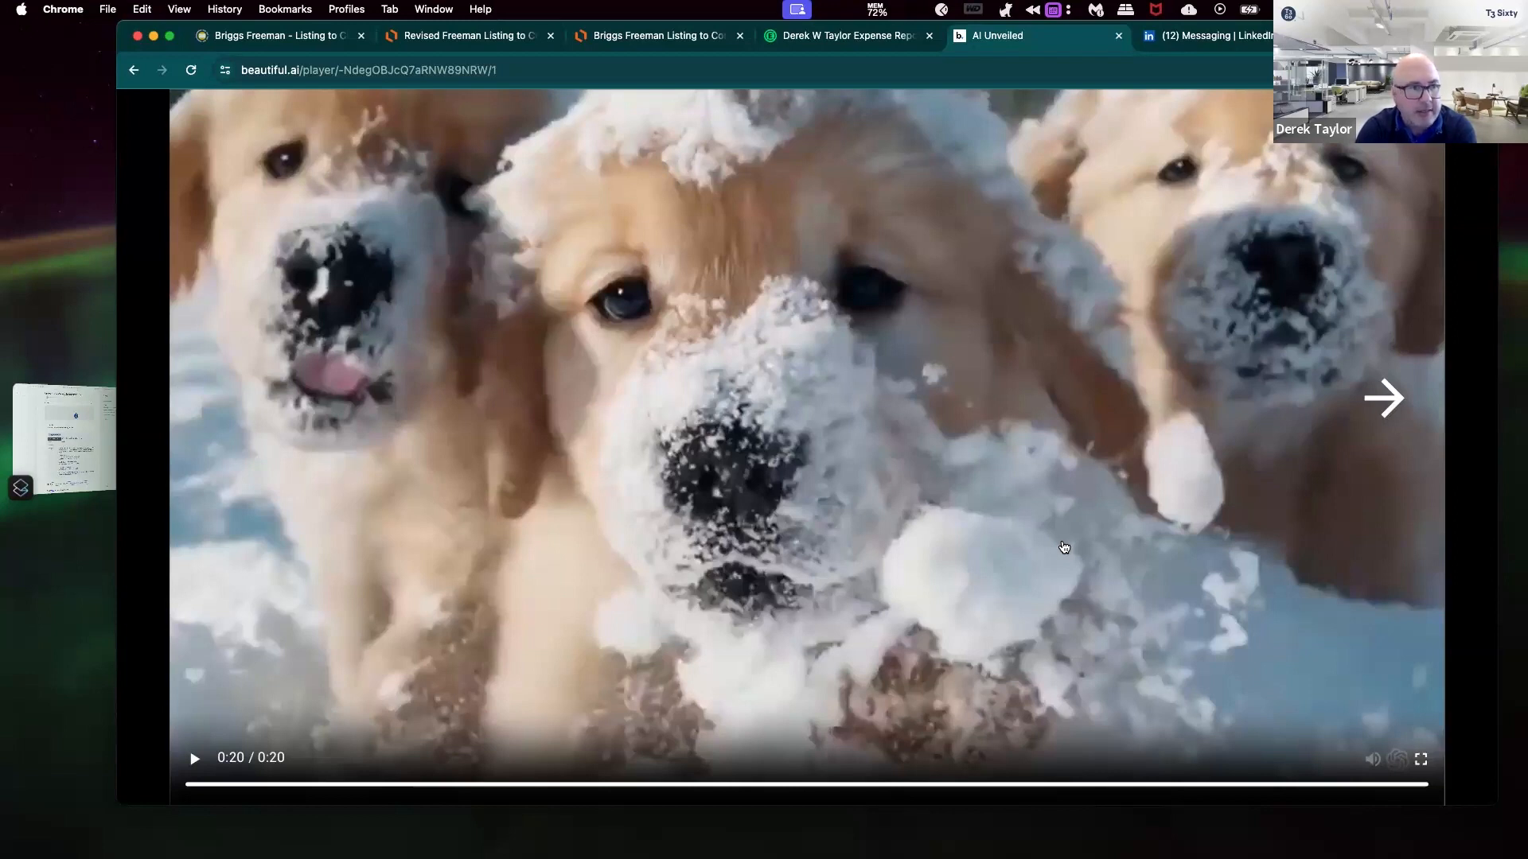
Step: Advance to the Bard refrigerator dinner-ideas slide and scroll through its recipe suggestions
click(1384, 399)
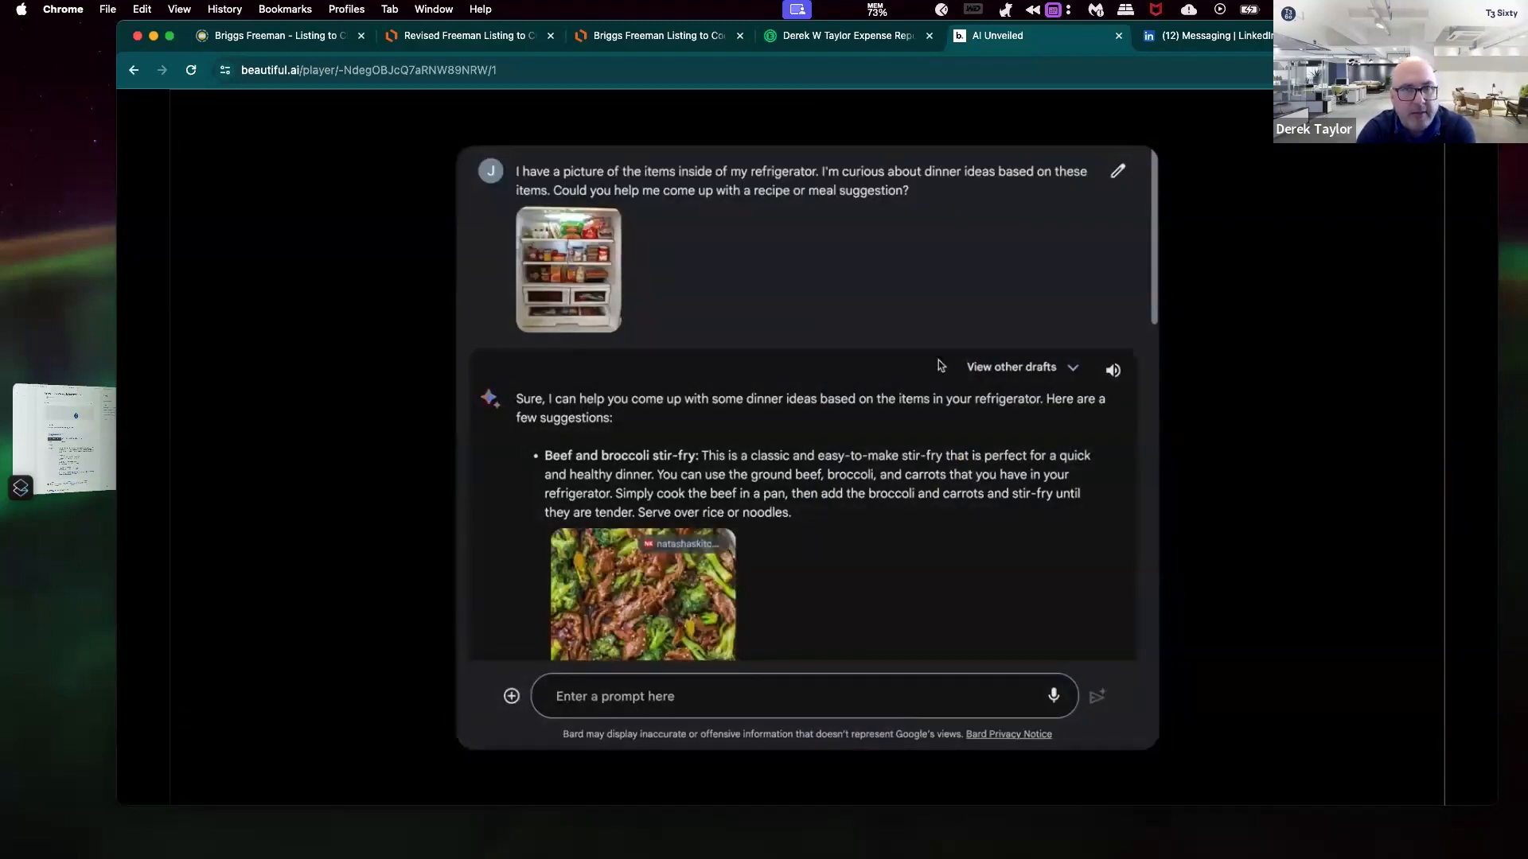
scroll(down, 3)
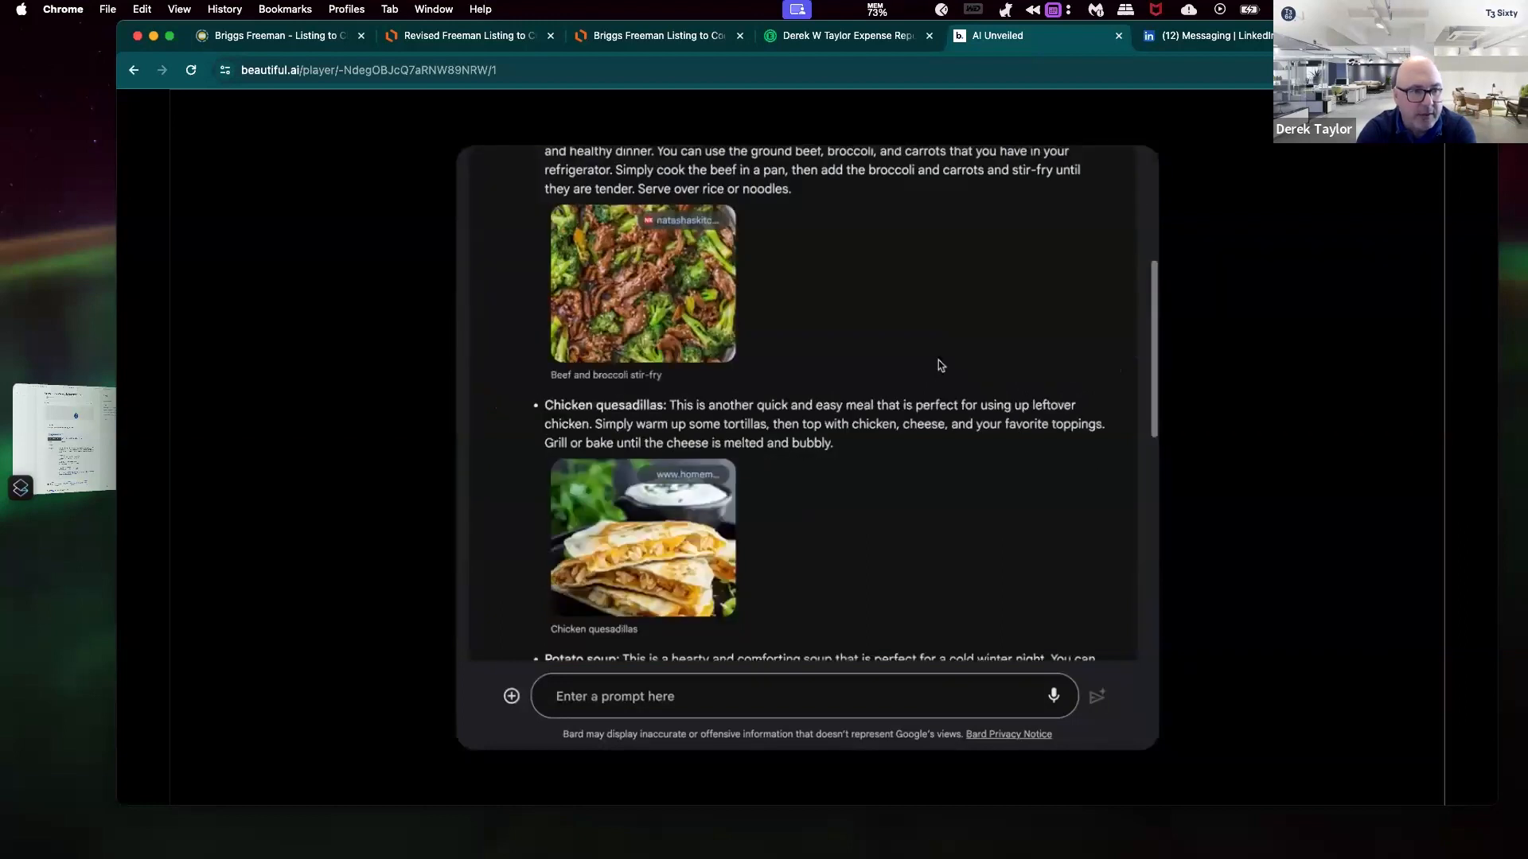
scroll(down, 3)
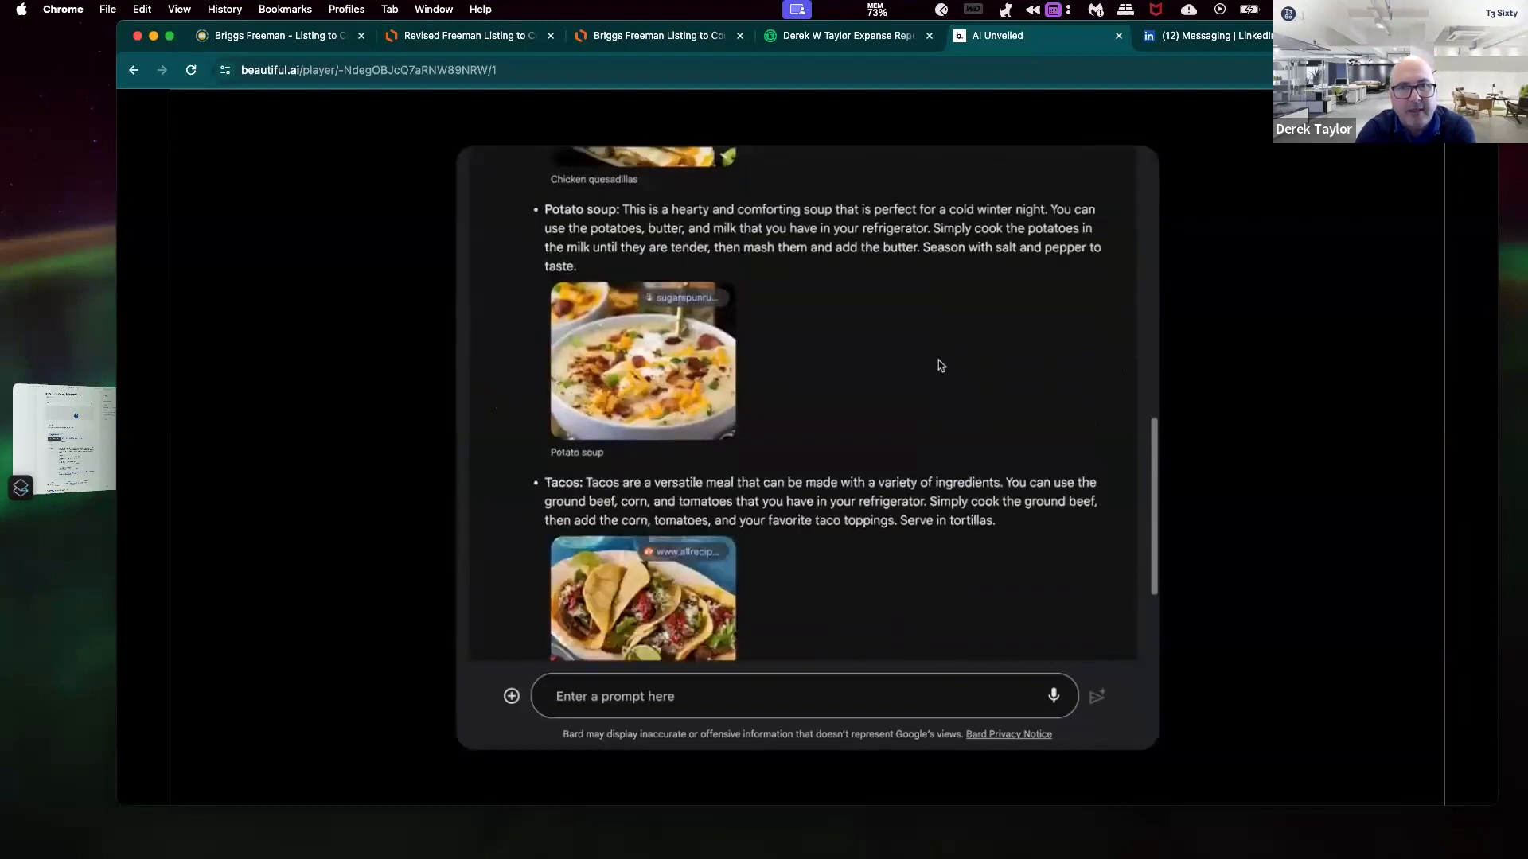
scroll(up, 3)
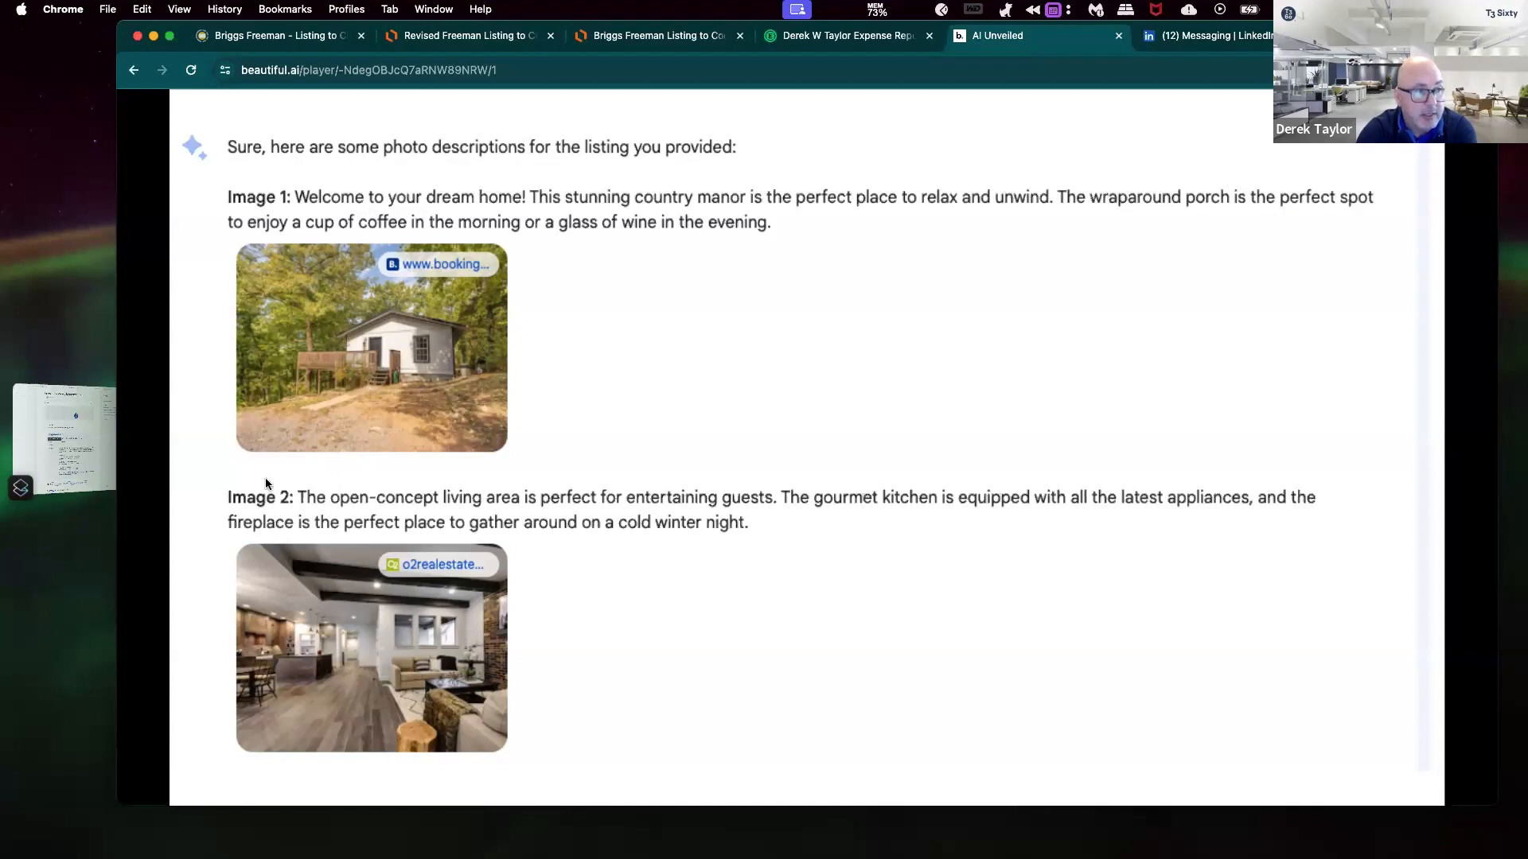
mouse_move(350, 364)
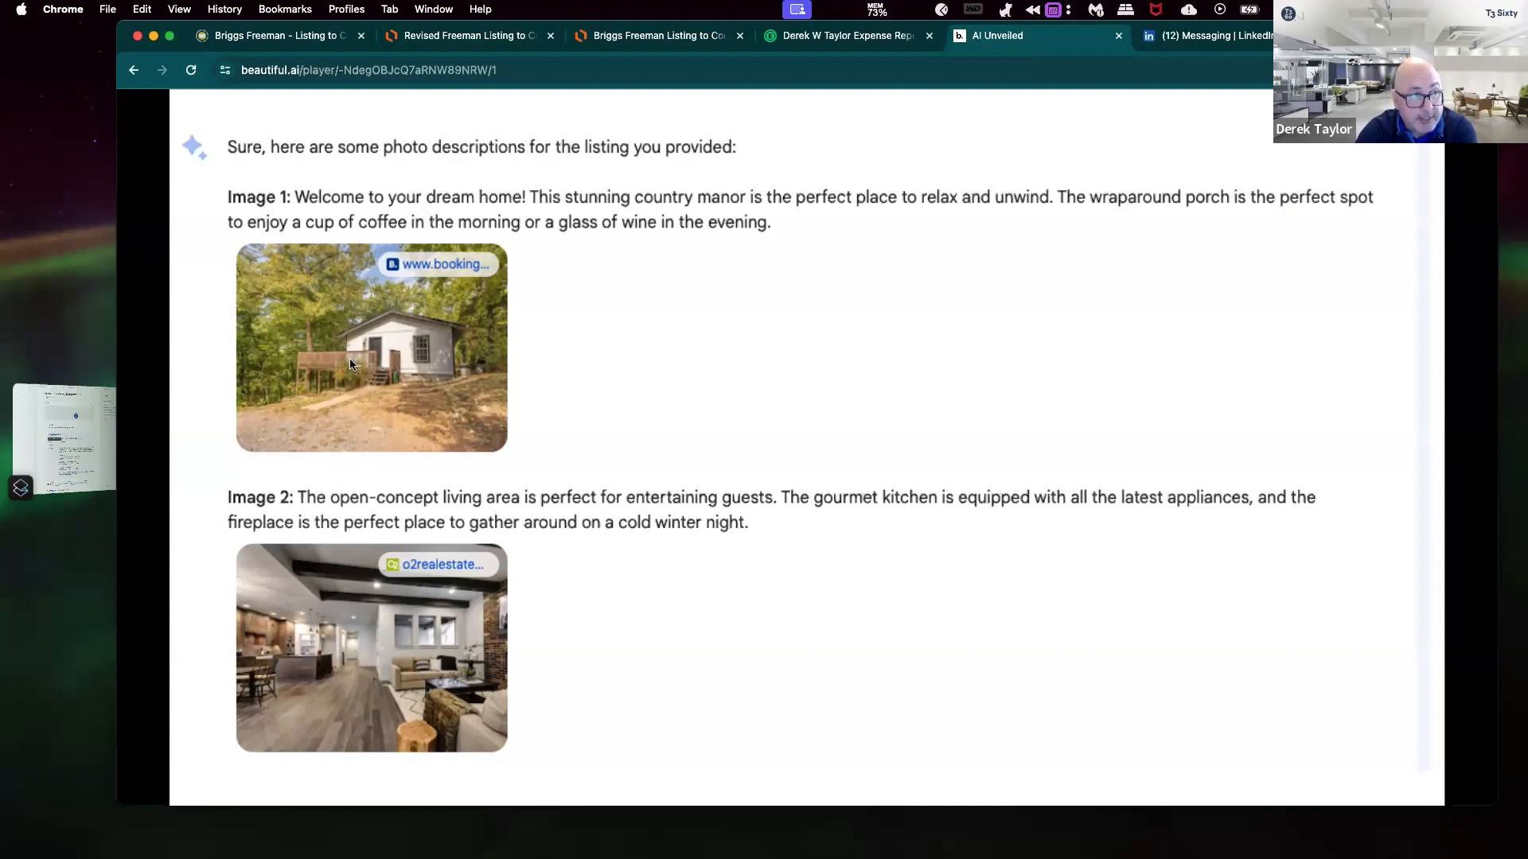
mouse_move(871, 269)
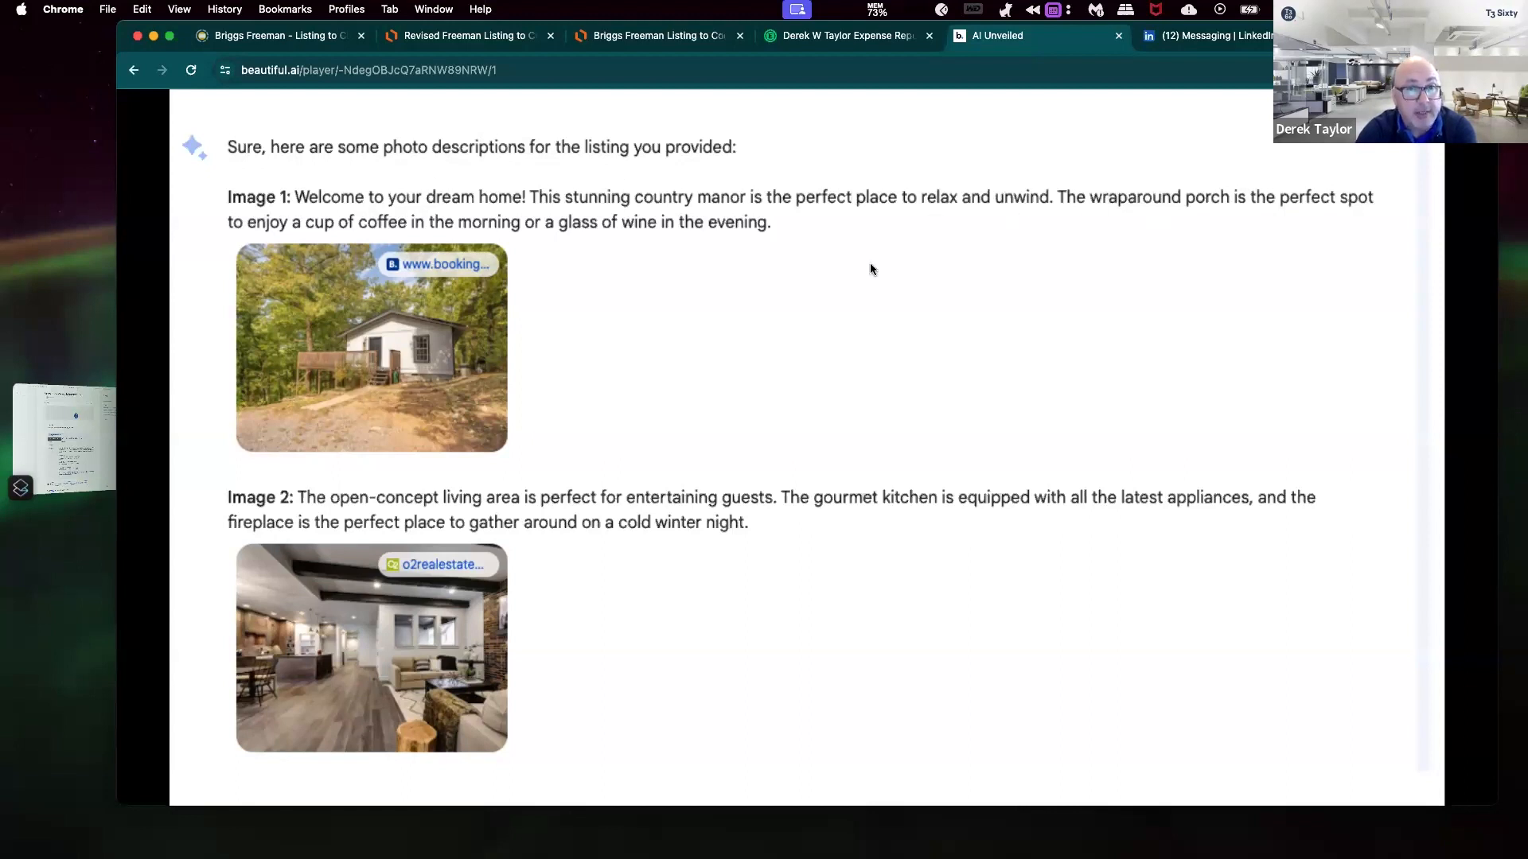
mouse_move(427, 313)
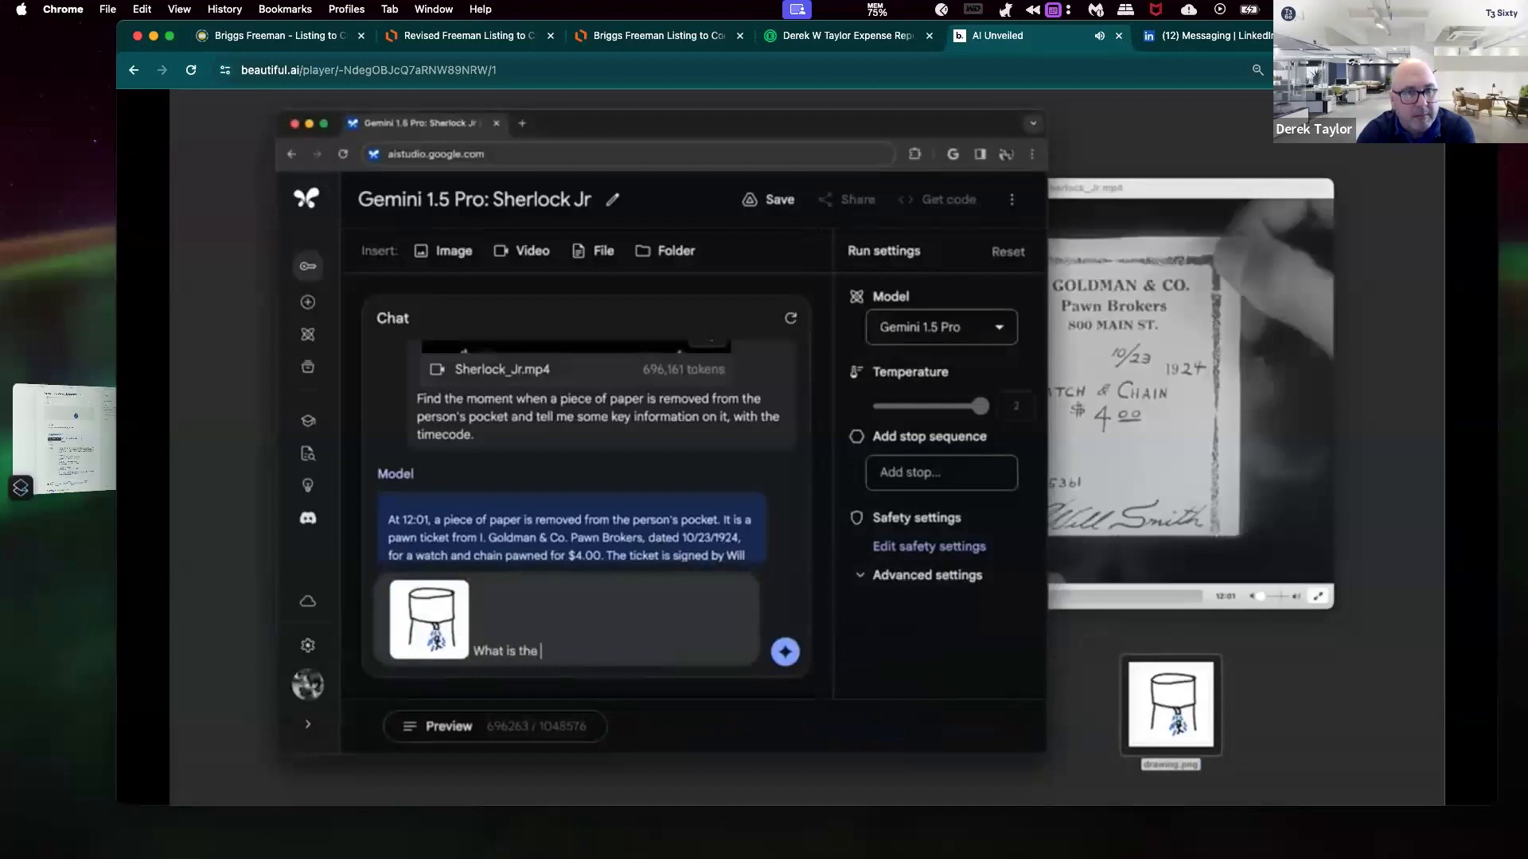
Step: Advance the player to the Gemini 1.5 Pro slide finding Sherlock Jr's timecode from a drawing
click(784, 651)
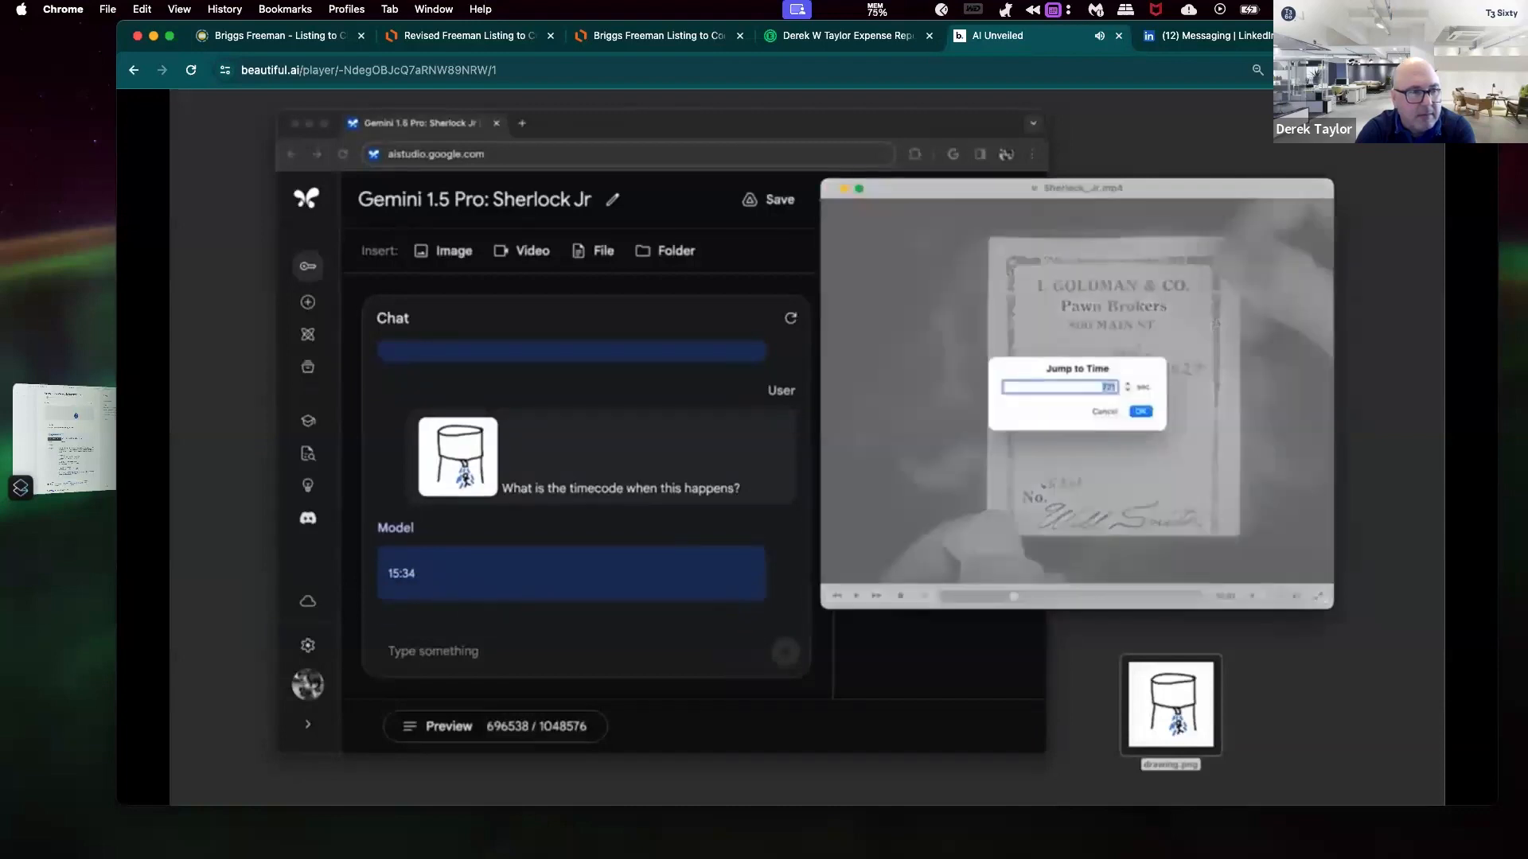
click(1141, 412)
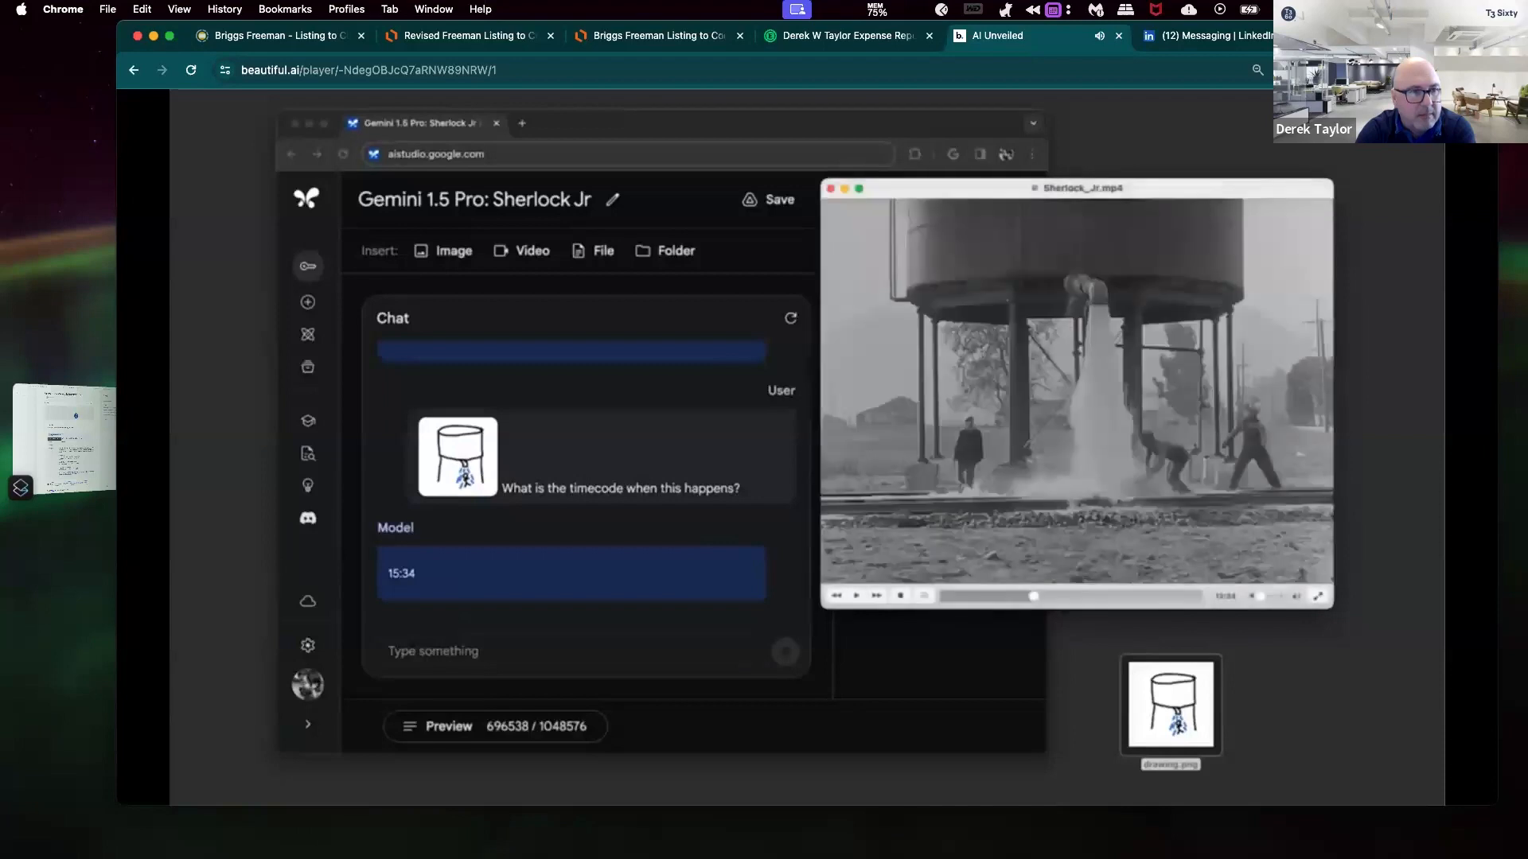
click(855, 595)
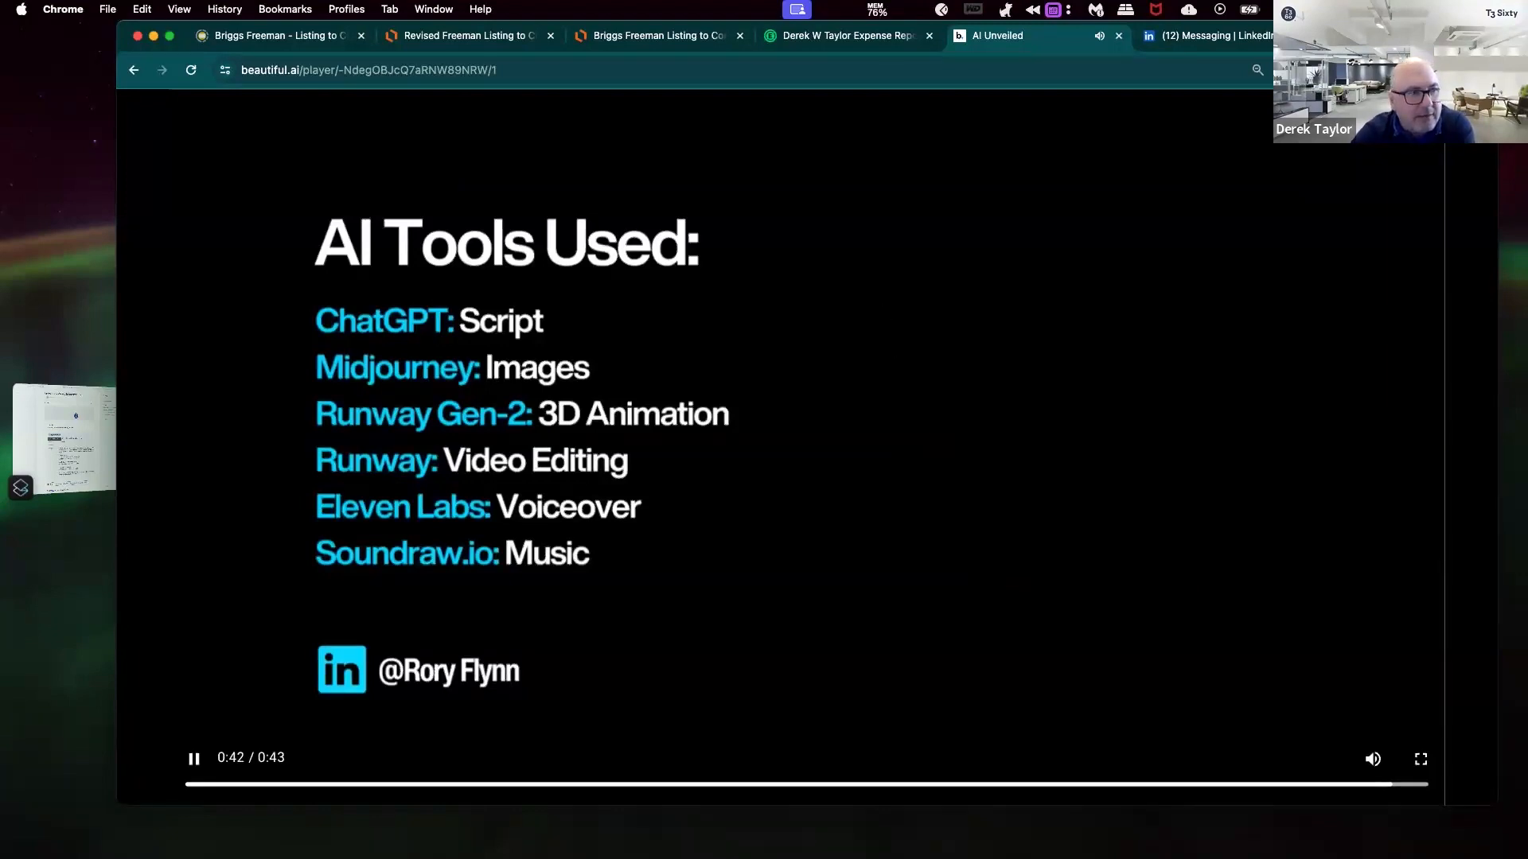
click(194, 759)
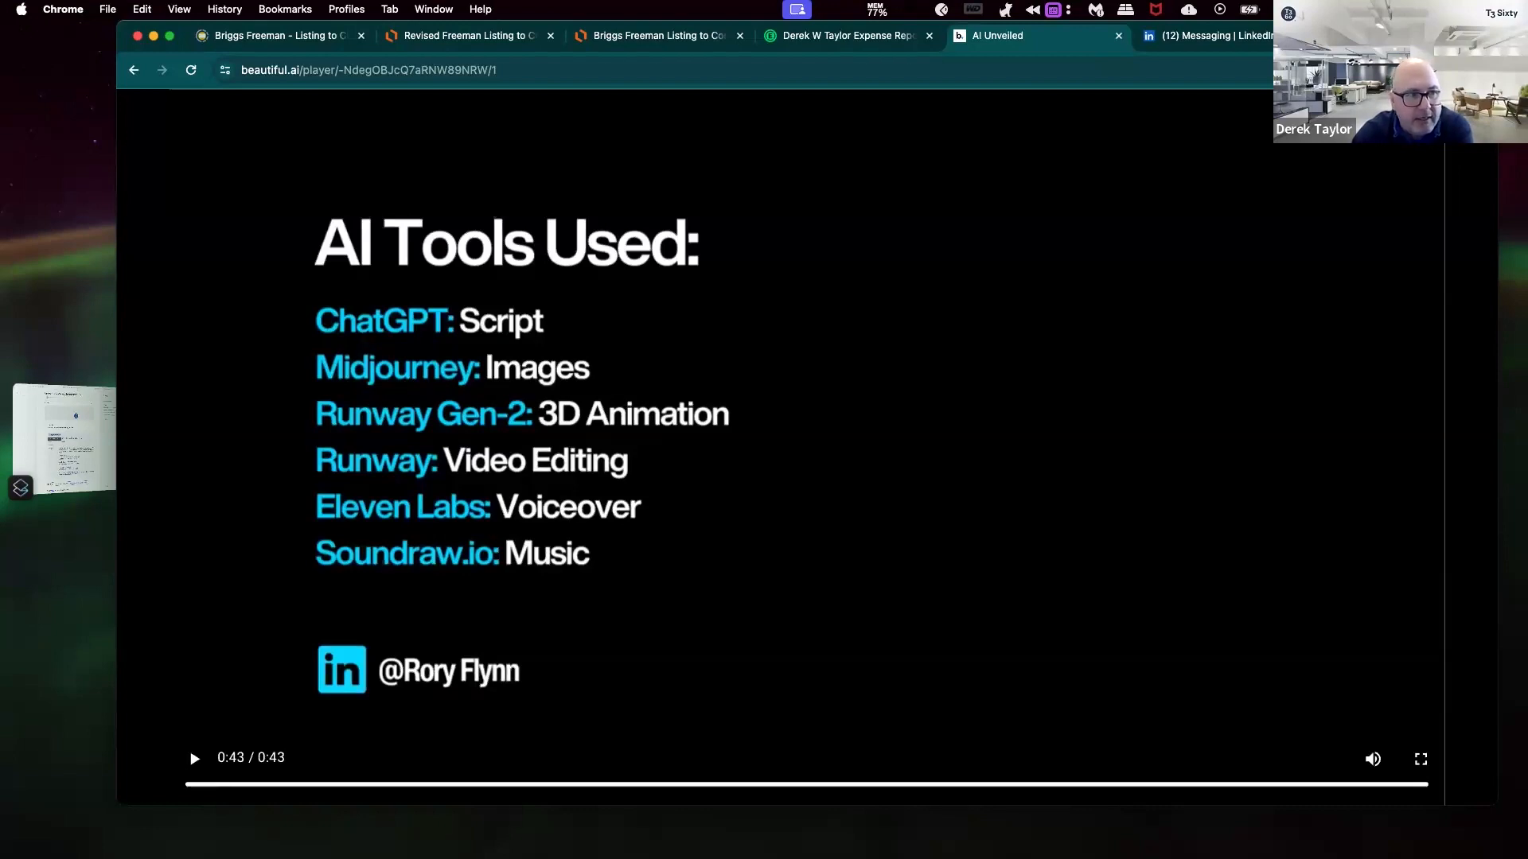
mouse_move(412, 330)
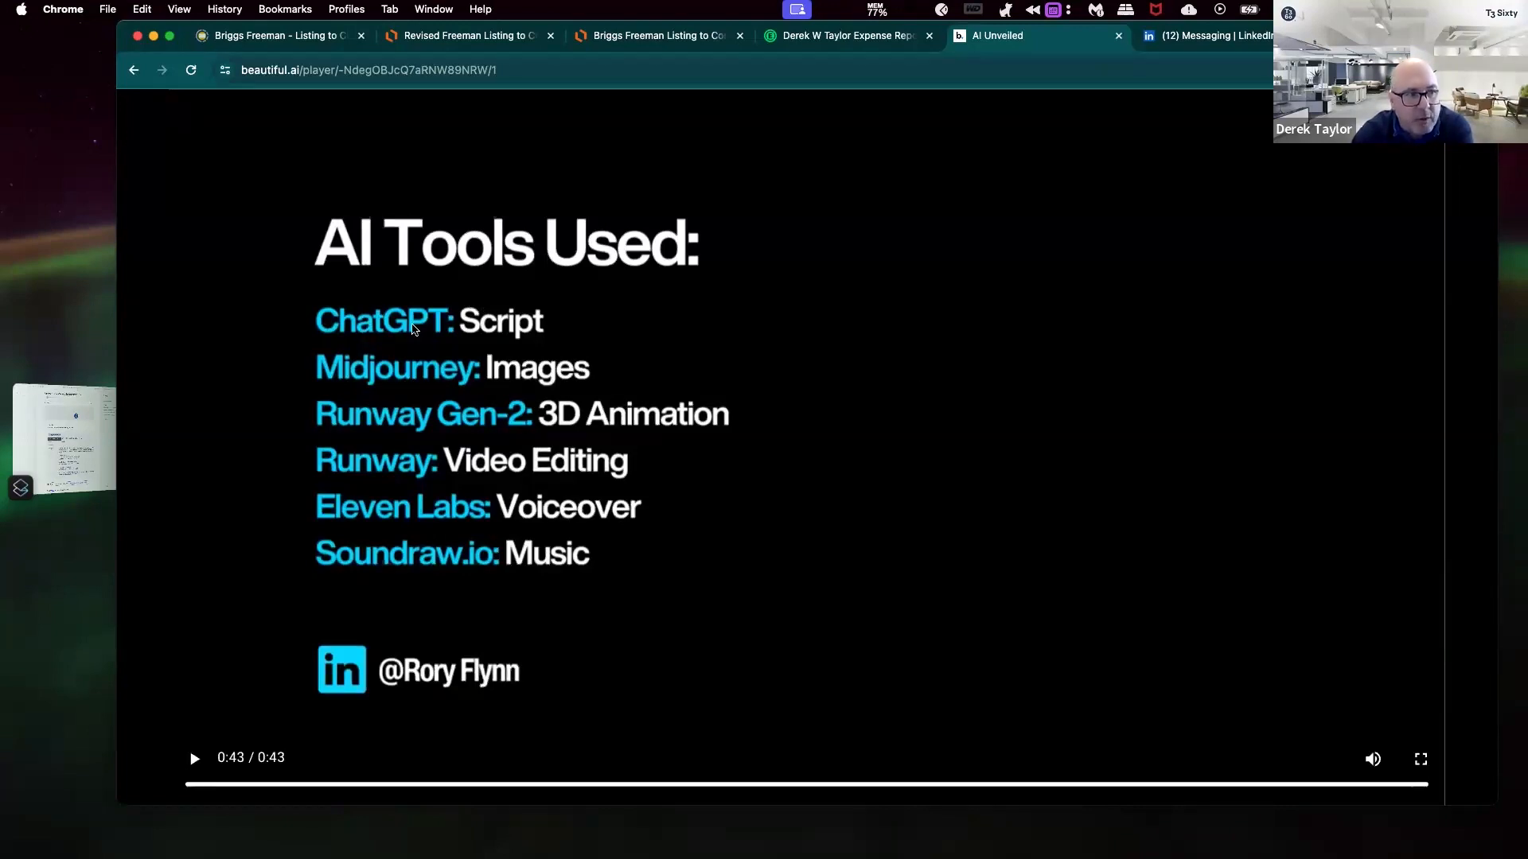
mouse_move(506, 387)
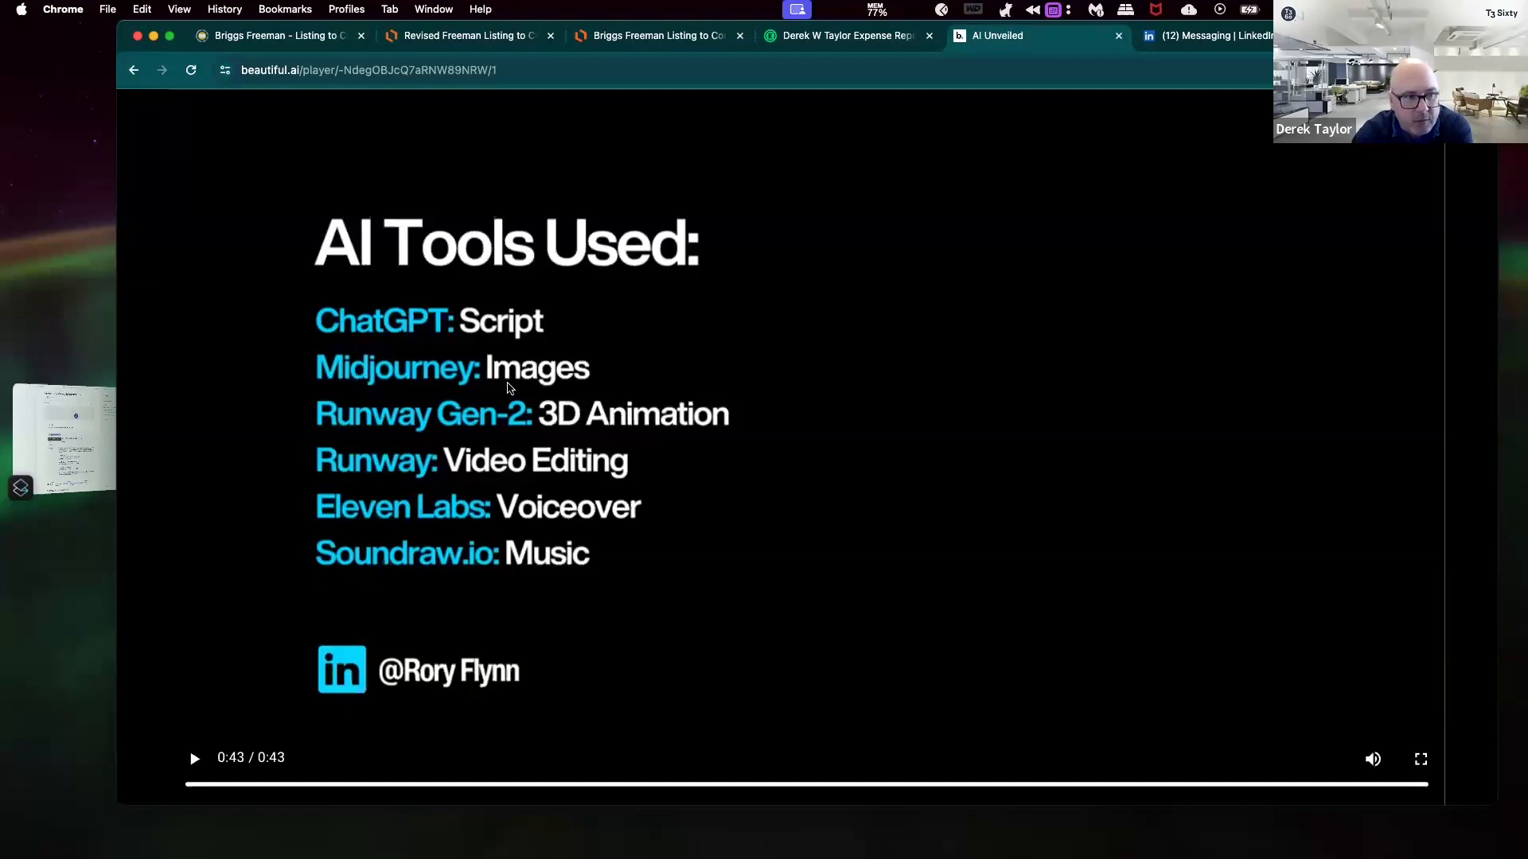
mouse_move(668, 412)
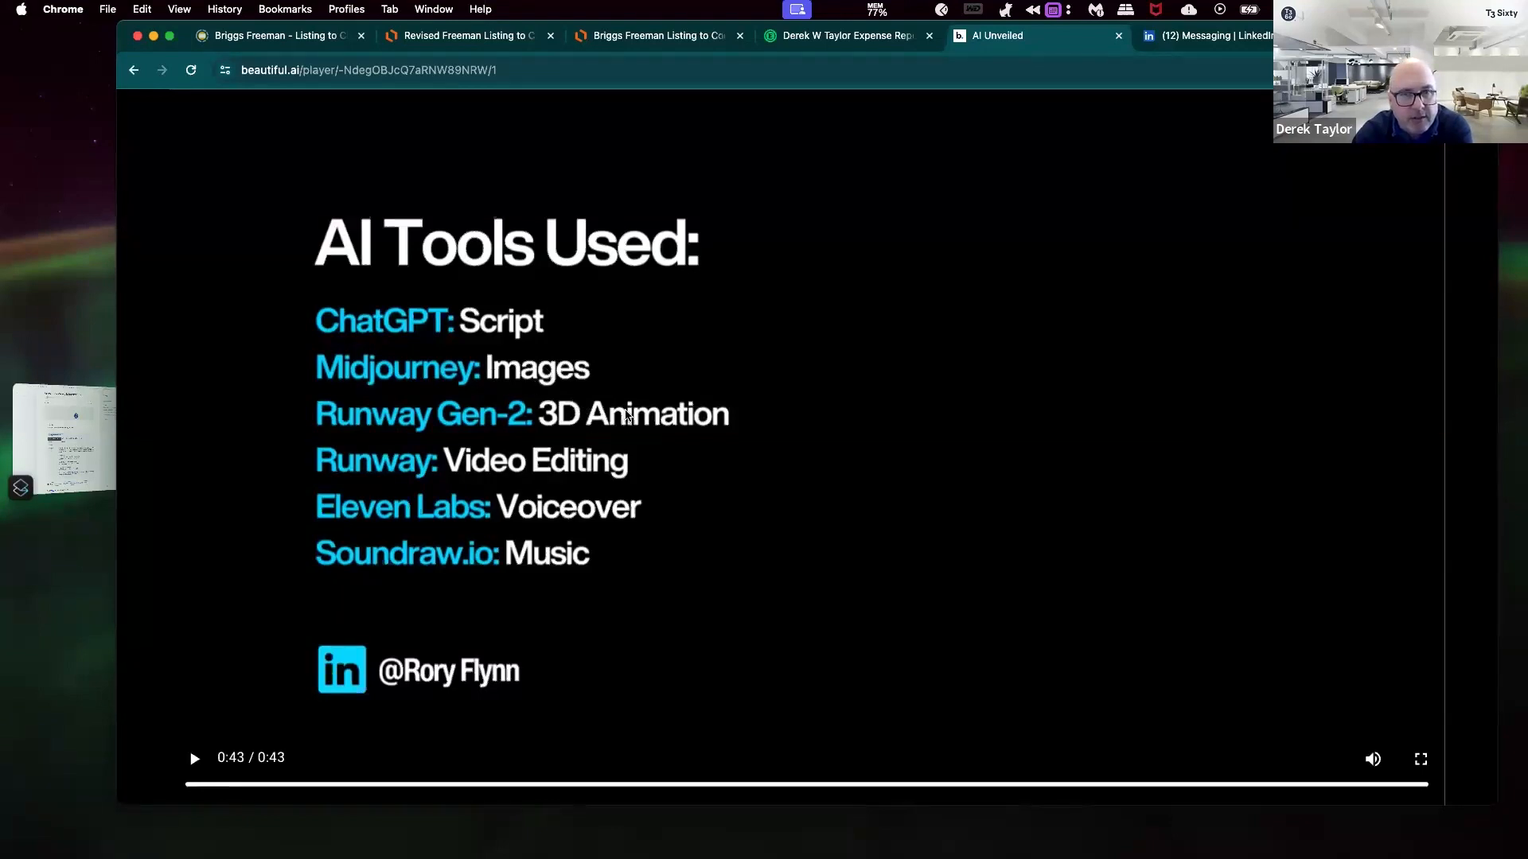
mouse_move(694, 445)
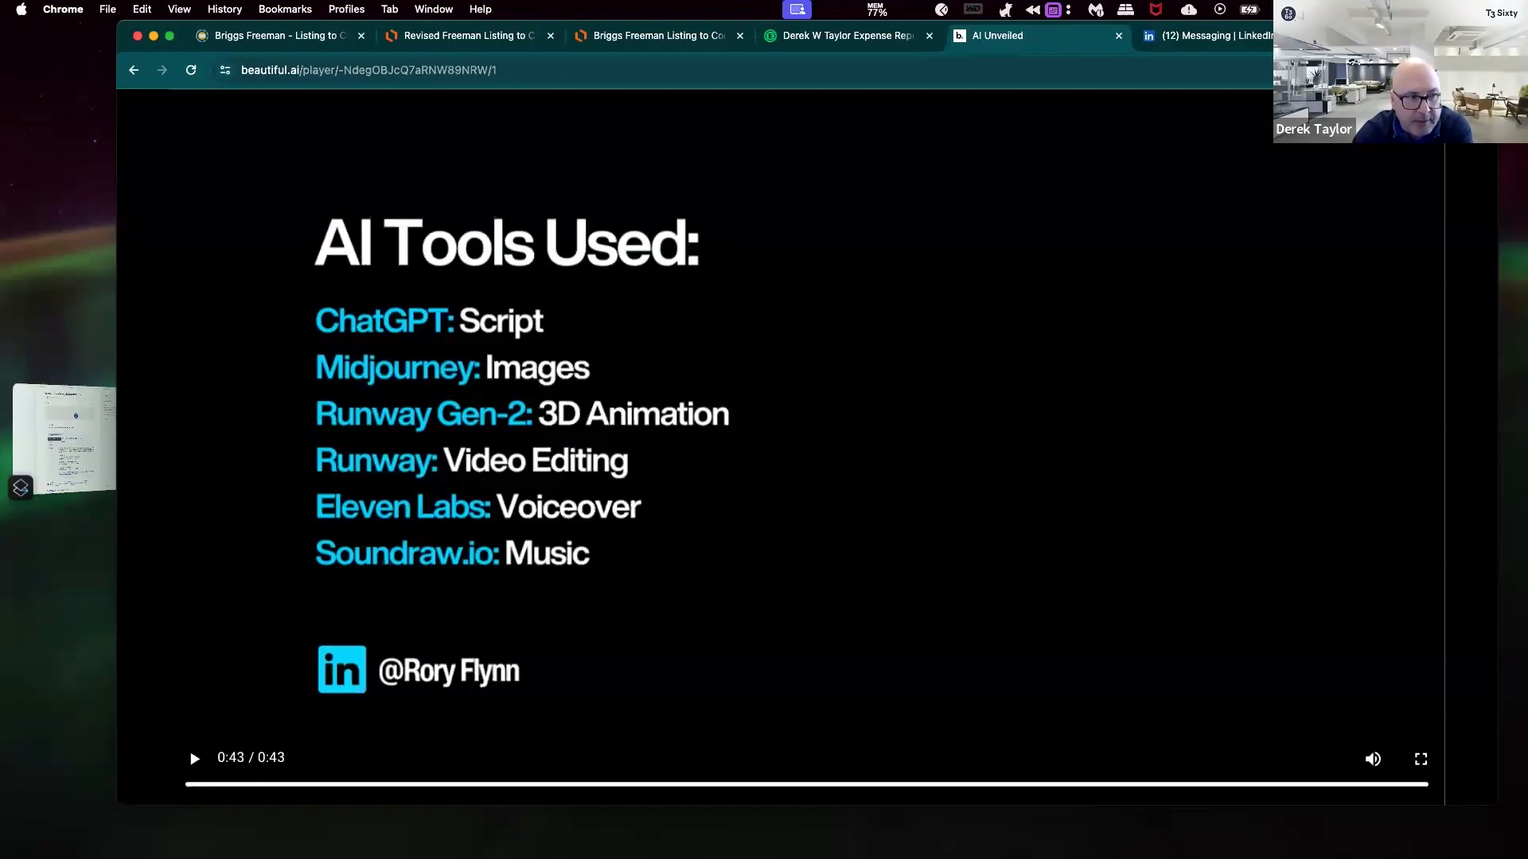
mouse_move(579, 483)
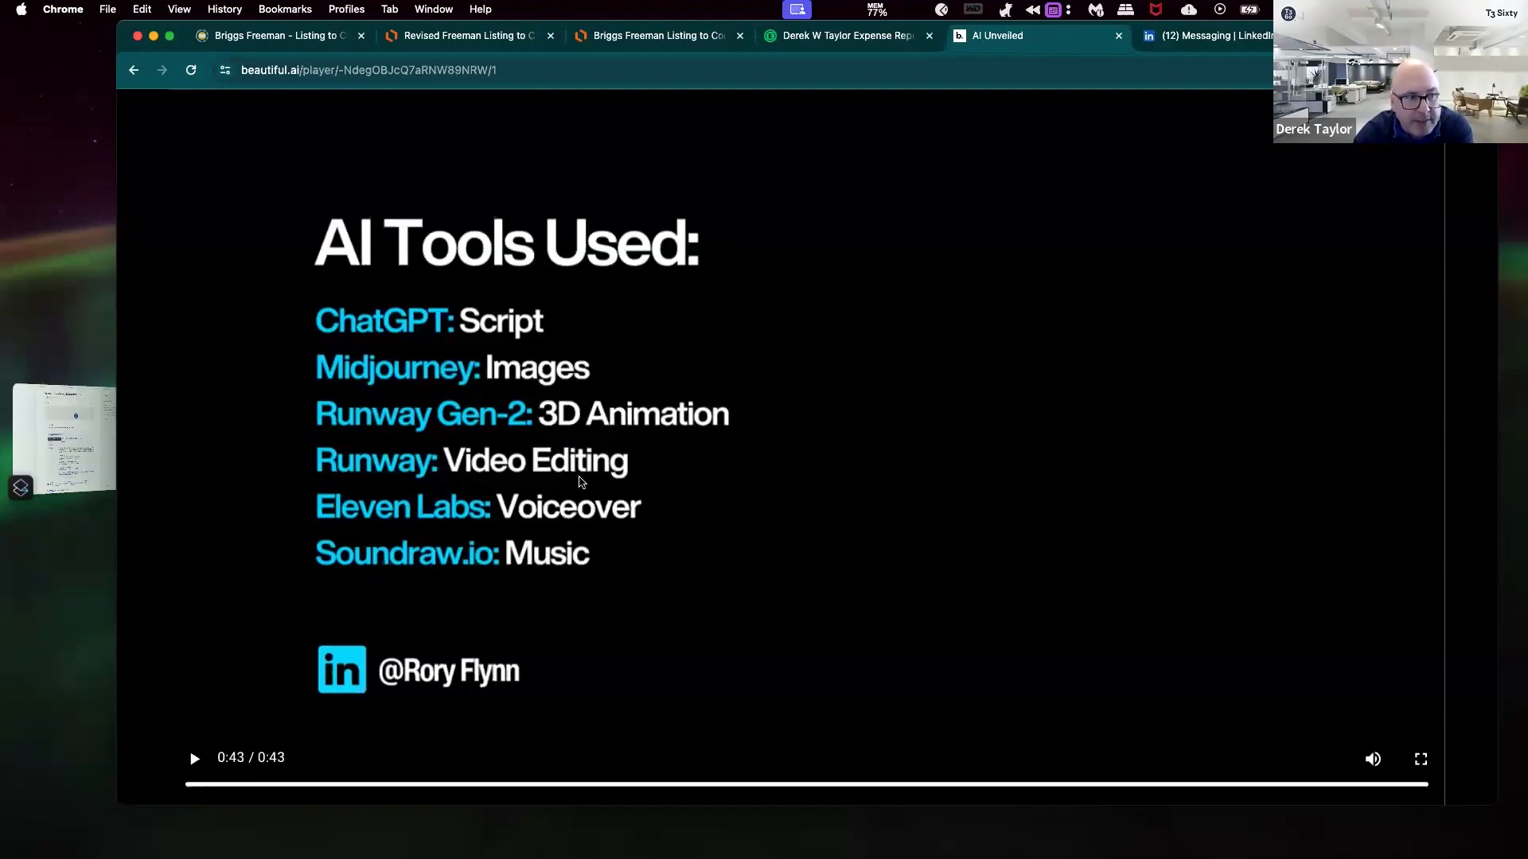
mouse_move(506, 569)
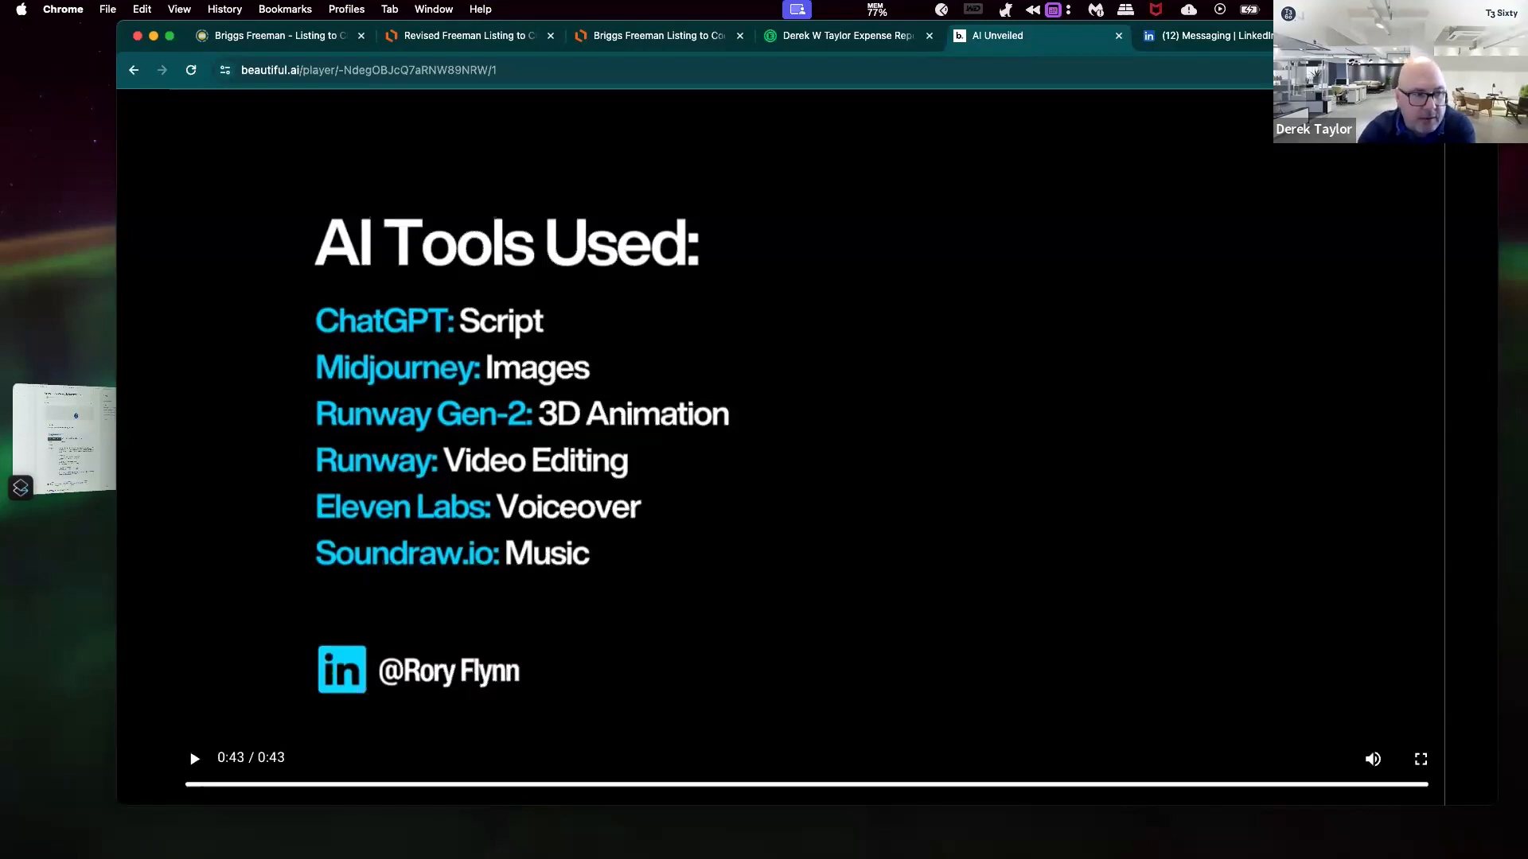
mouse_move(1212, 354)
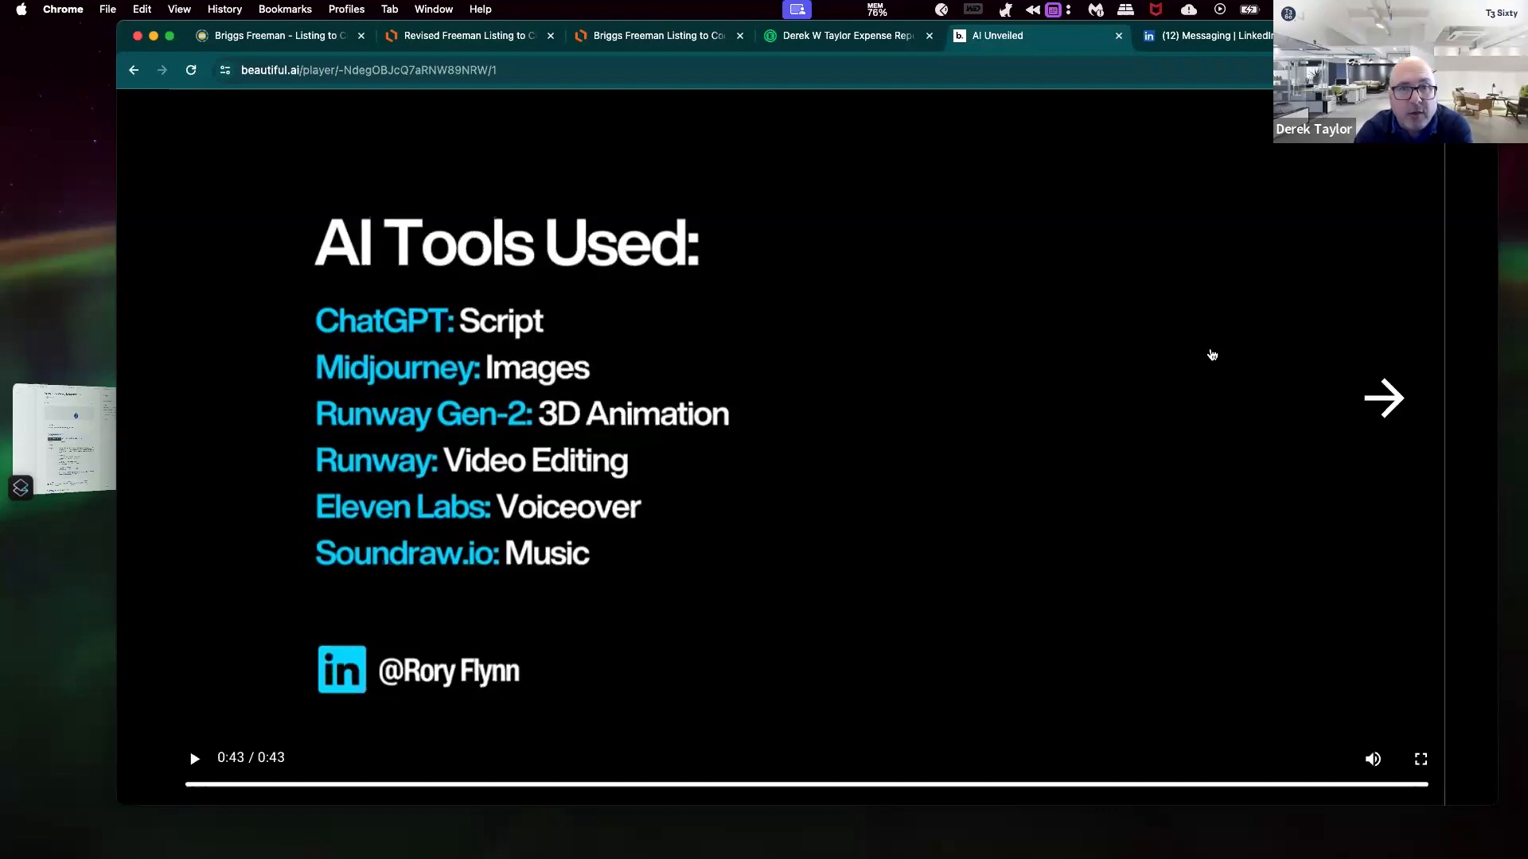
click(1385, 398)
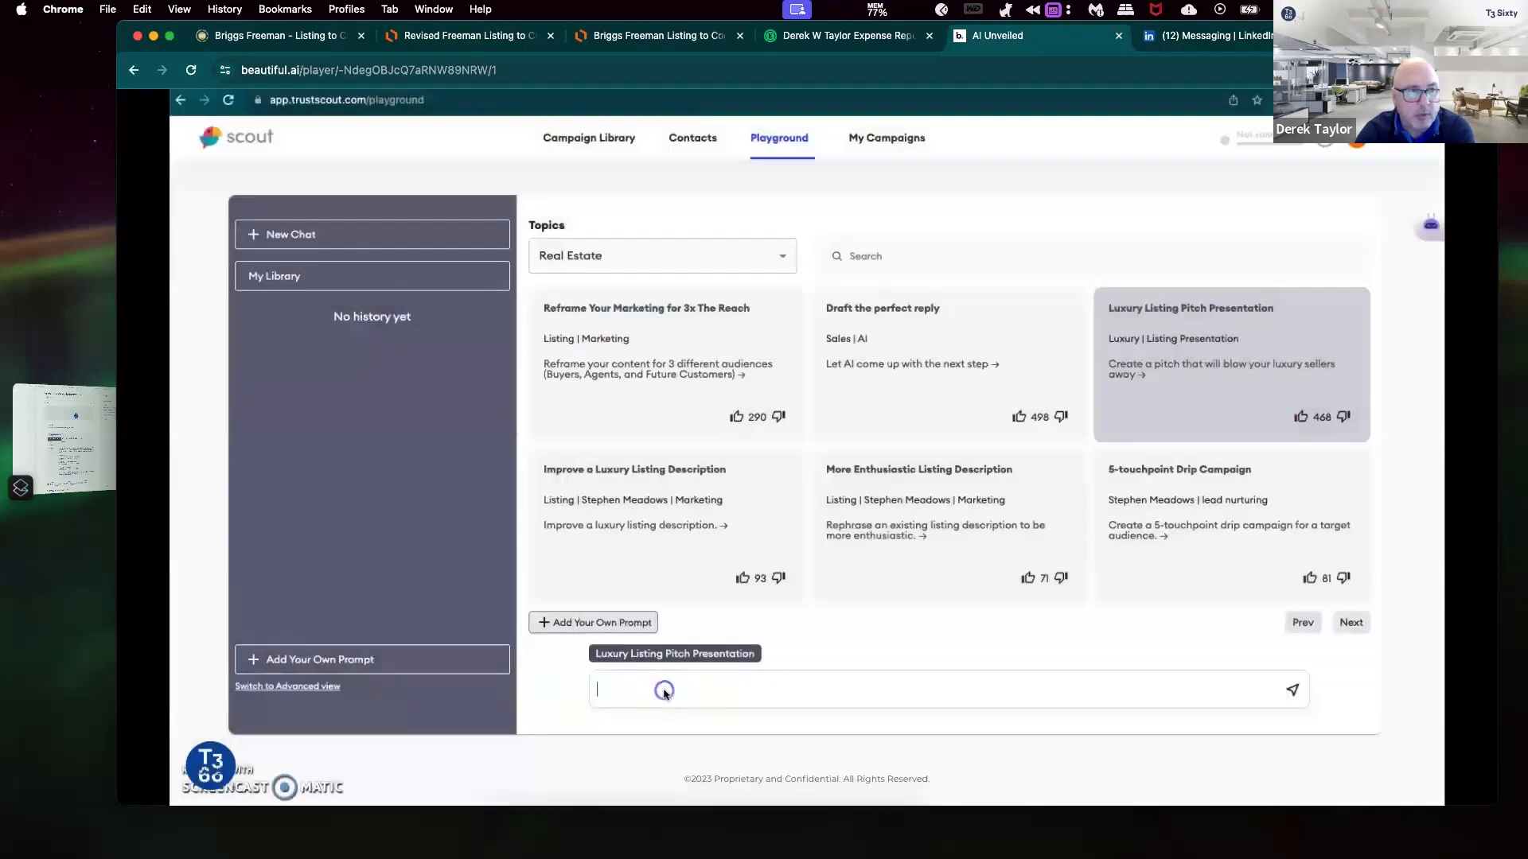
Step: Enter '27 Meadow' as the start of the property address in the Scout prompt
text(27)
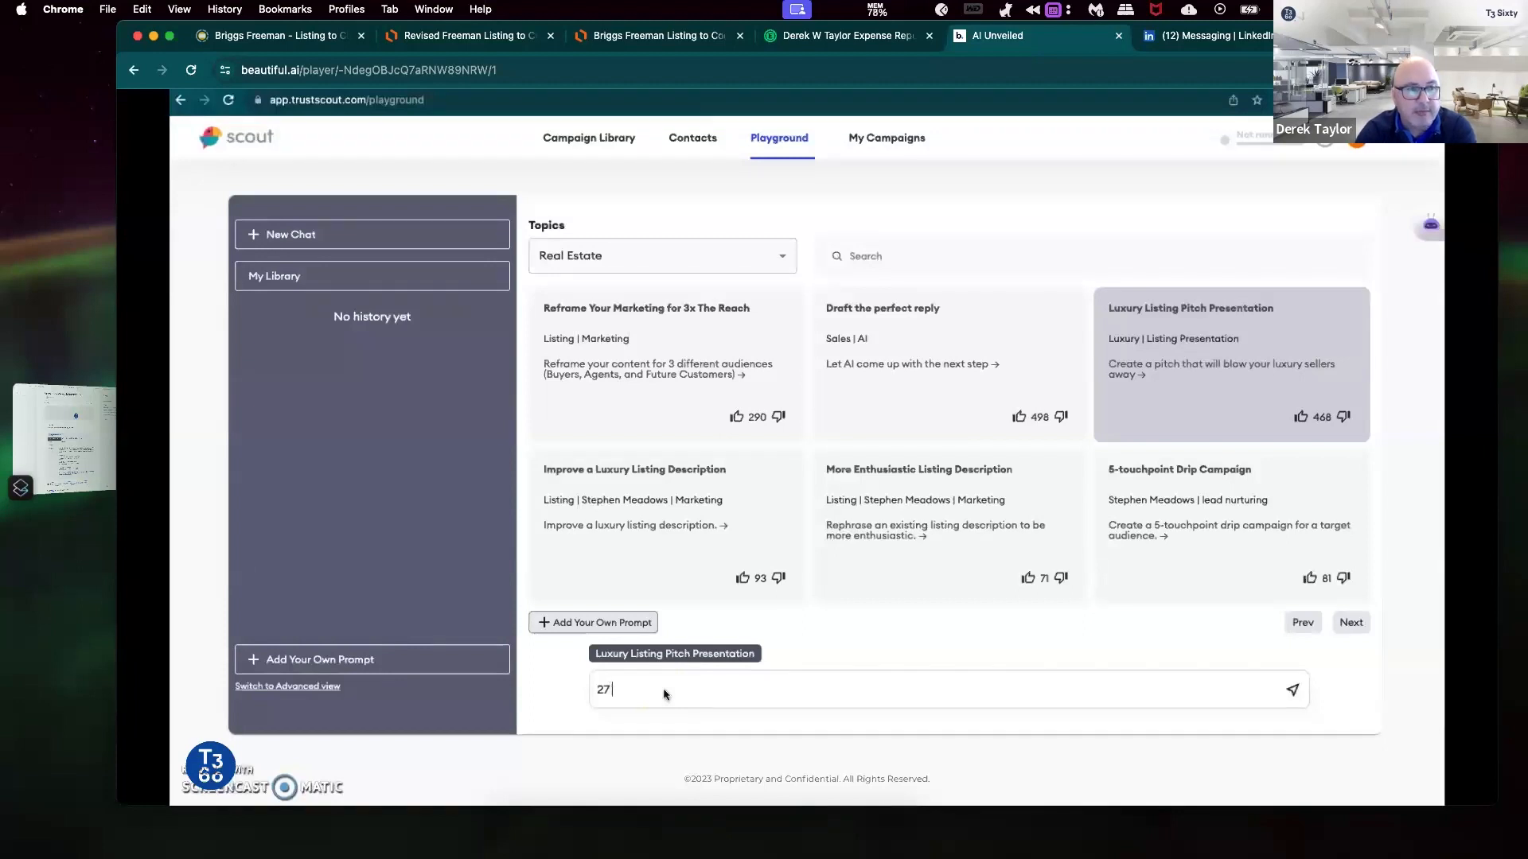
text(Meadow)
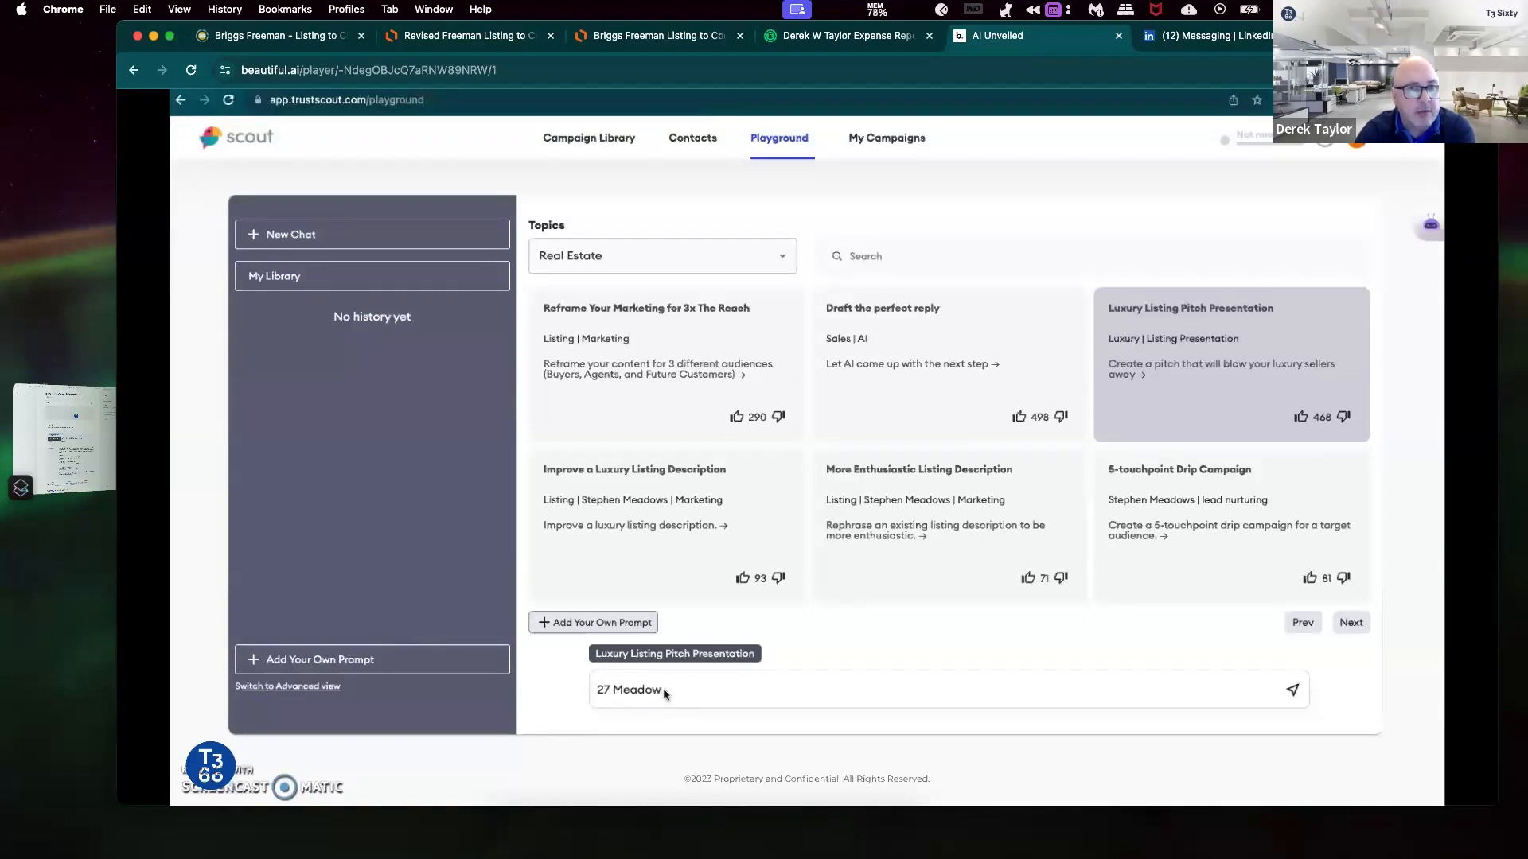
Step: Complete the address 'Meadowhawk lane, las vegas nv', submit it, and scroll the generated framework
text(hawk)
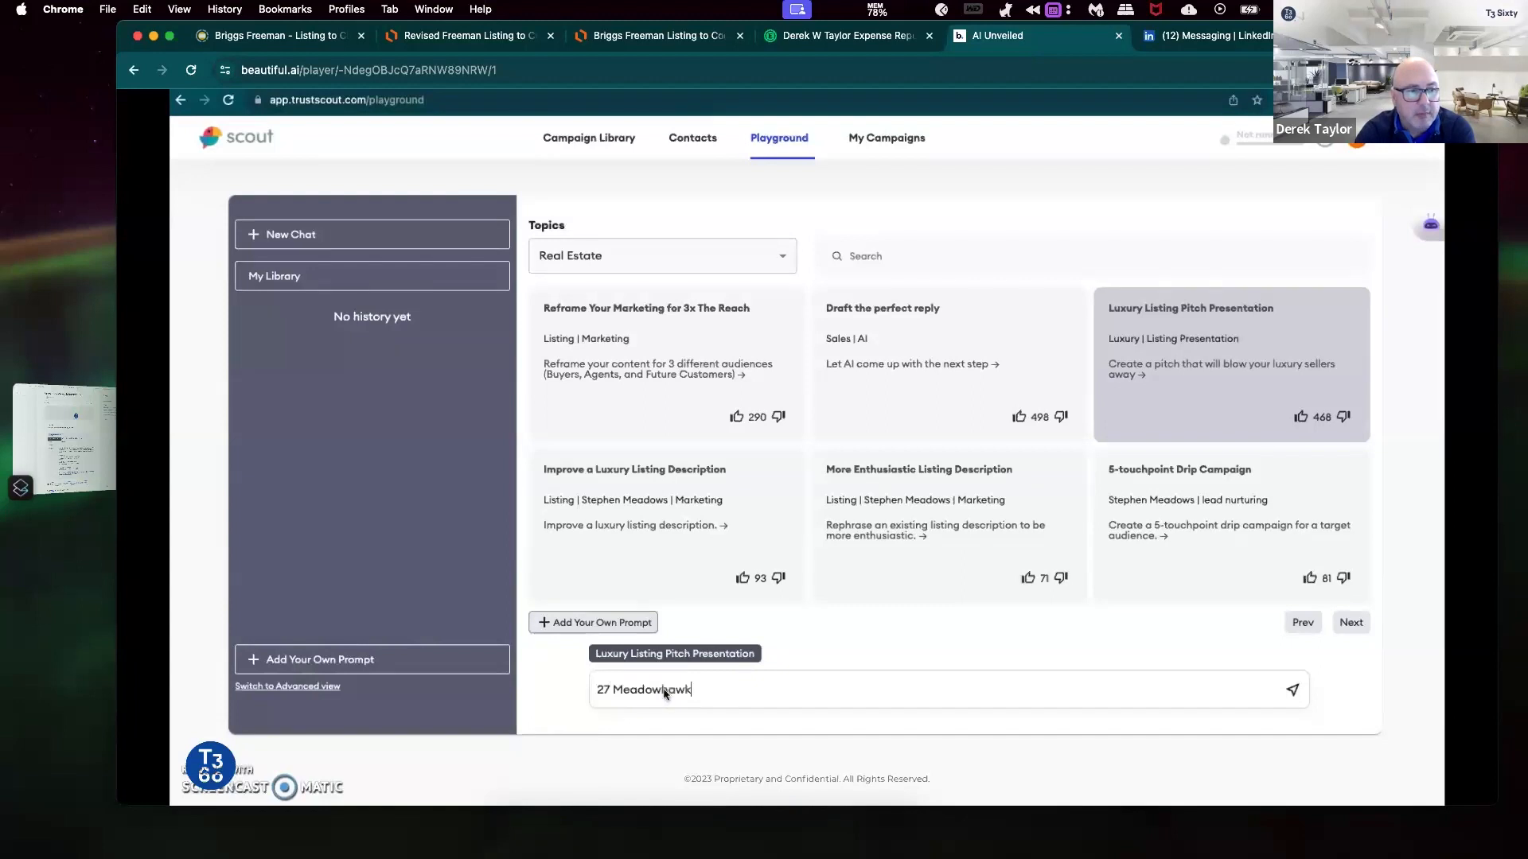
text(lane)
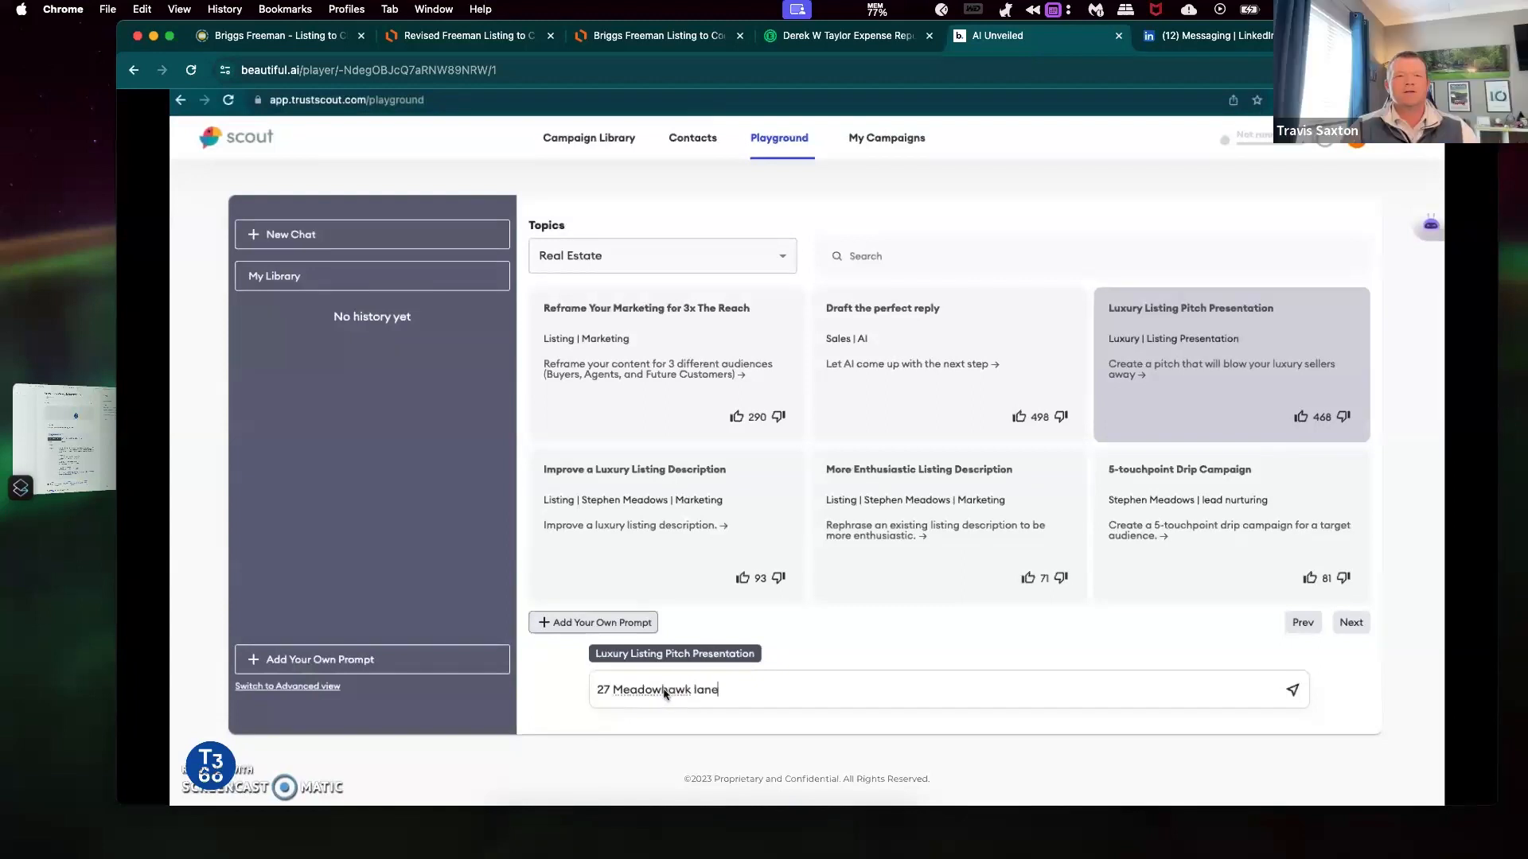
text(, las vega)
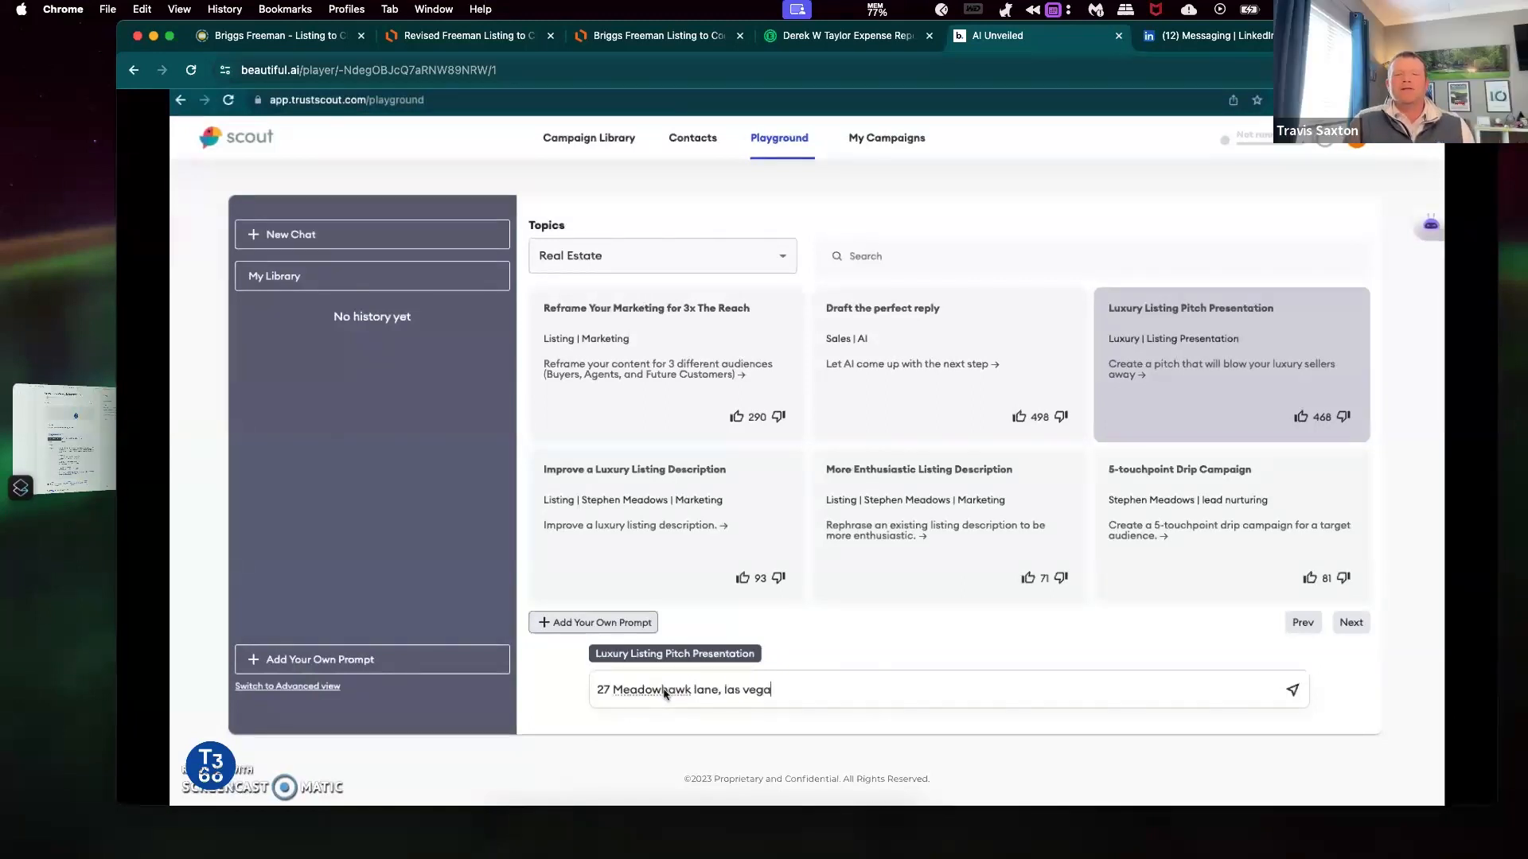
text(nv)
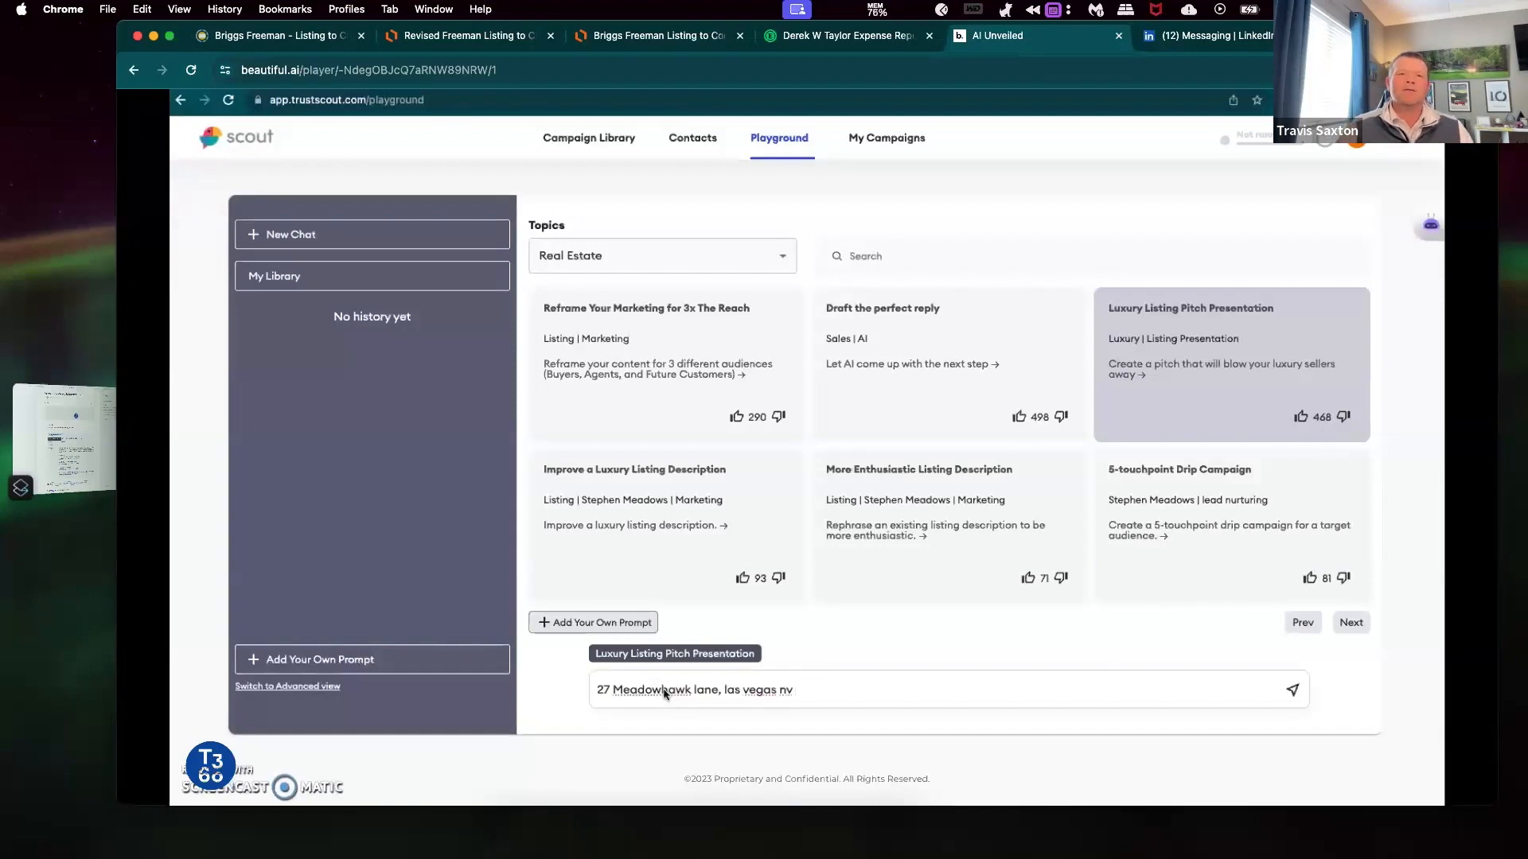
click(1290, 690)
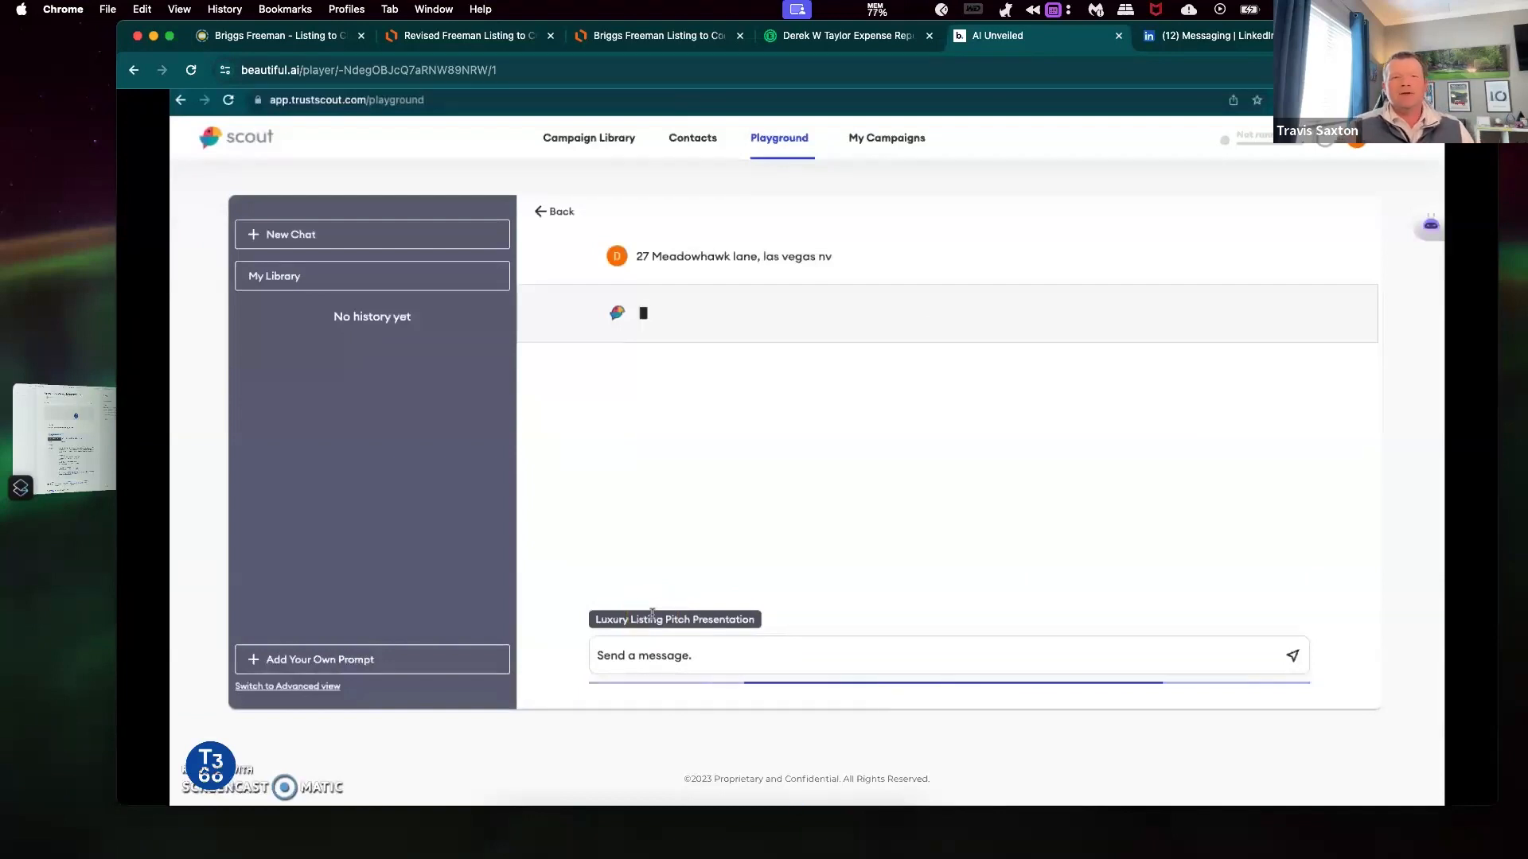
mouse_move(641, 726)
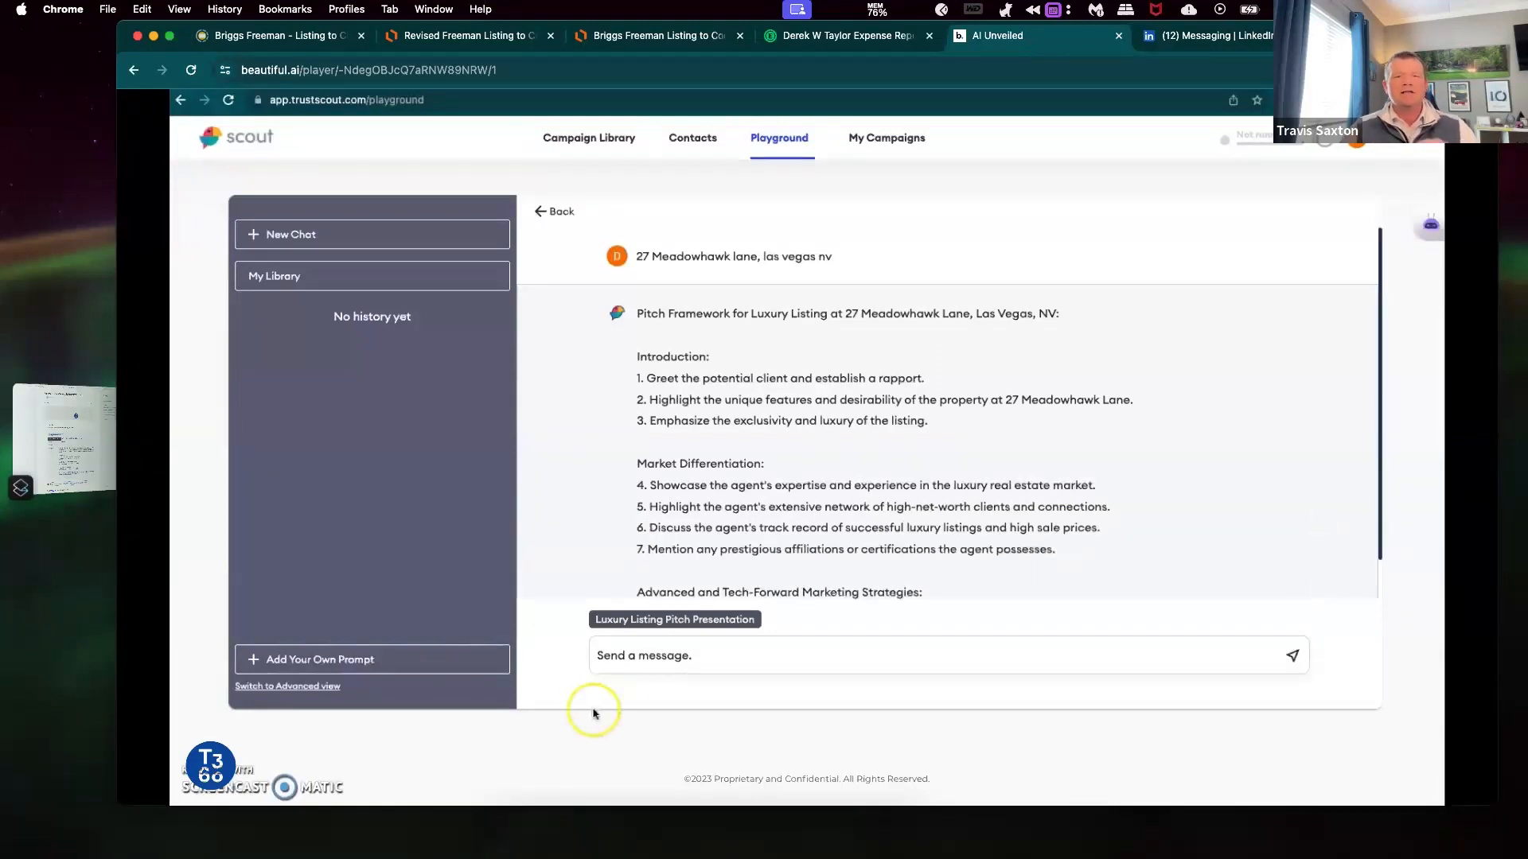
scroll(down, 3)
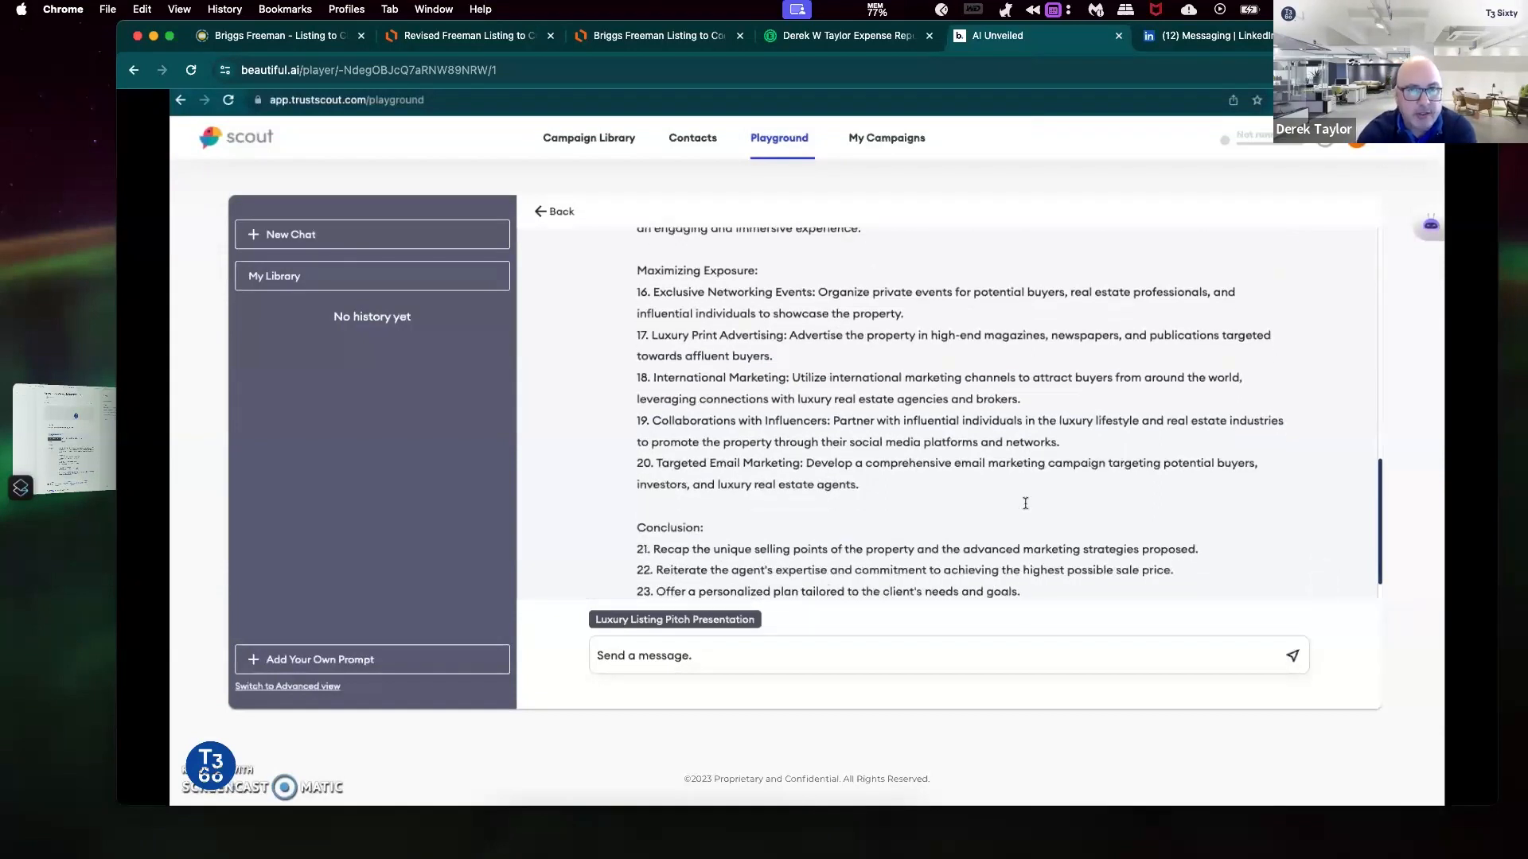
scroll(down, 3)
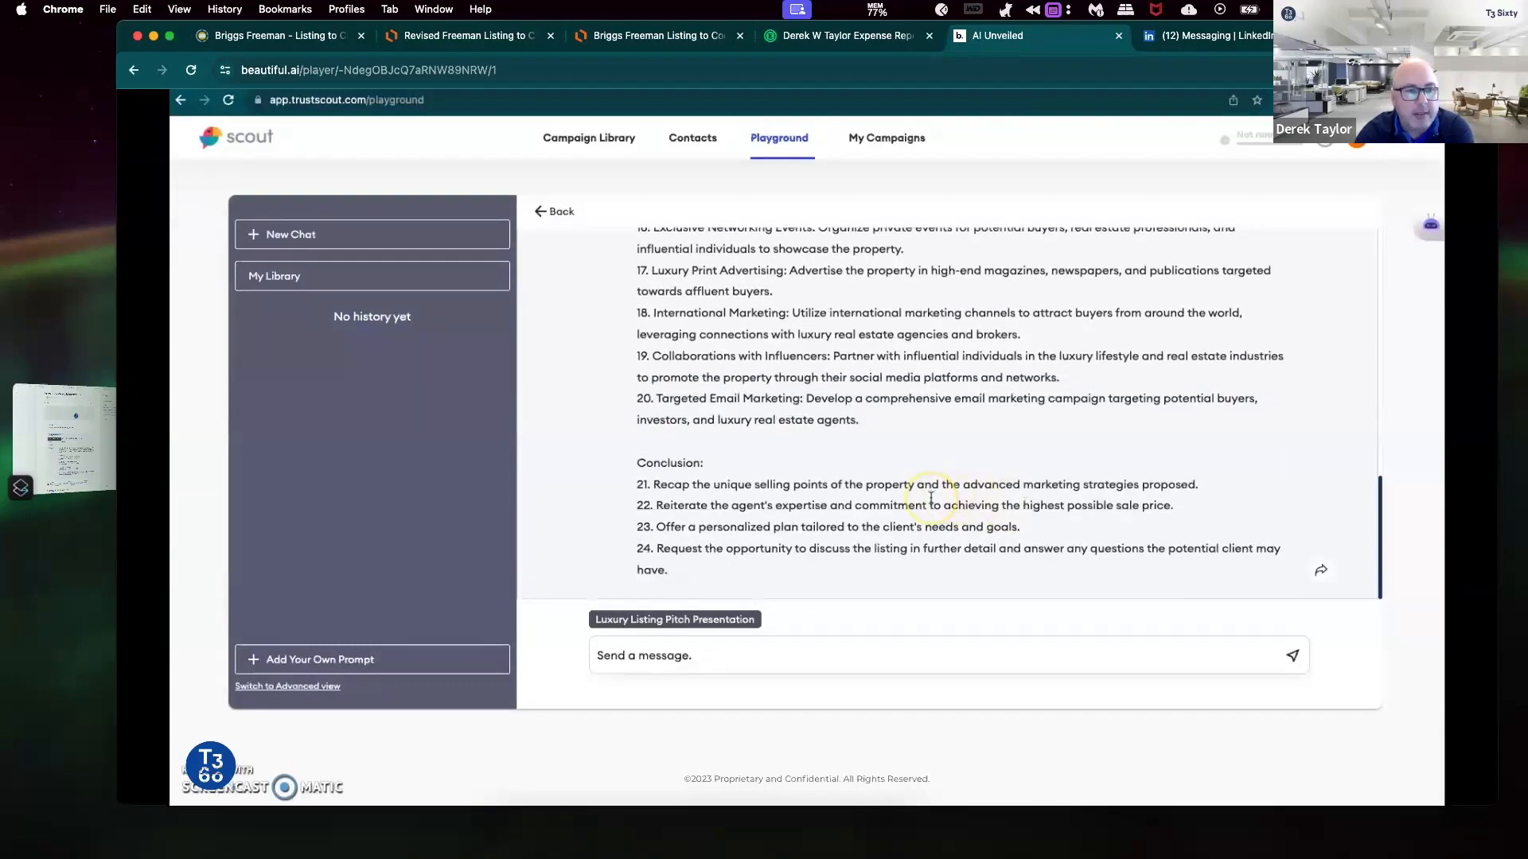
Step: Scroll back up through Scout's generated luxury listing pitch response
scroll(up, 3)
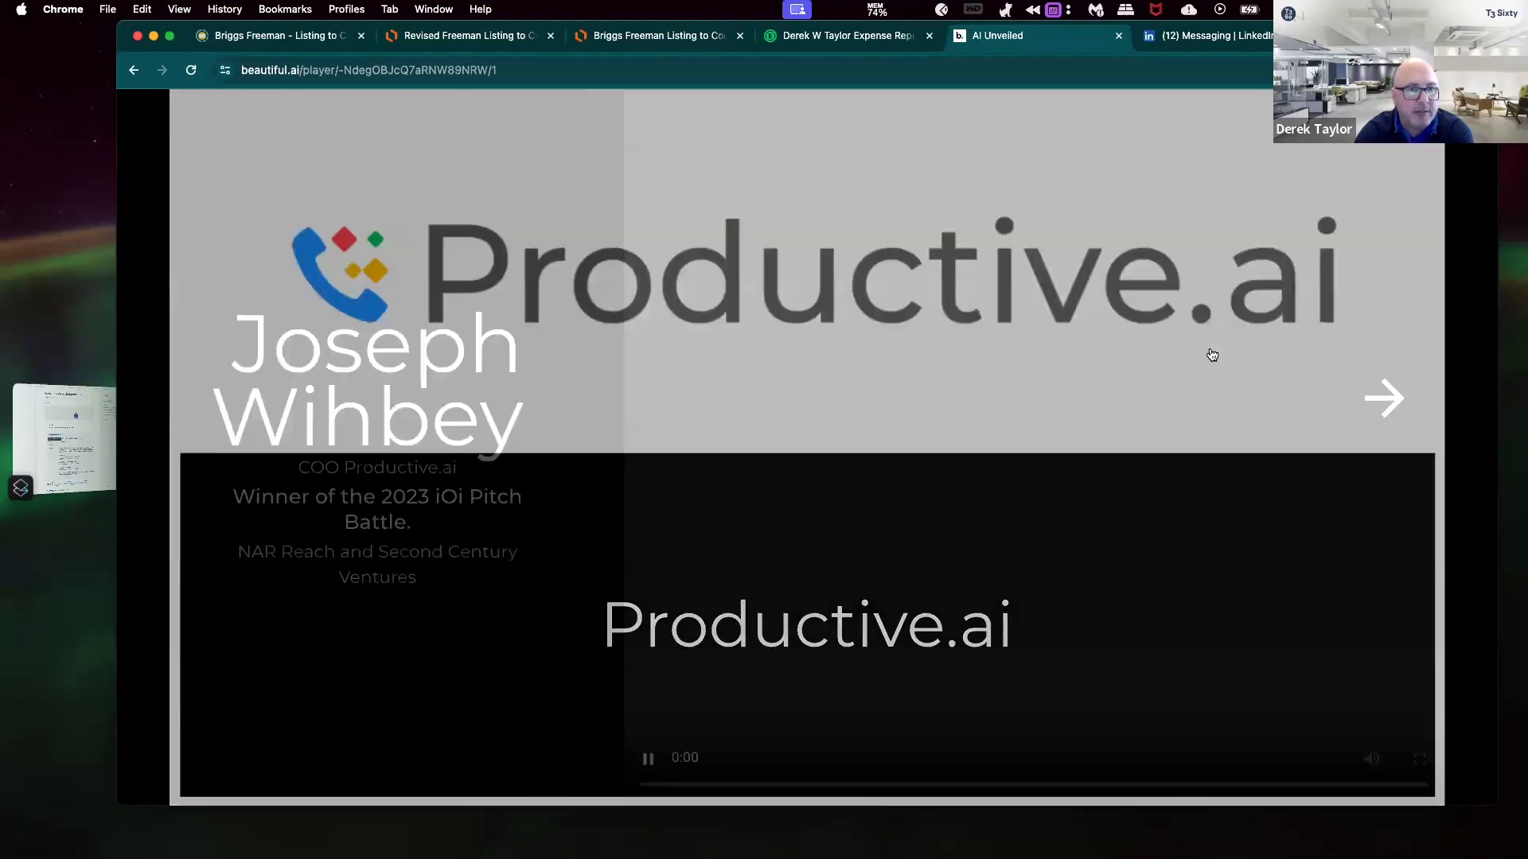
click(1383, 397)
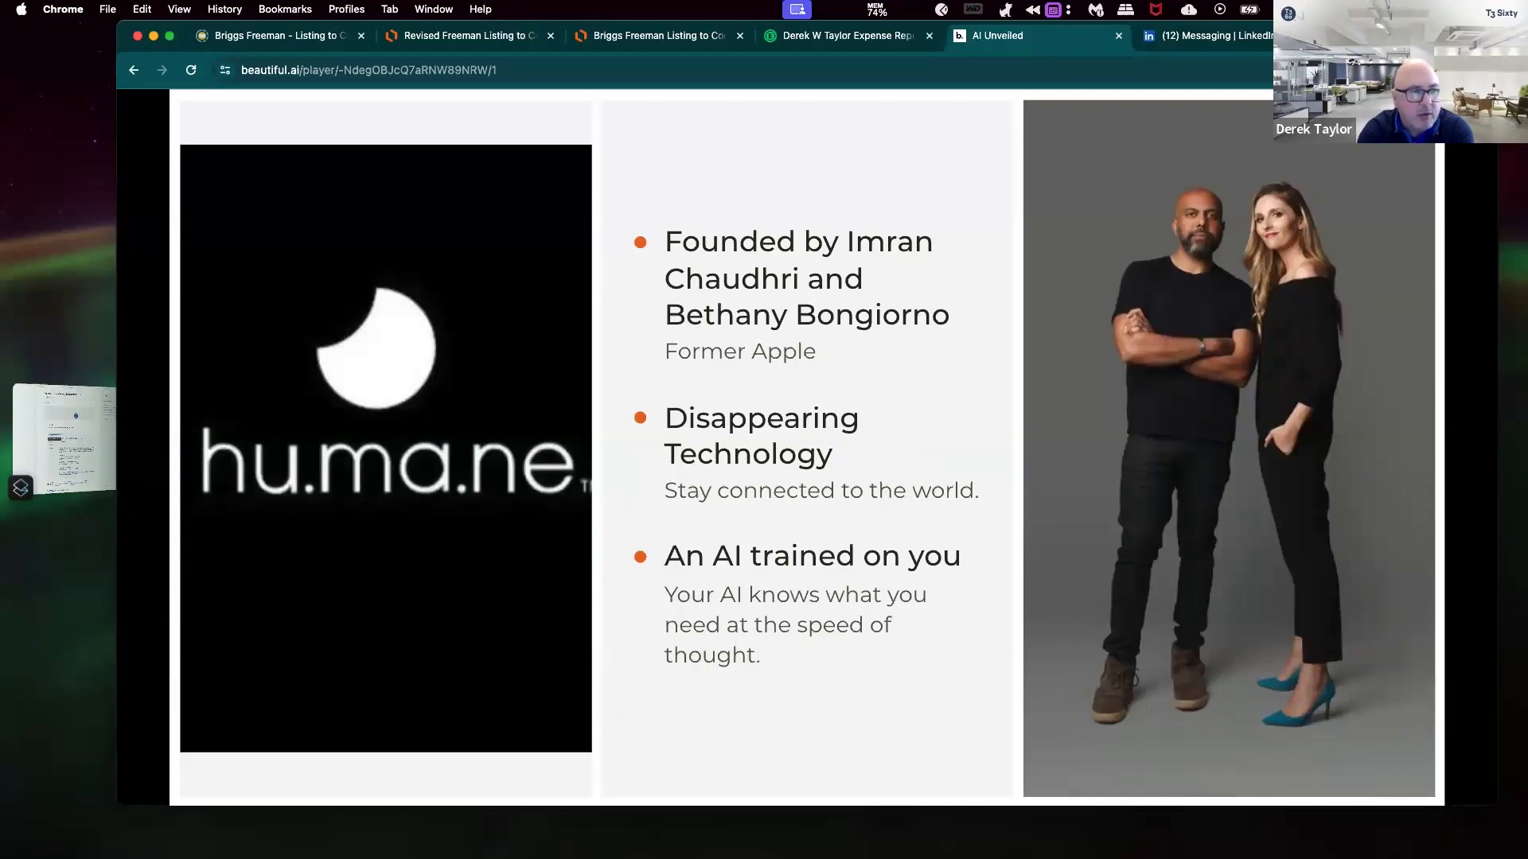
click(1383, 398)
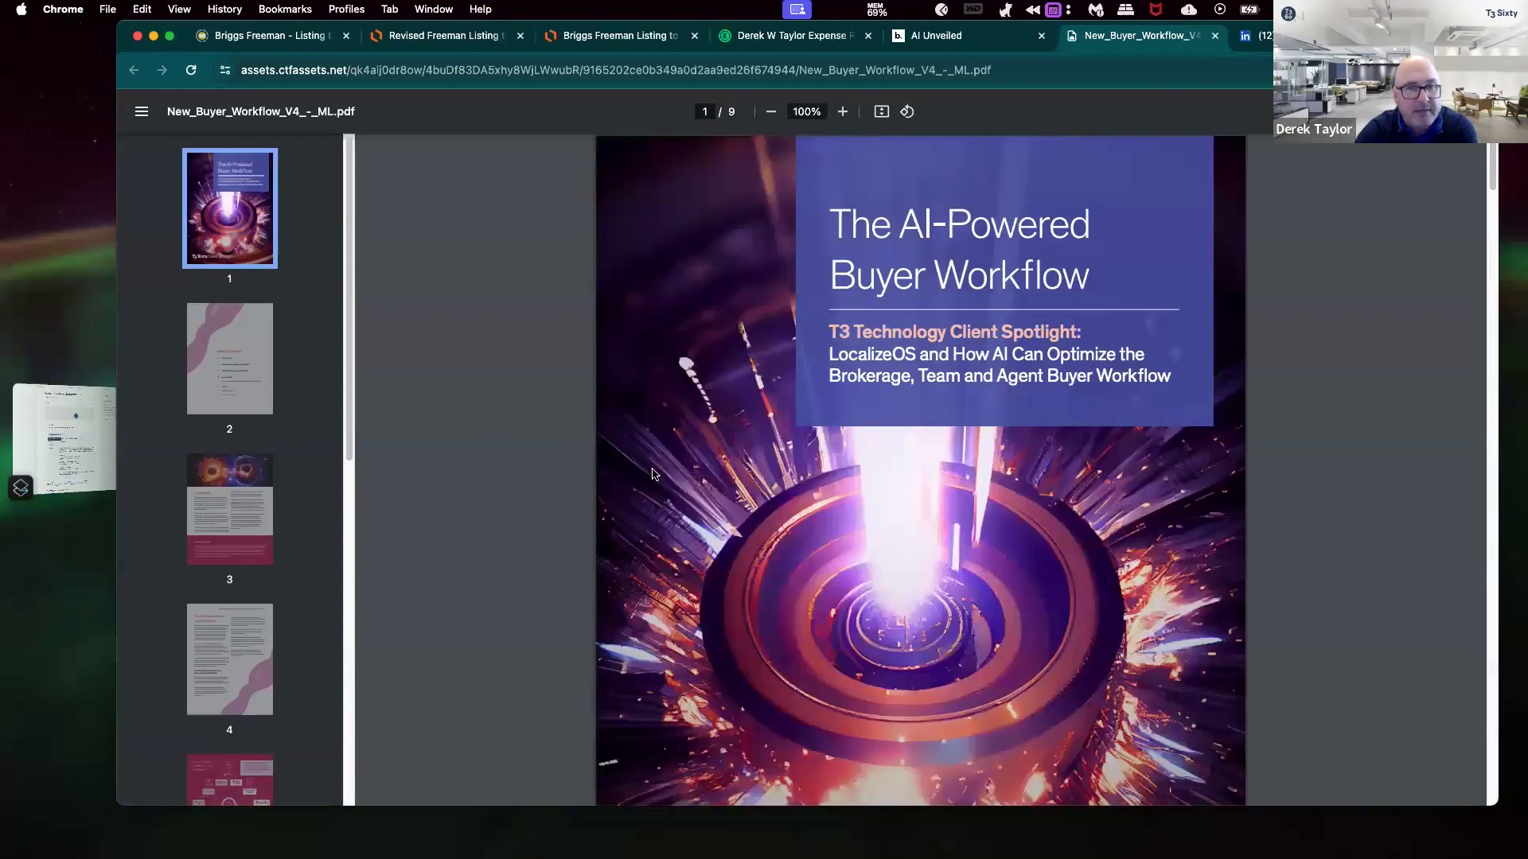
Step: Scroll the AI-Powered Buyer Workflow PDF from its cover to the page 2 Table of Contents
scroll(down, 3)
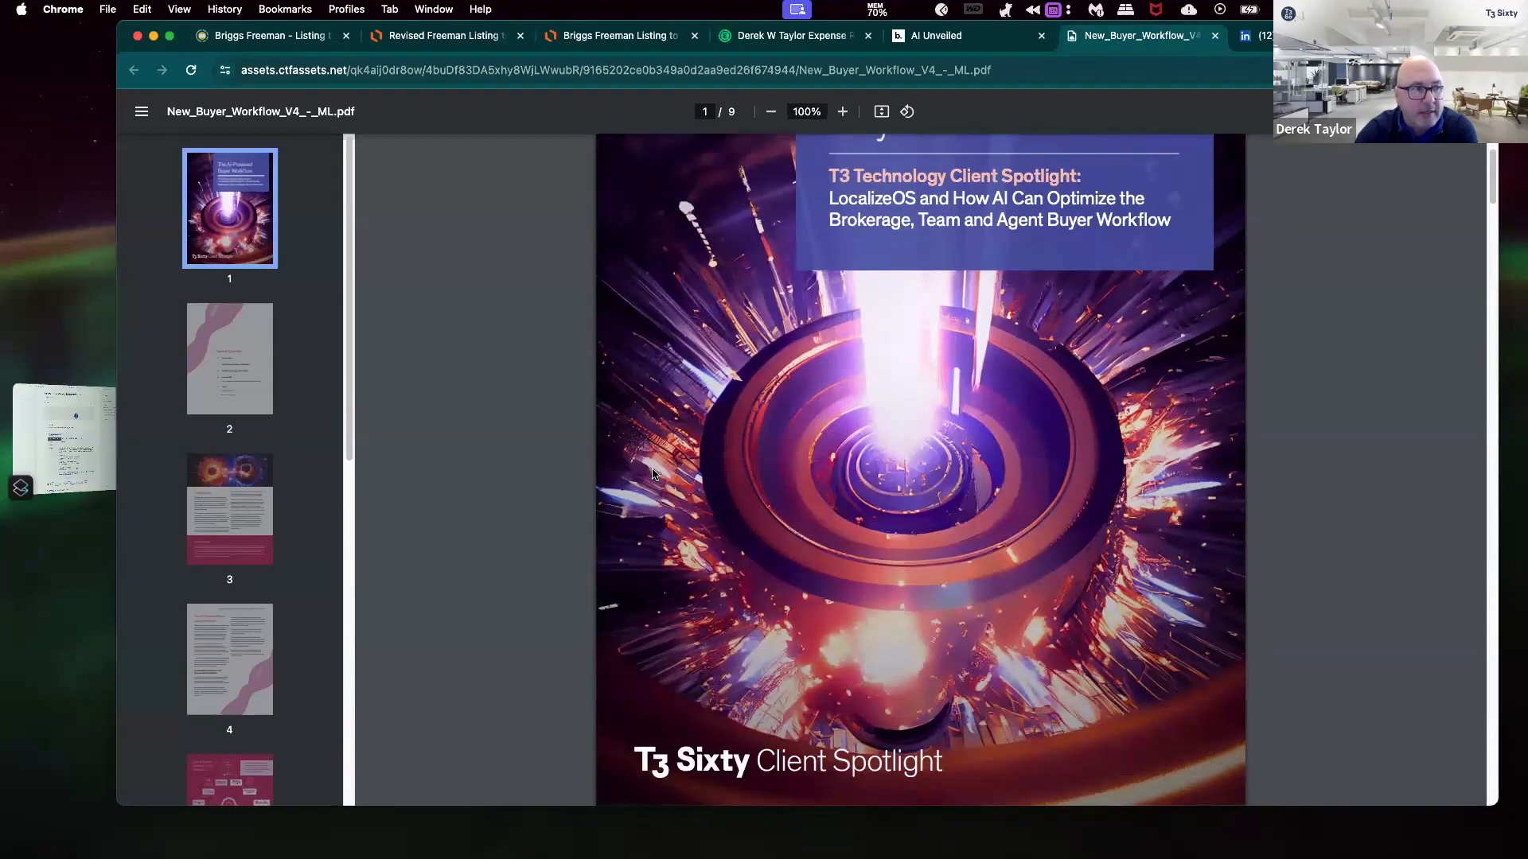
scroll(down, 3)
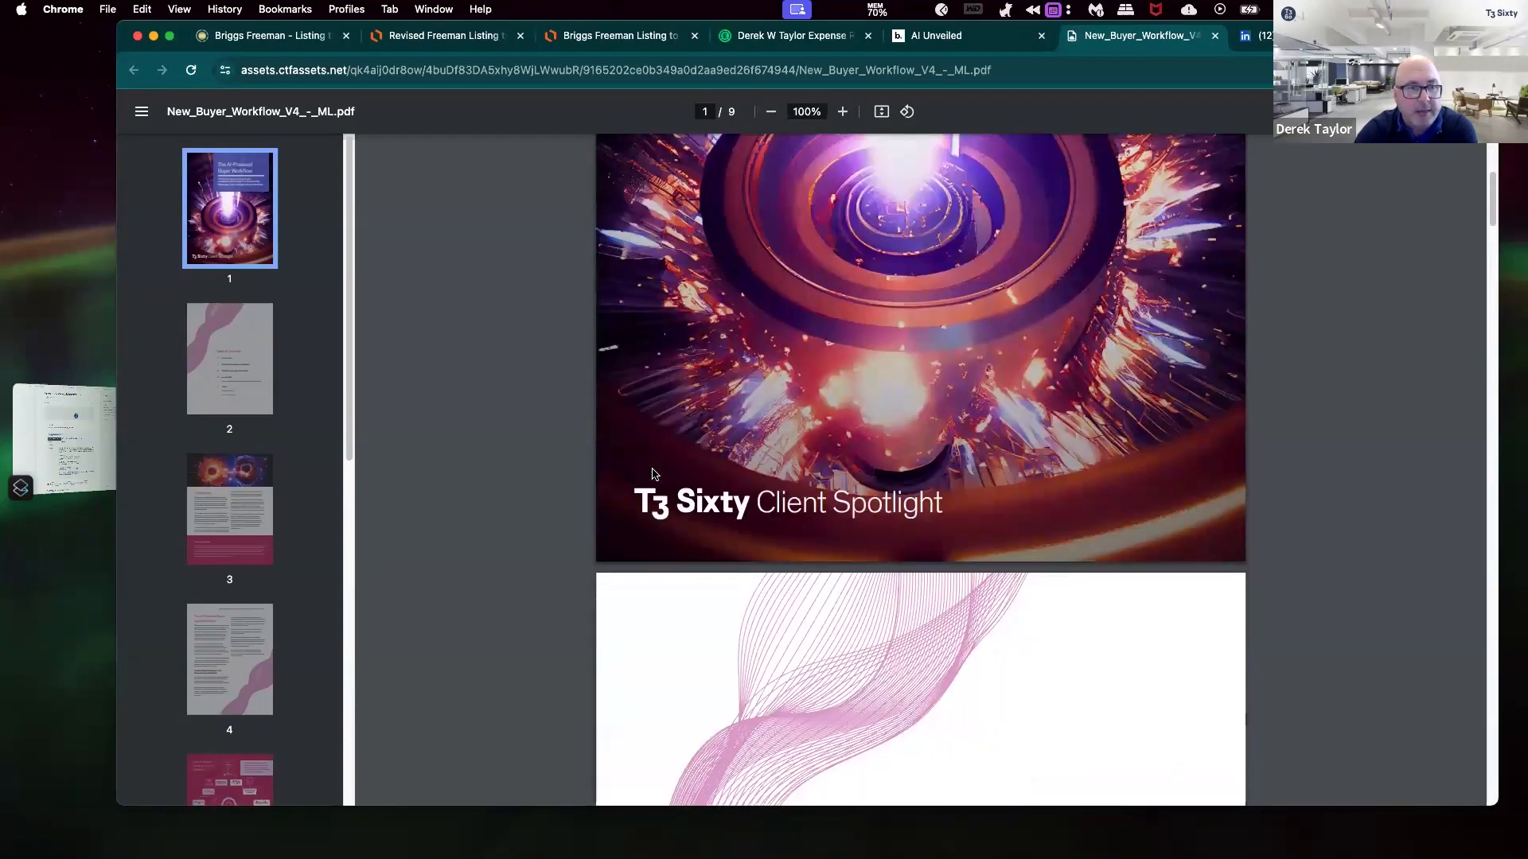
scroll(up, 3)
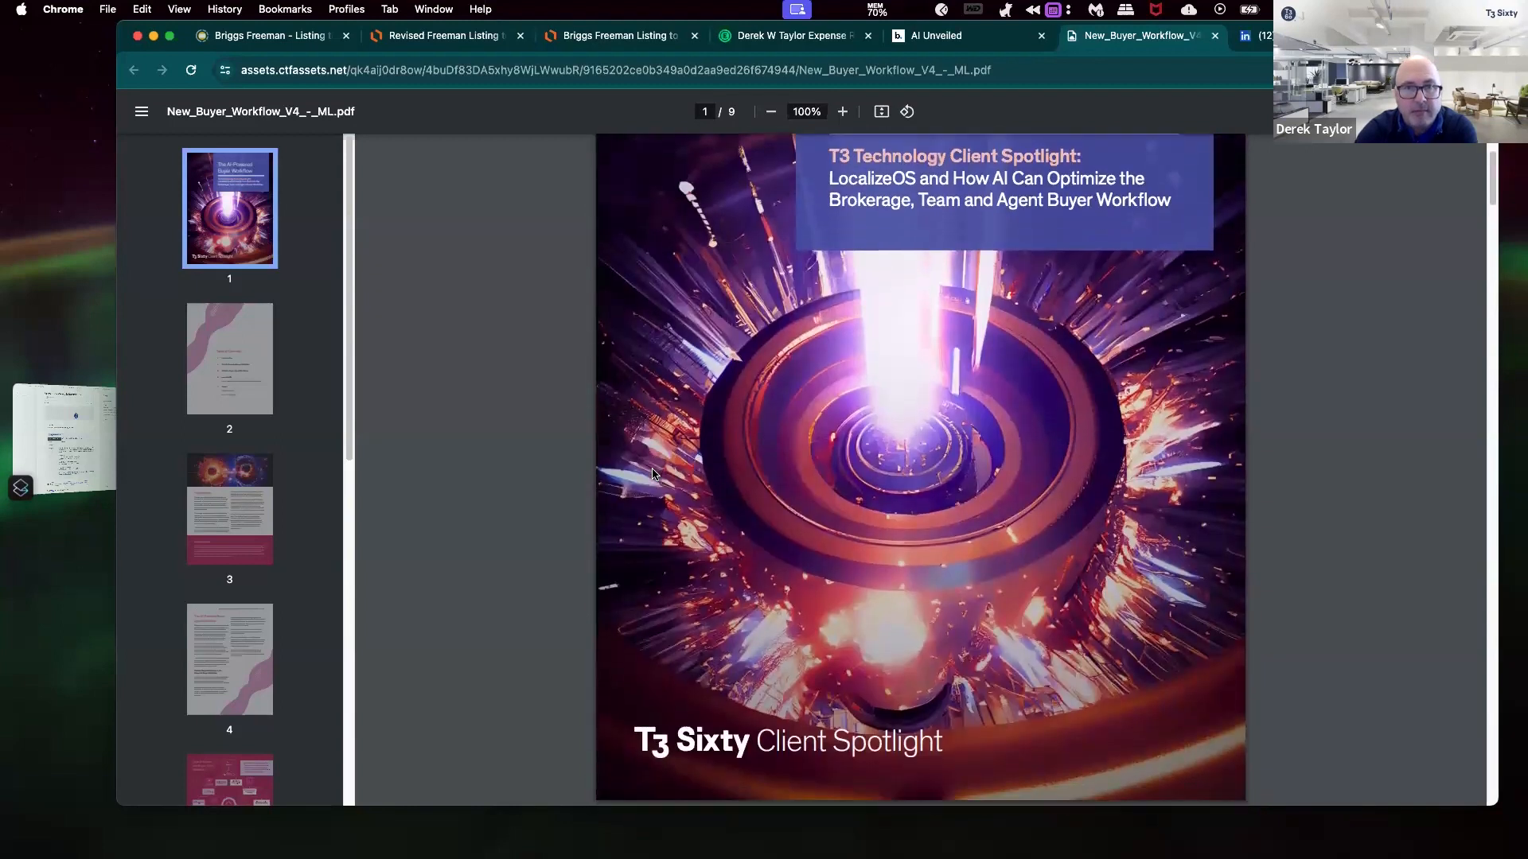
scroll(down, 3)
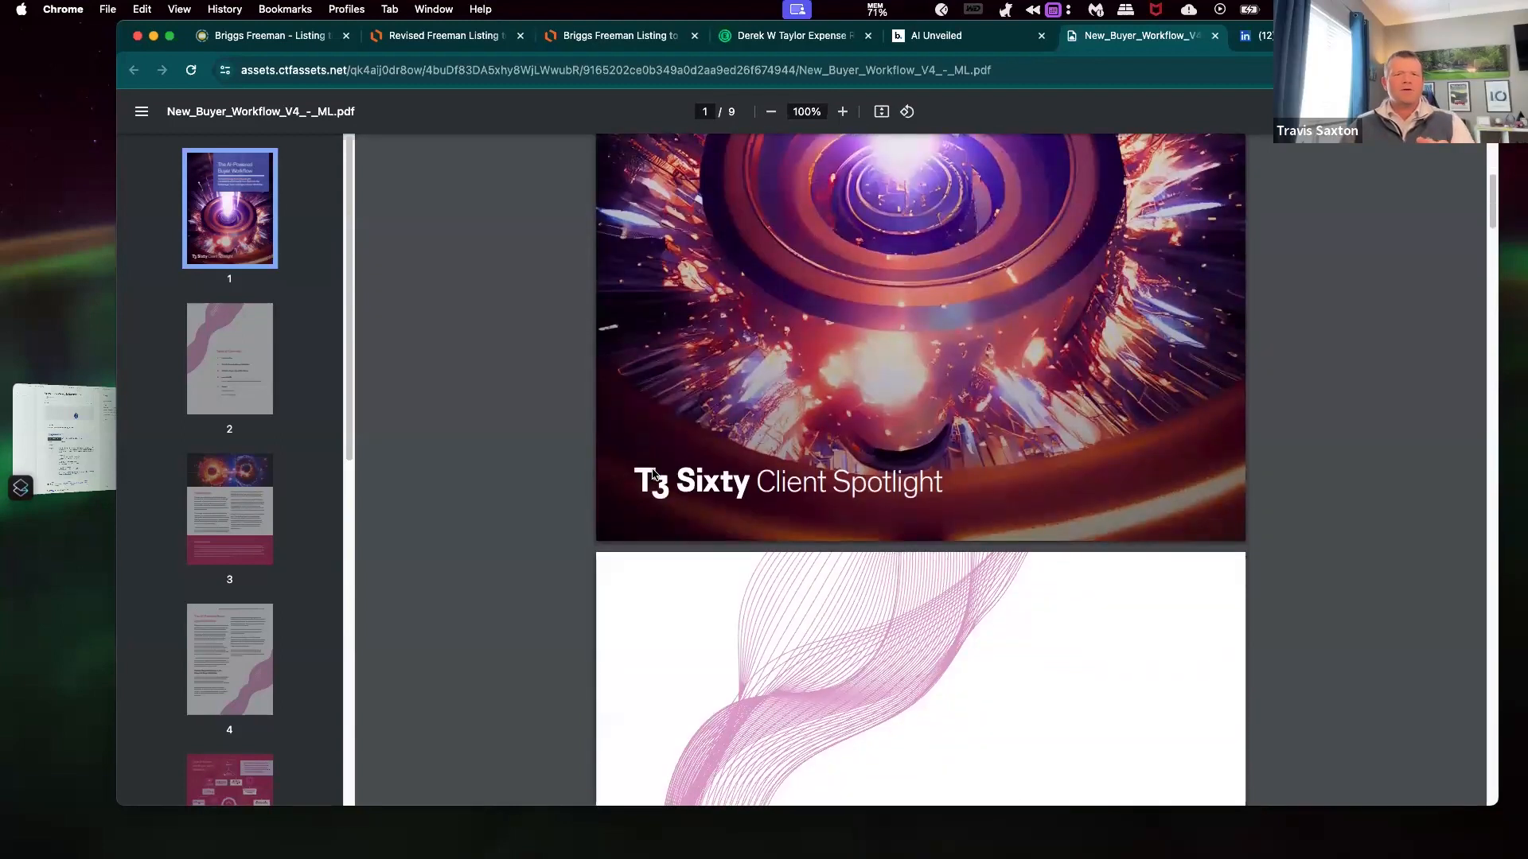
scroll(down, 3)
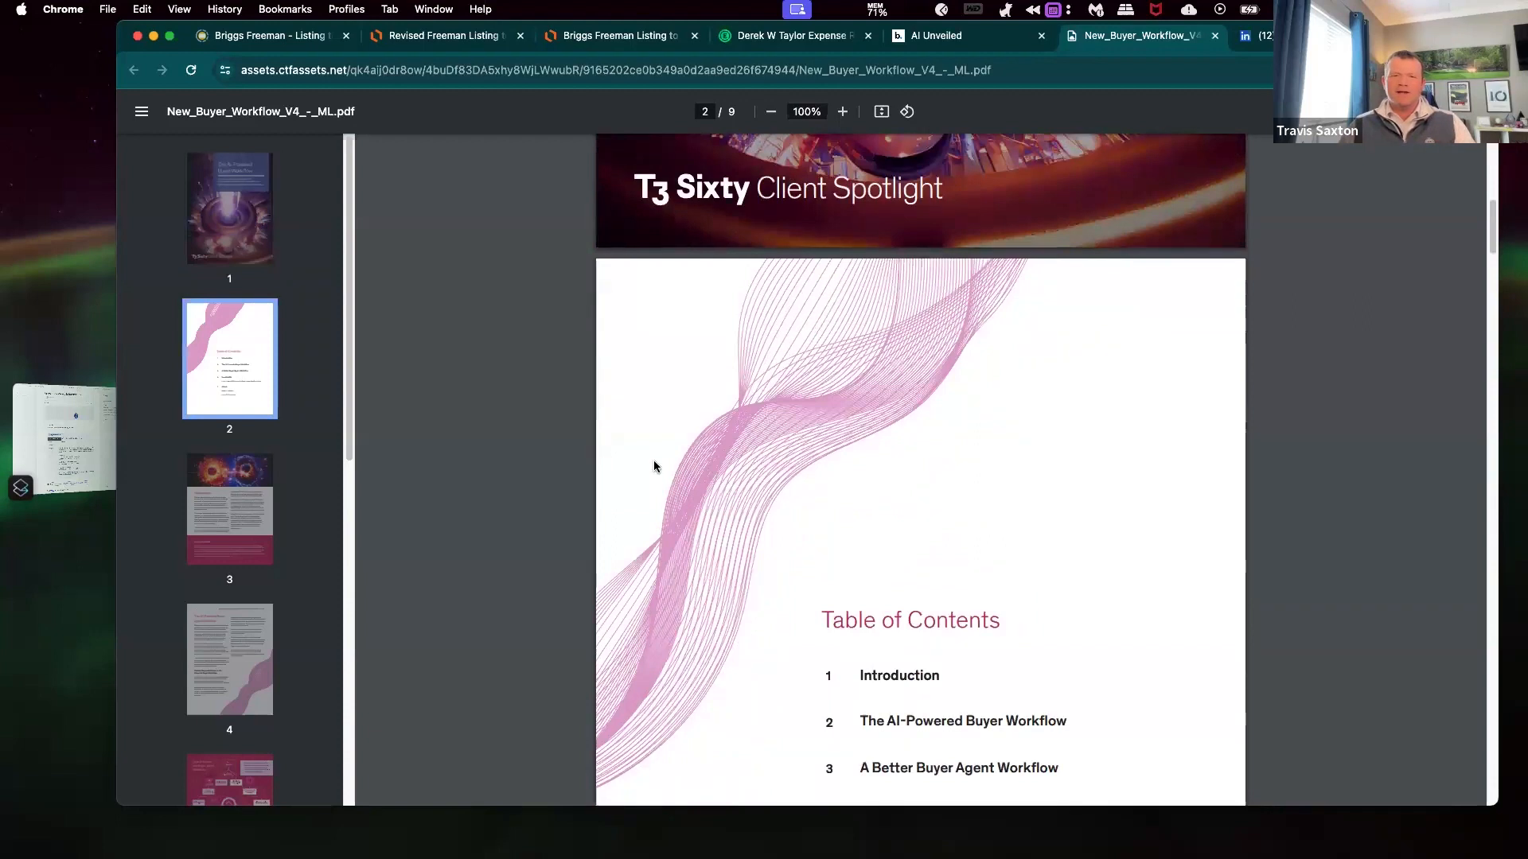
scroll(down, 3)
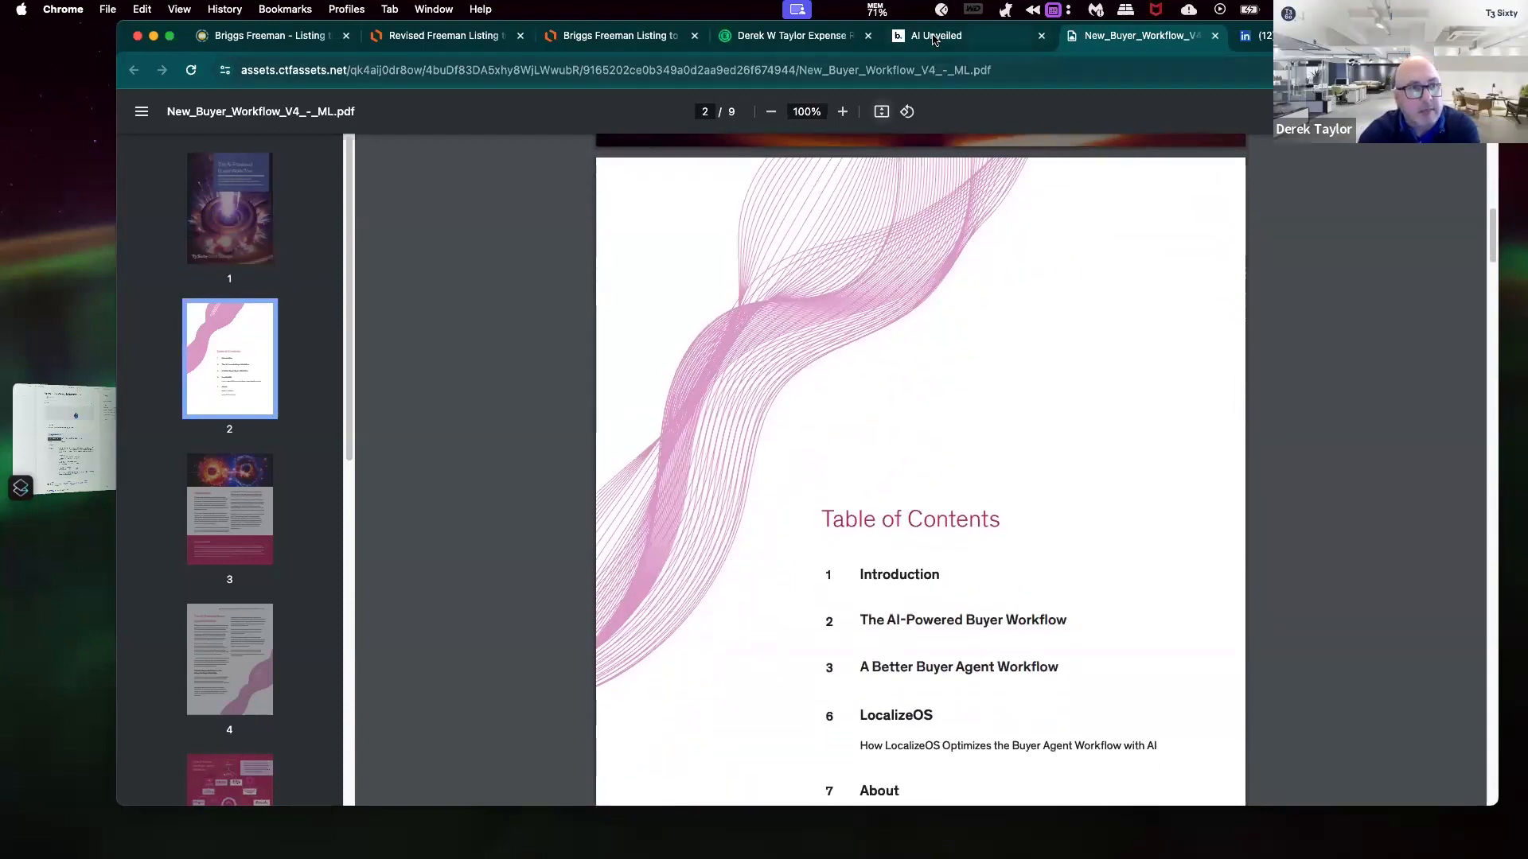
Step: Switch to the 'AI Unveiled' tab showing the Download Your Copy Now! QR code slide
click(935, 35)
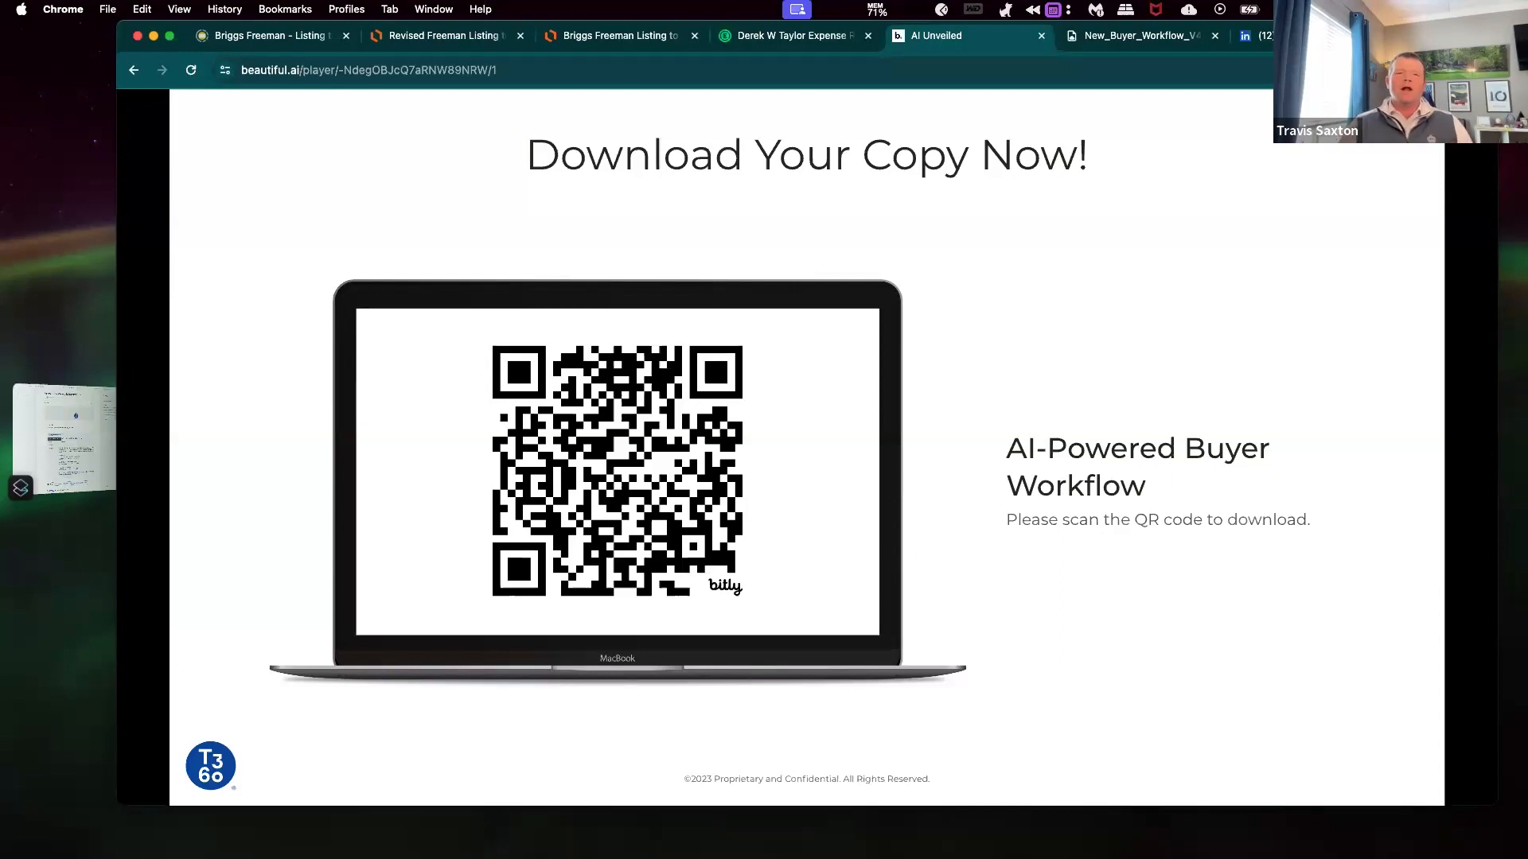
mouse_move(926, 434)
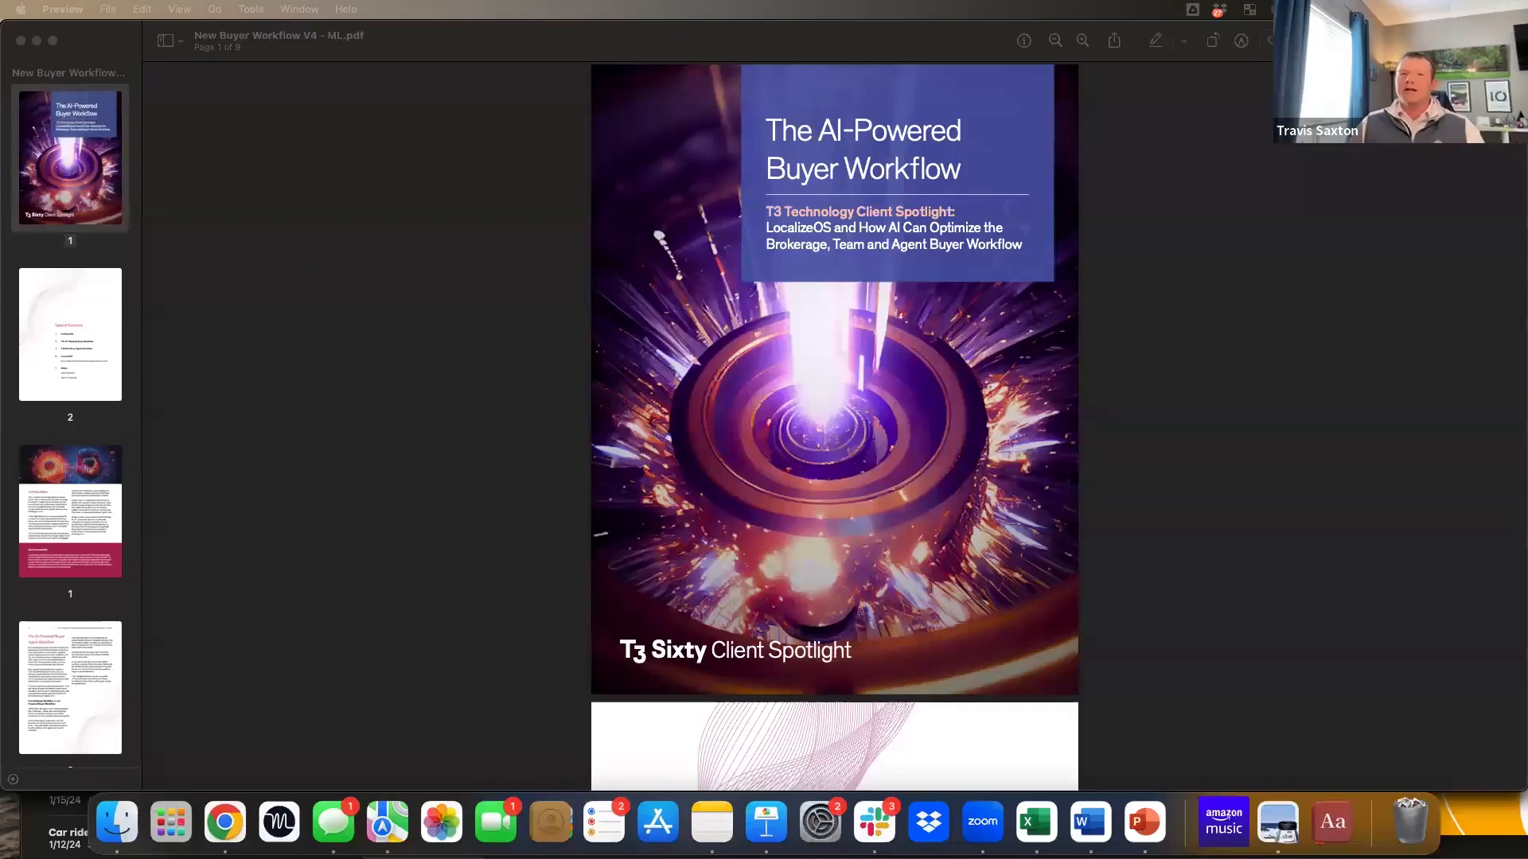
mouse_move(546, 148)
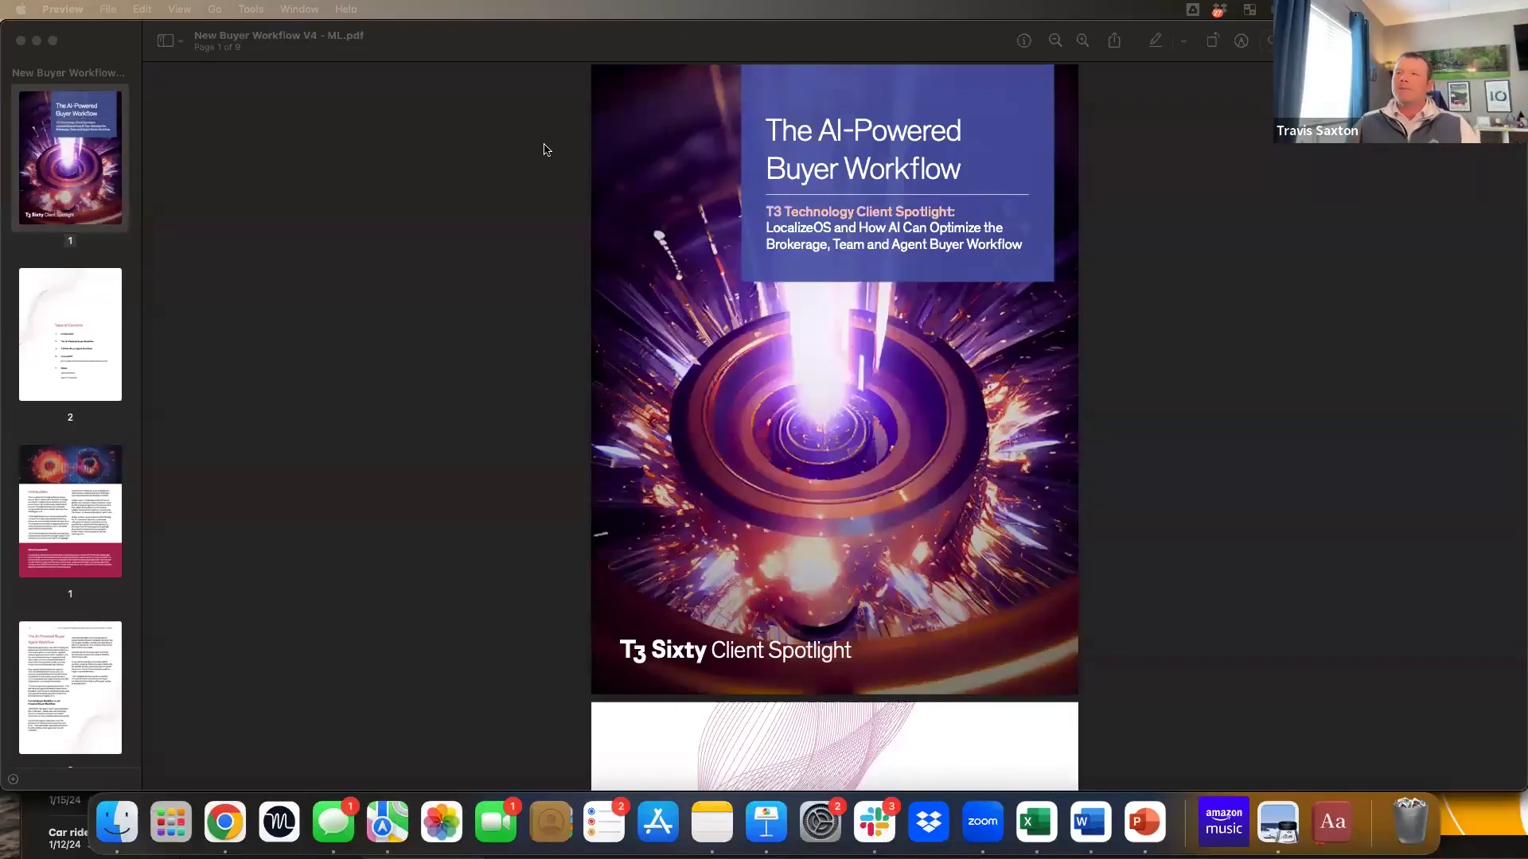
mouse_move(107, 412)
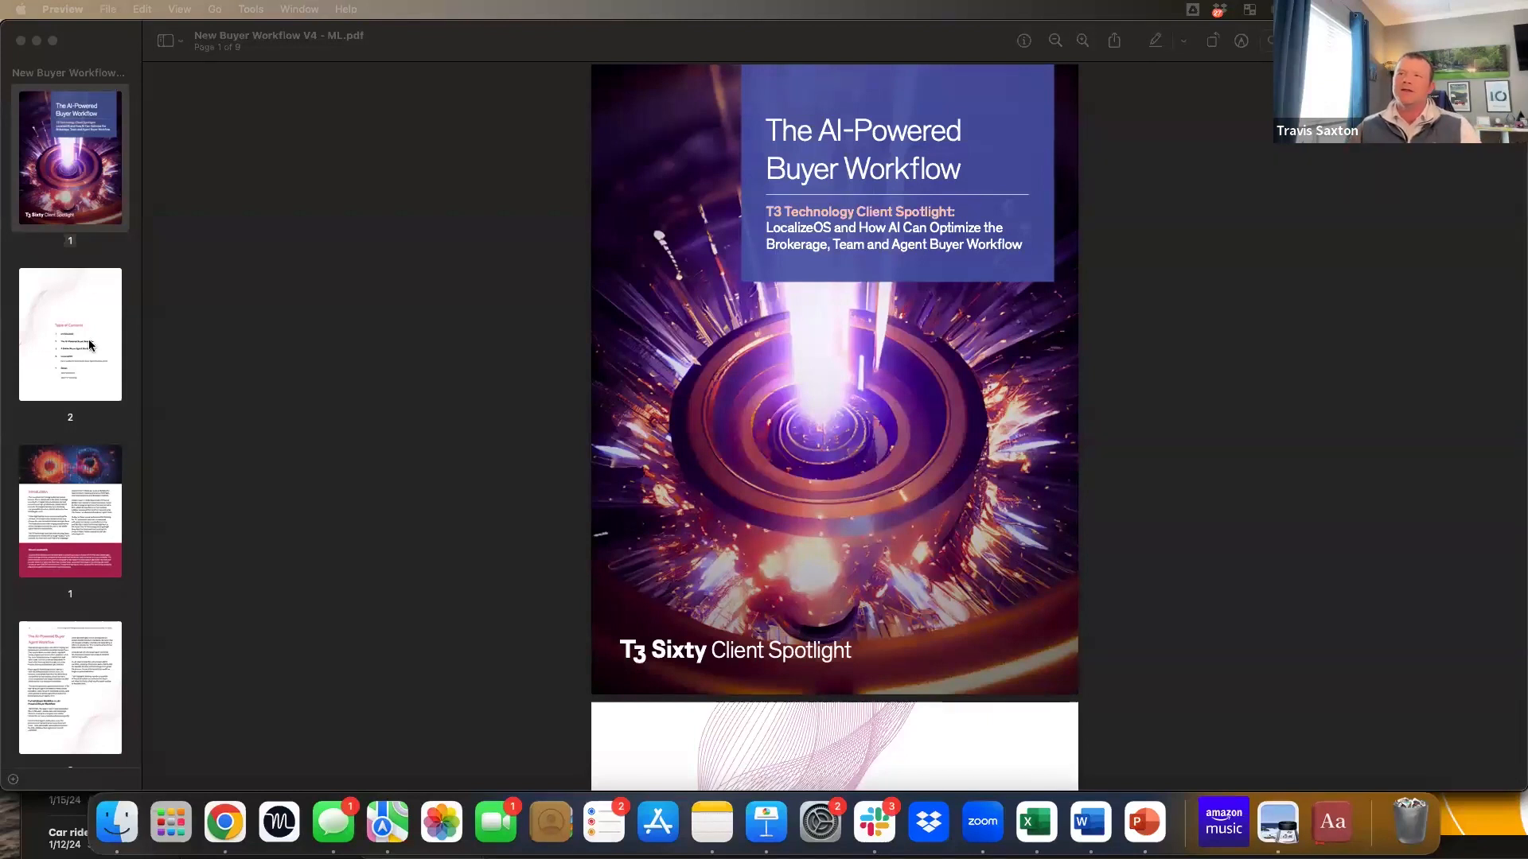
Step: Scroll the PDF to page 5's full 'How AI Scales the Buyer Agent Workflow' infographic
scroll(down, 3)
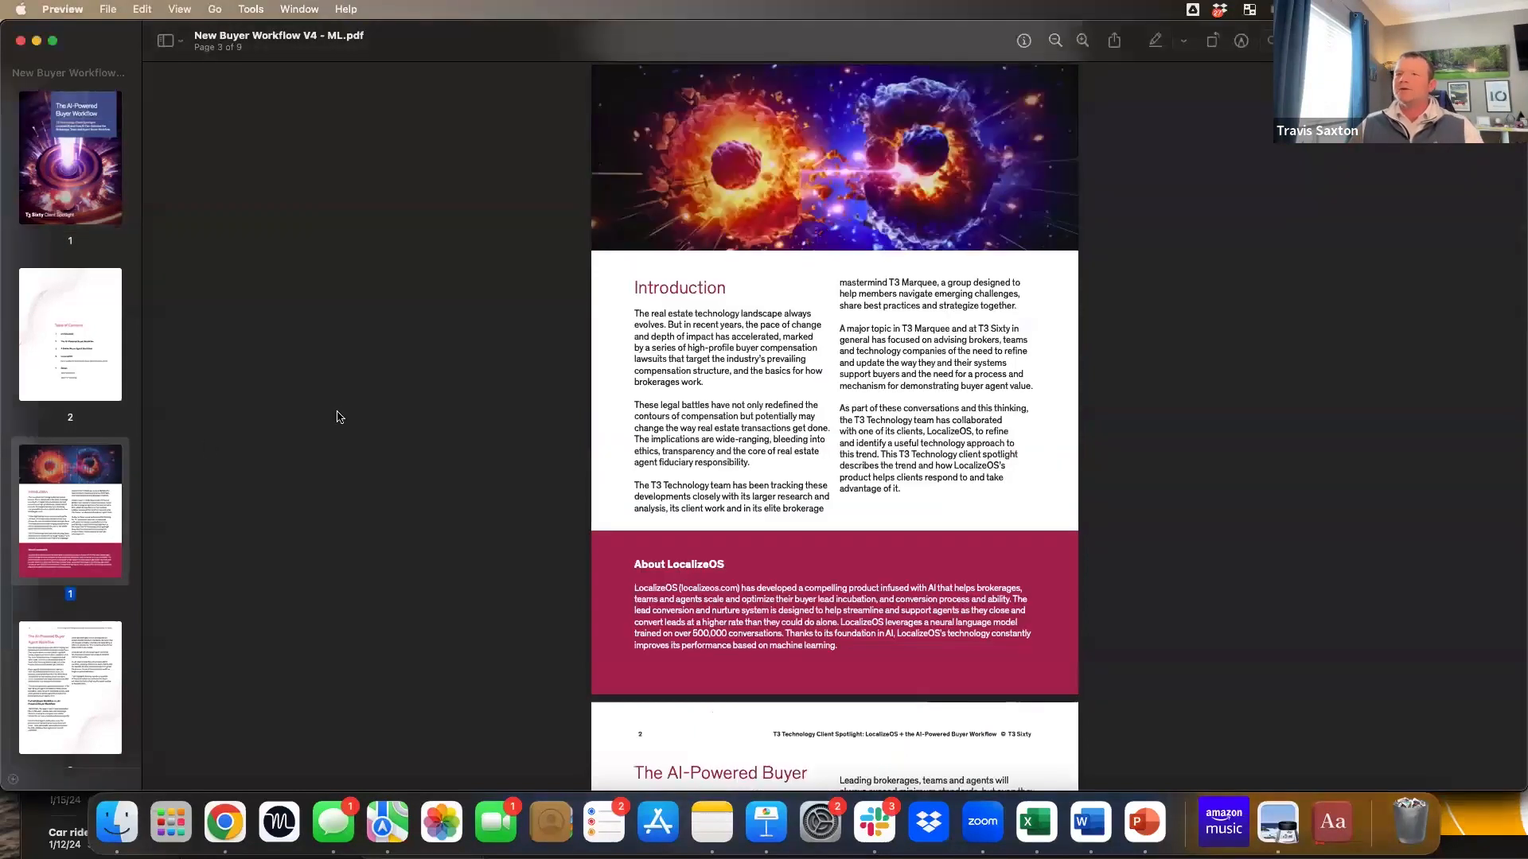
mouse_move(326, 418)
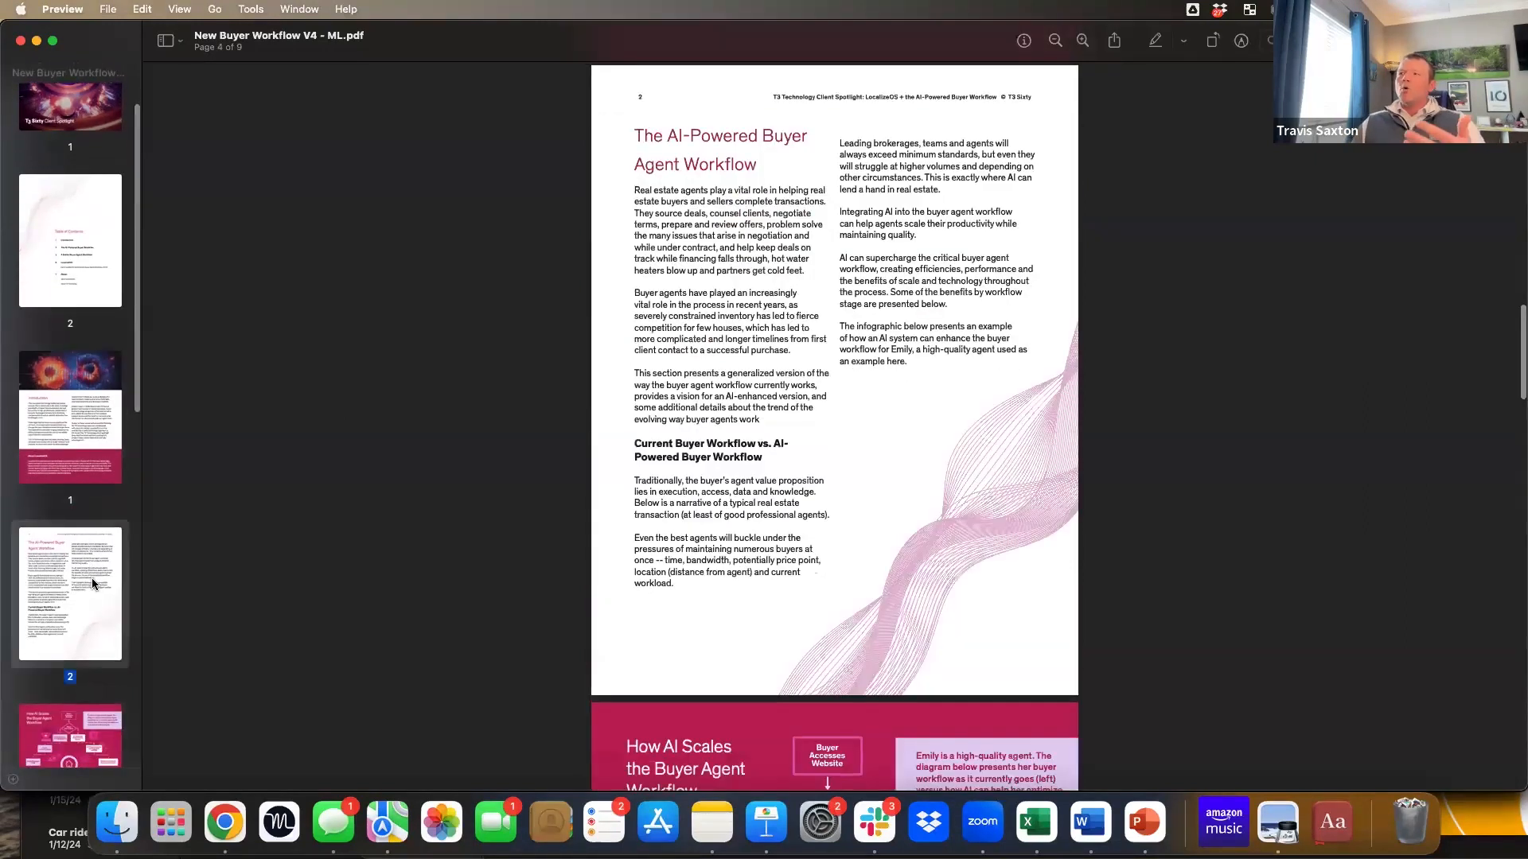
mouse_move(353, 500)
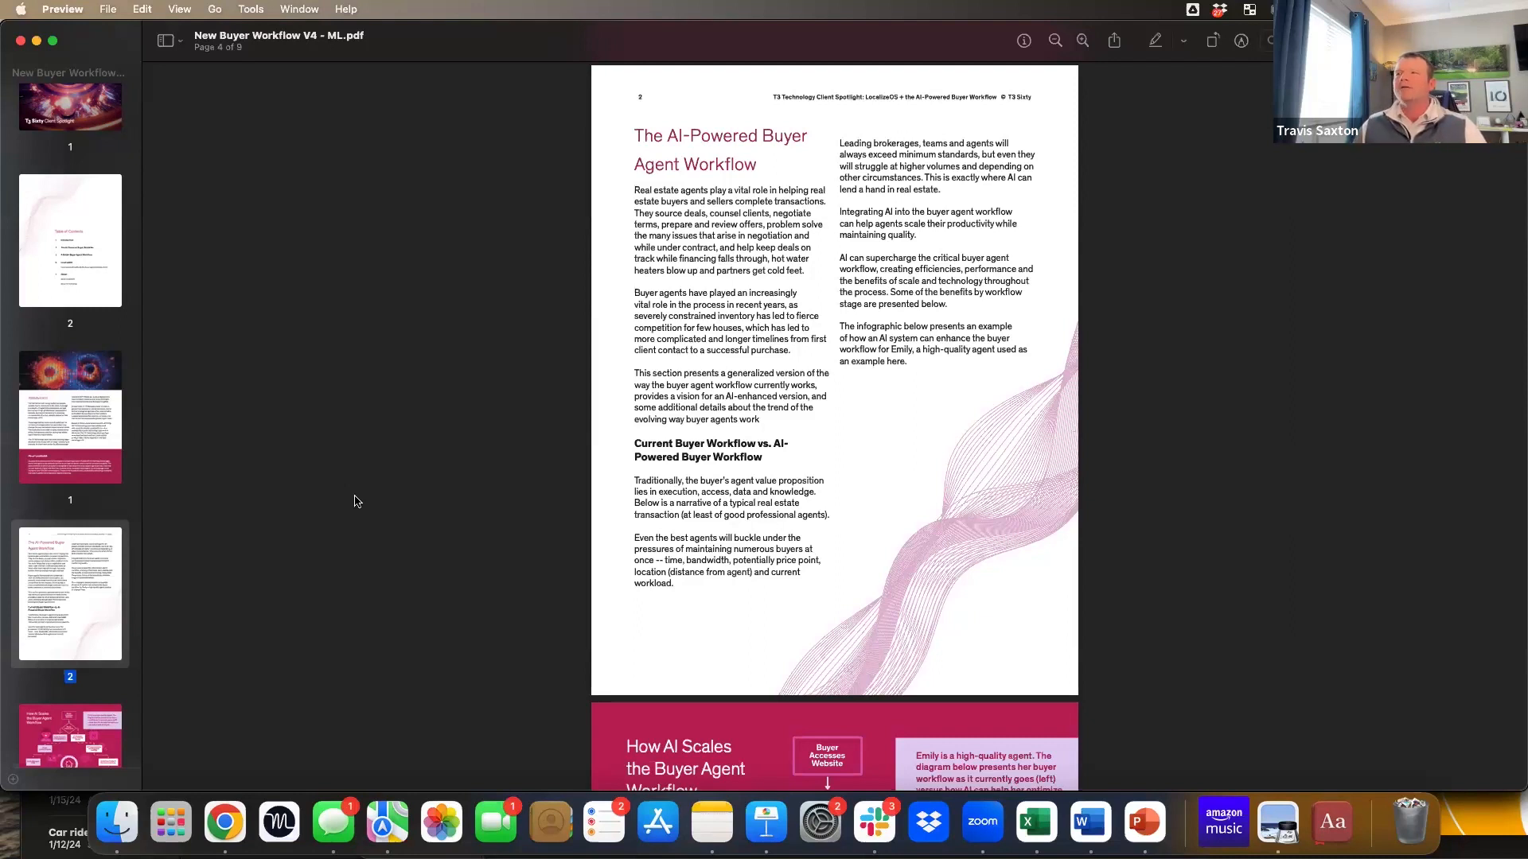
scroll(down, 3)
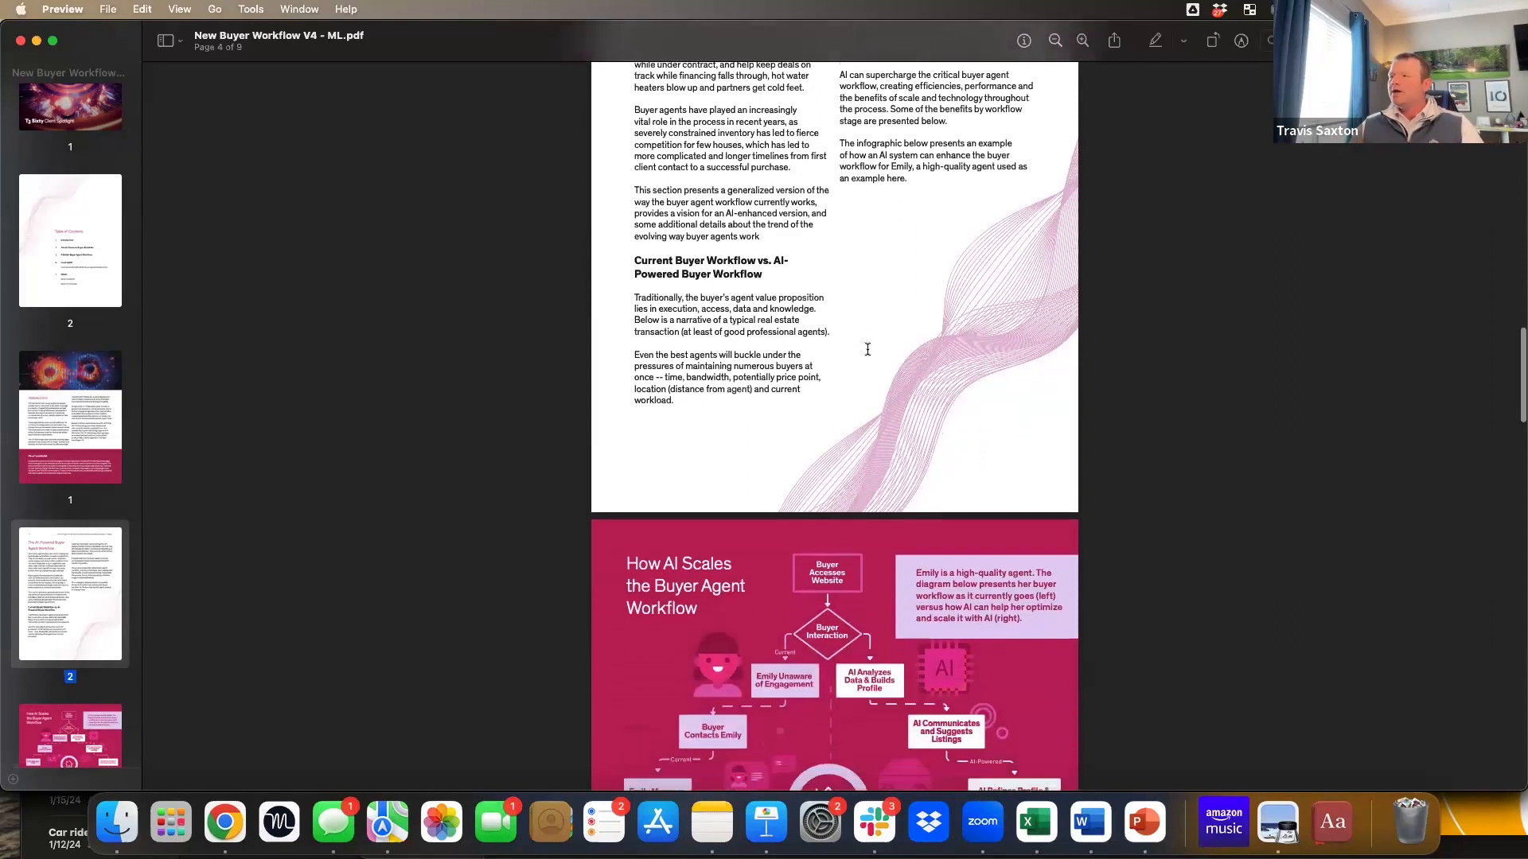
scroll(down, 3)
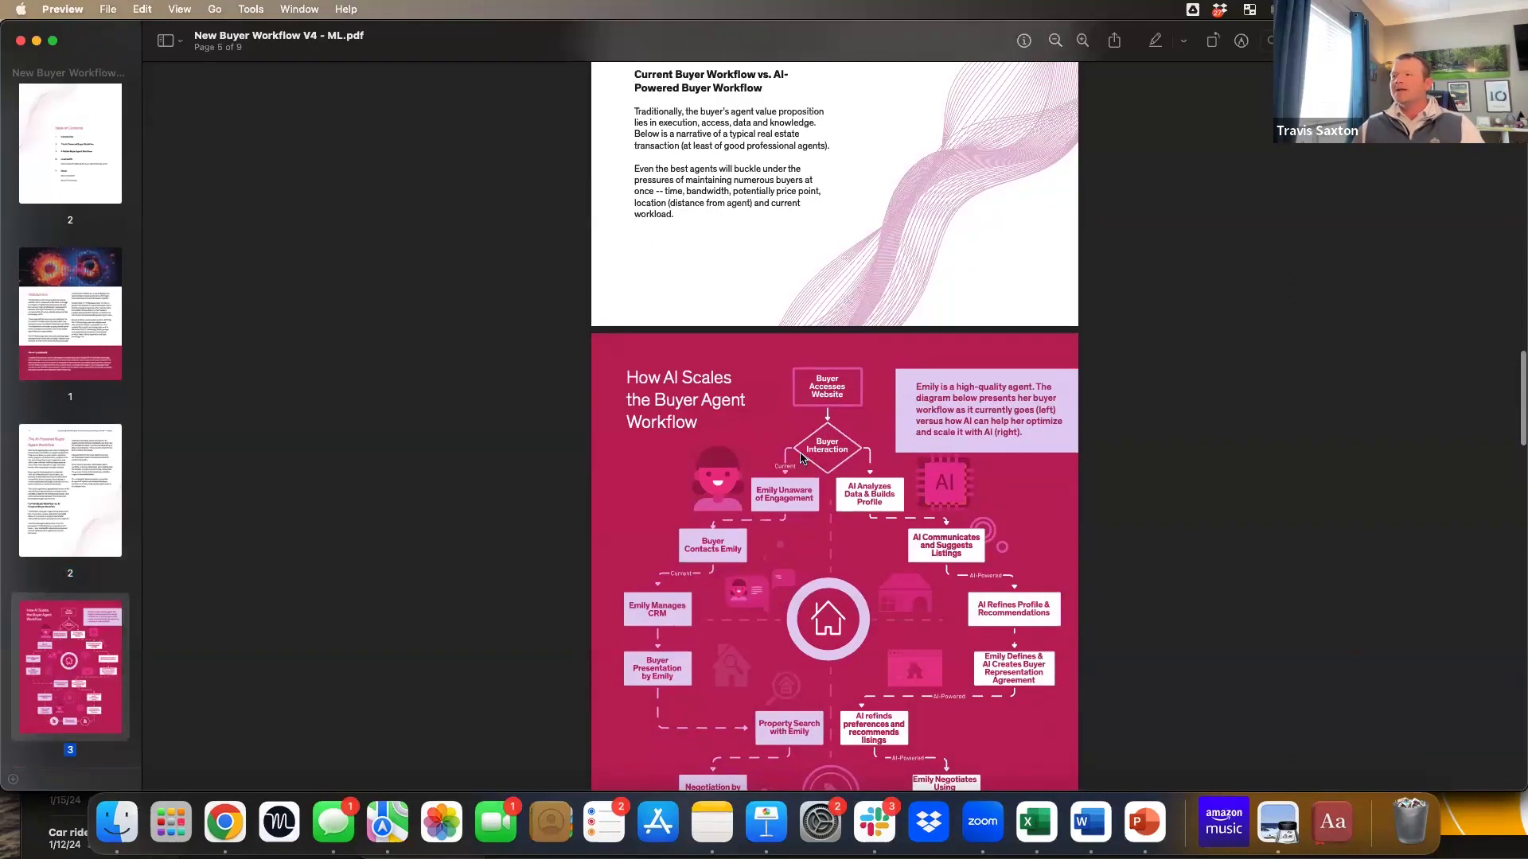
mouse_move(735, 515)
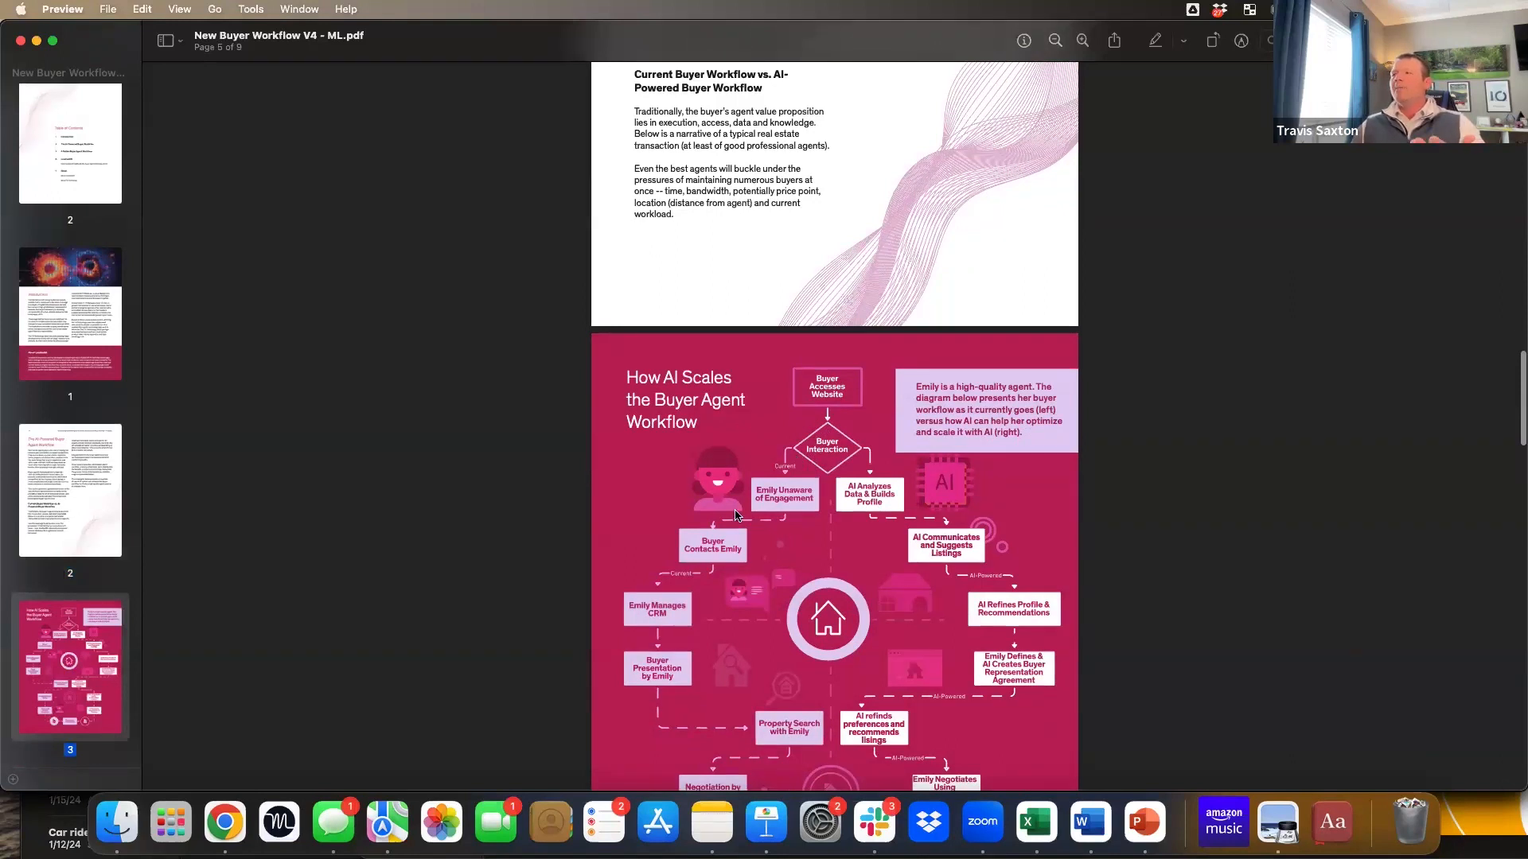
scroll(down, 3)
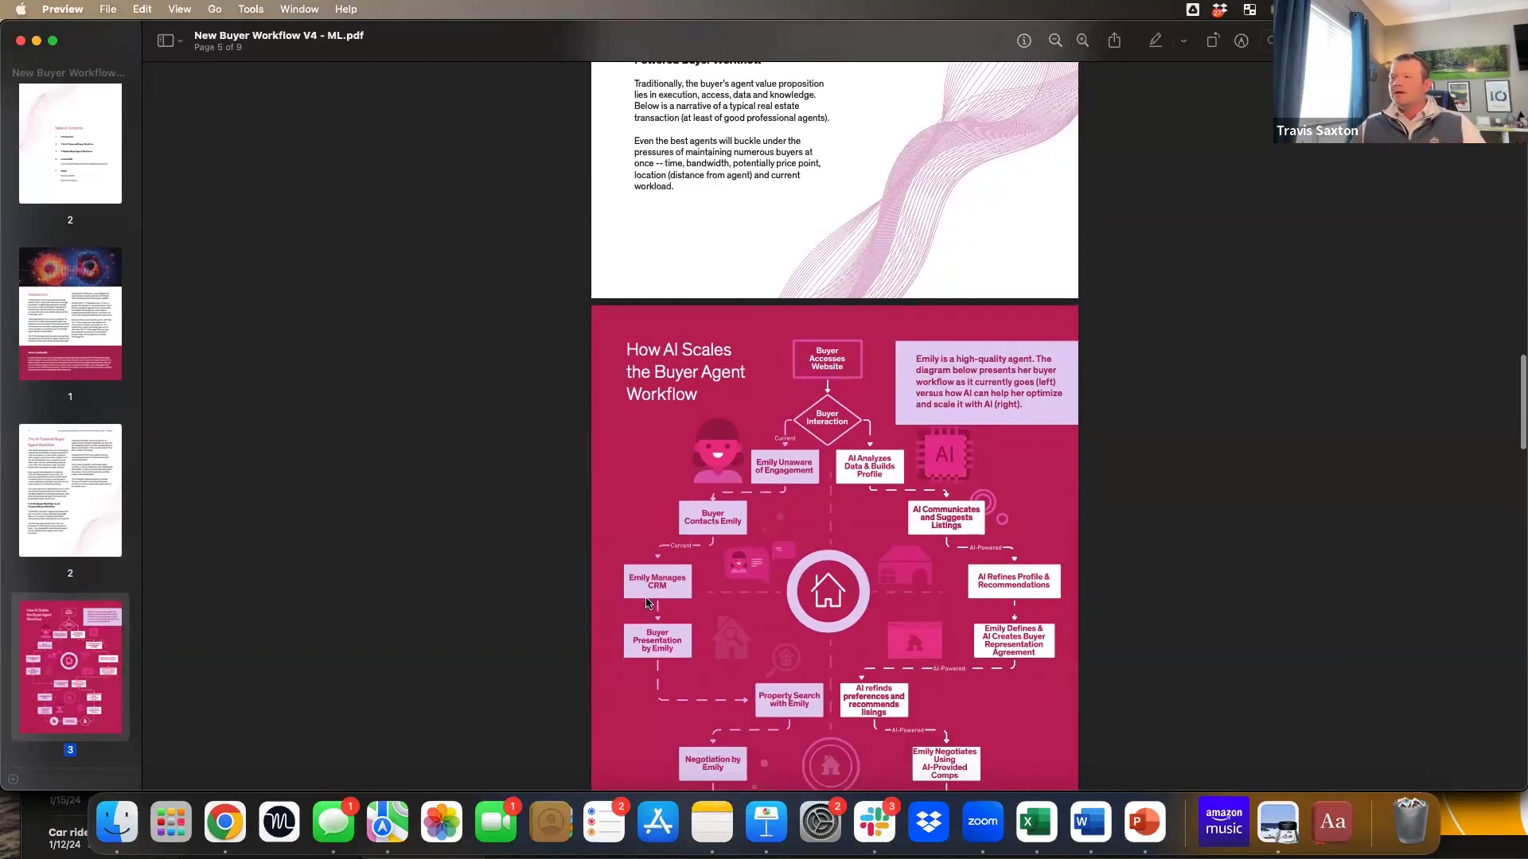
scroll(down, 3)
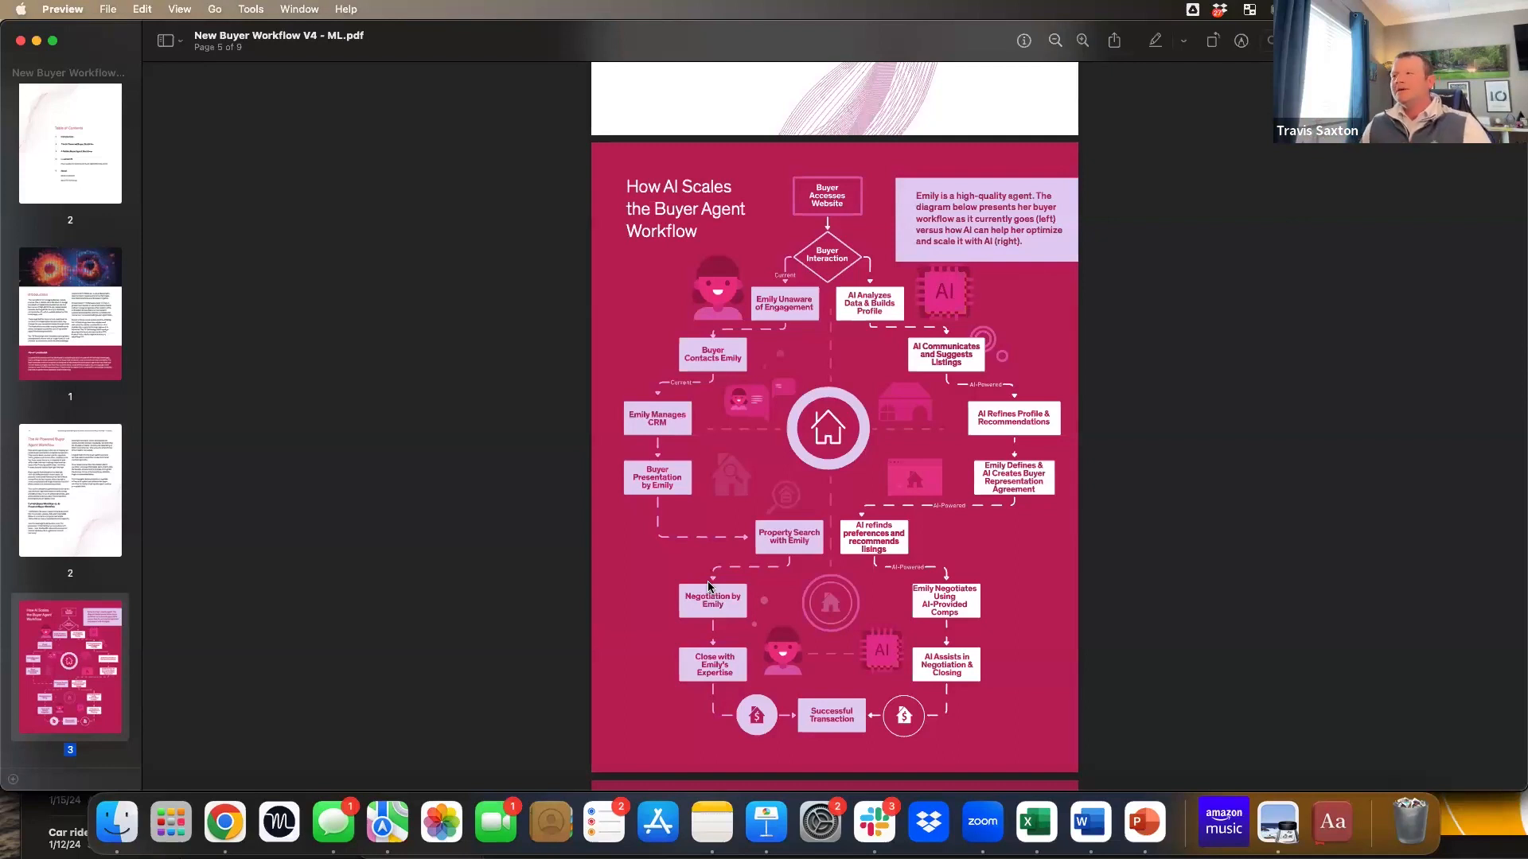
mouse_move(728, 646)
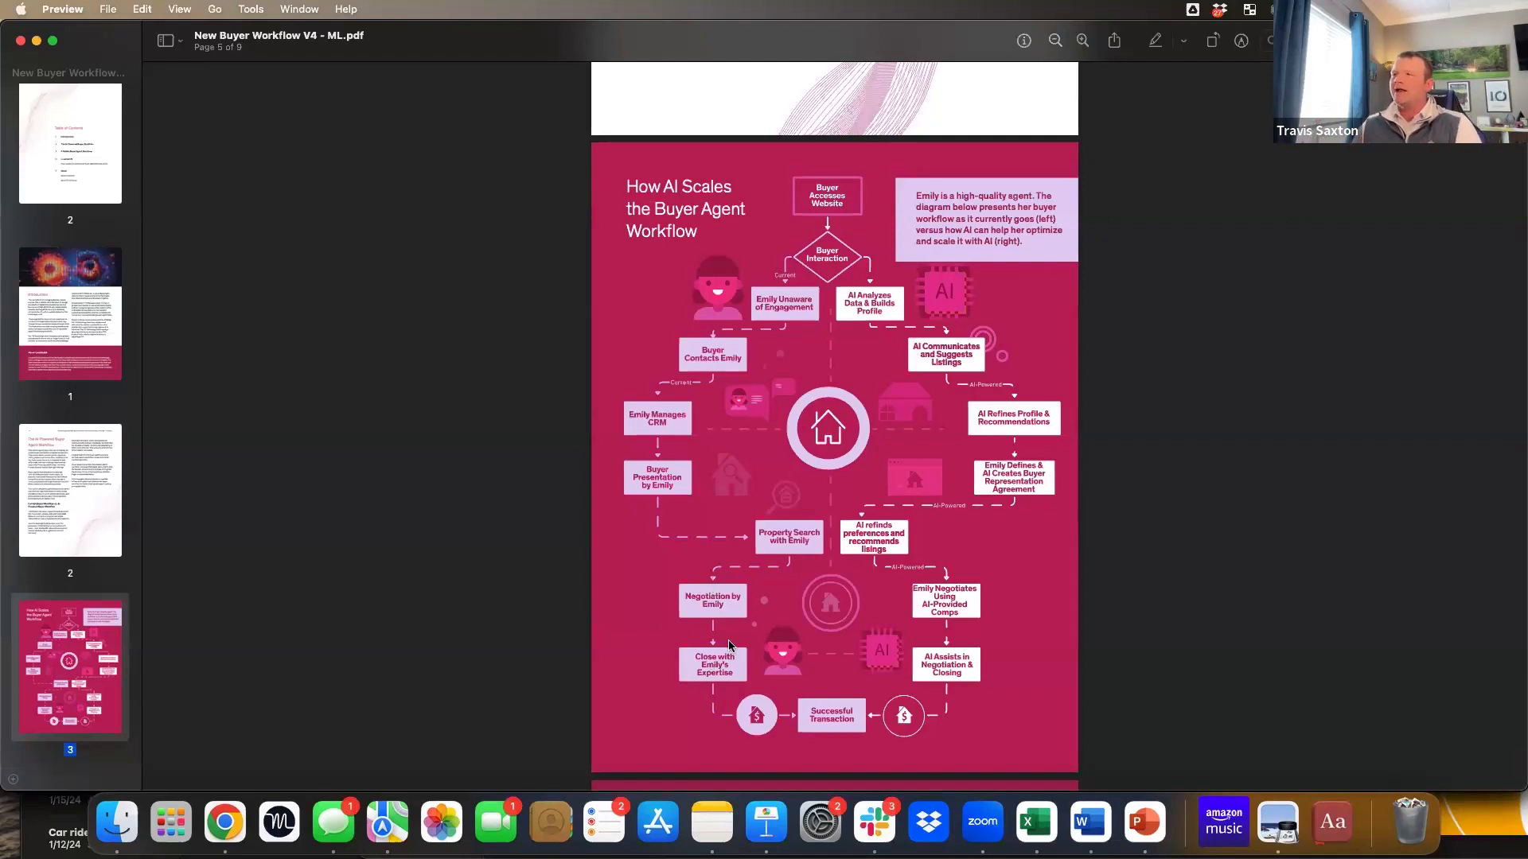
mouse_move(977, 417)
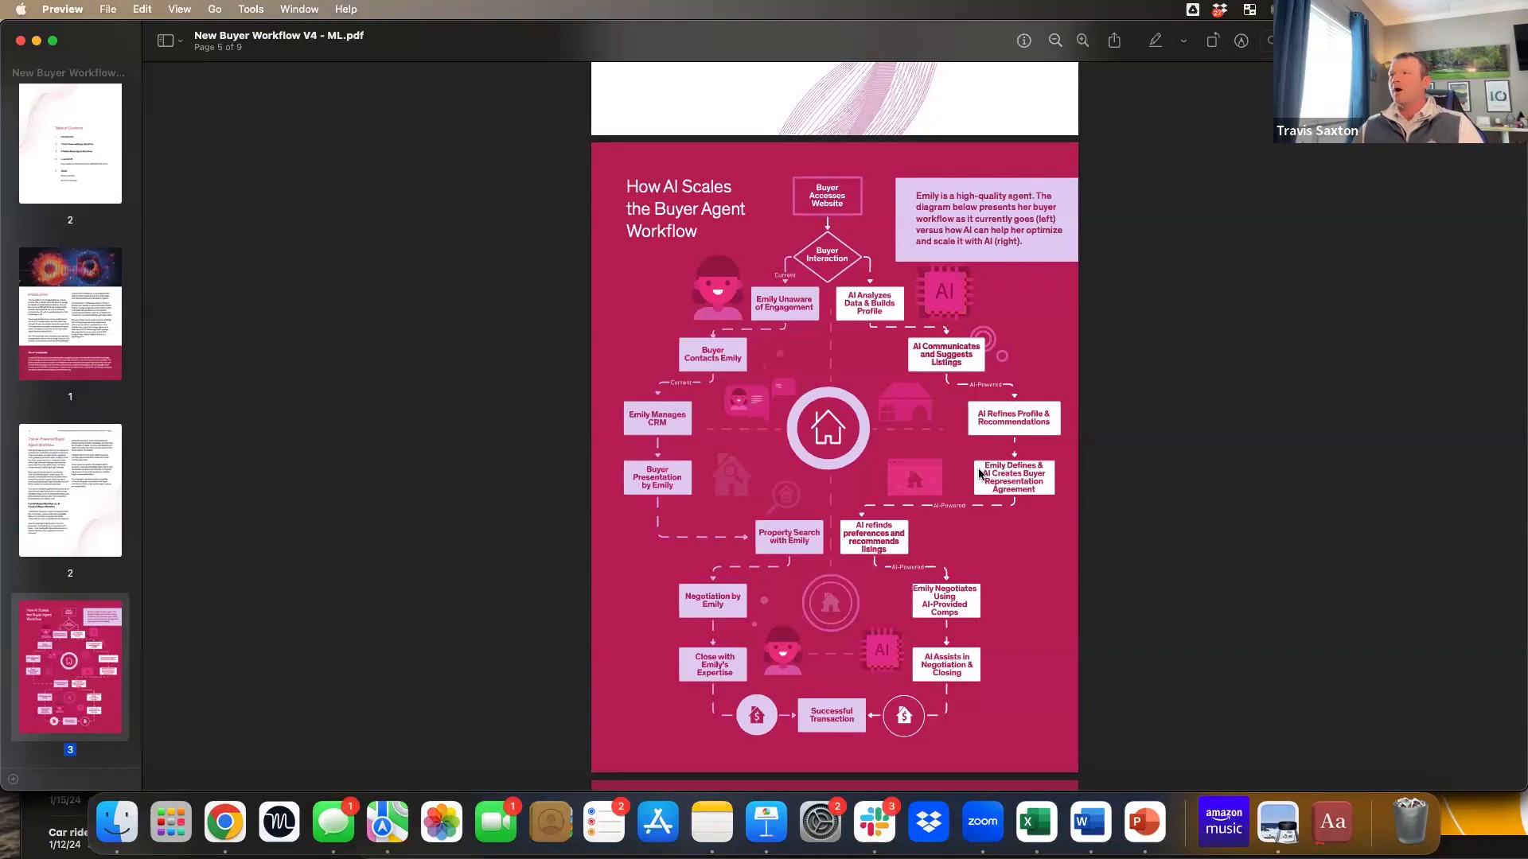
mouse_move(880, 507)
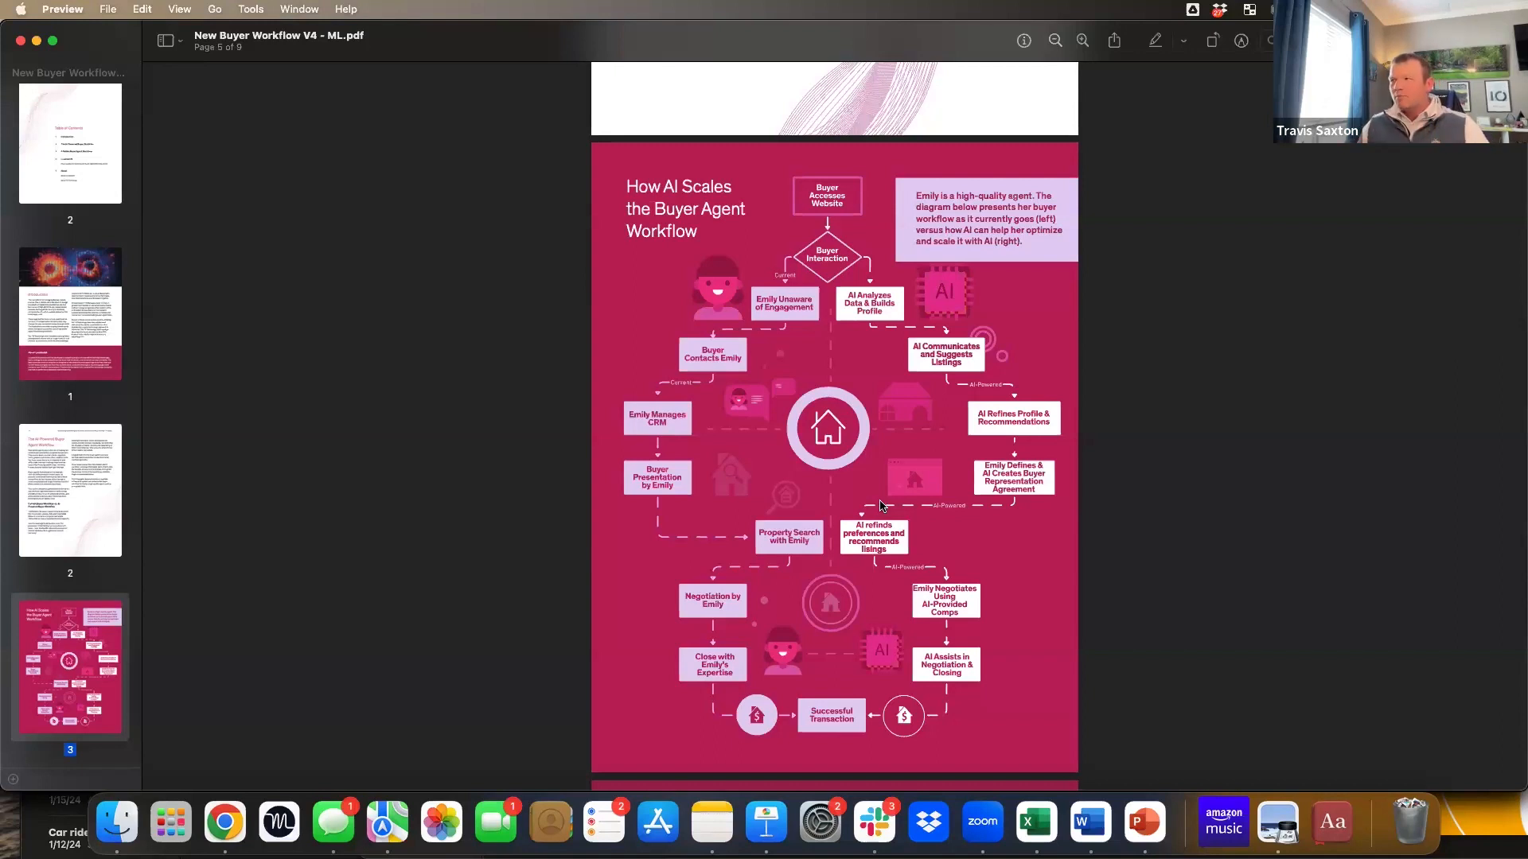
Step: Scroll the buyer workflow PDF past the lead conversion tables to the LocalizeOS and About T3 Technology pages
scroll(down, 3)
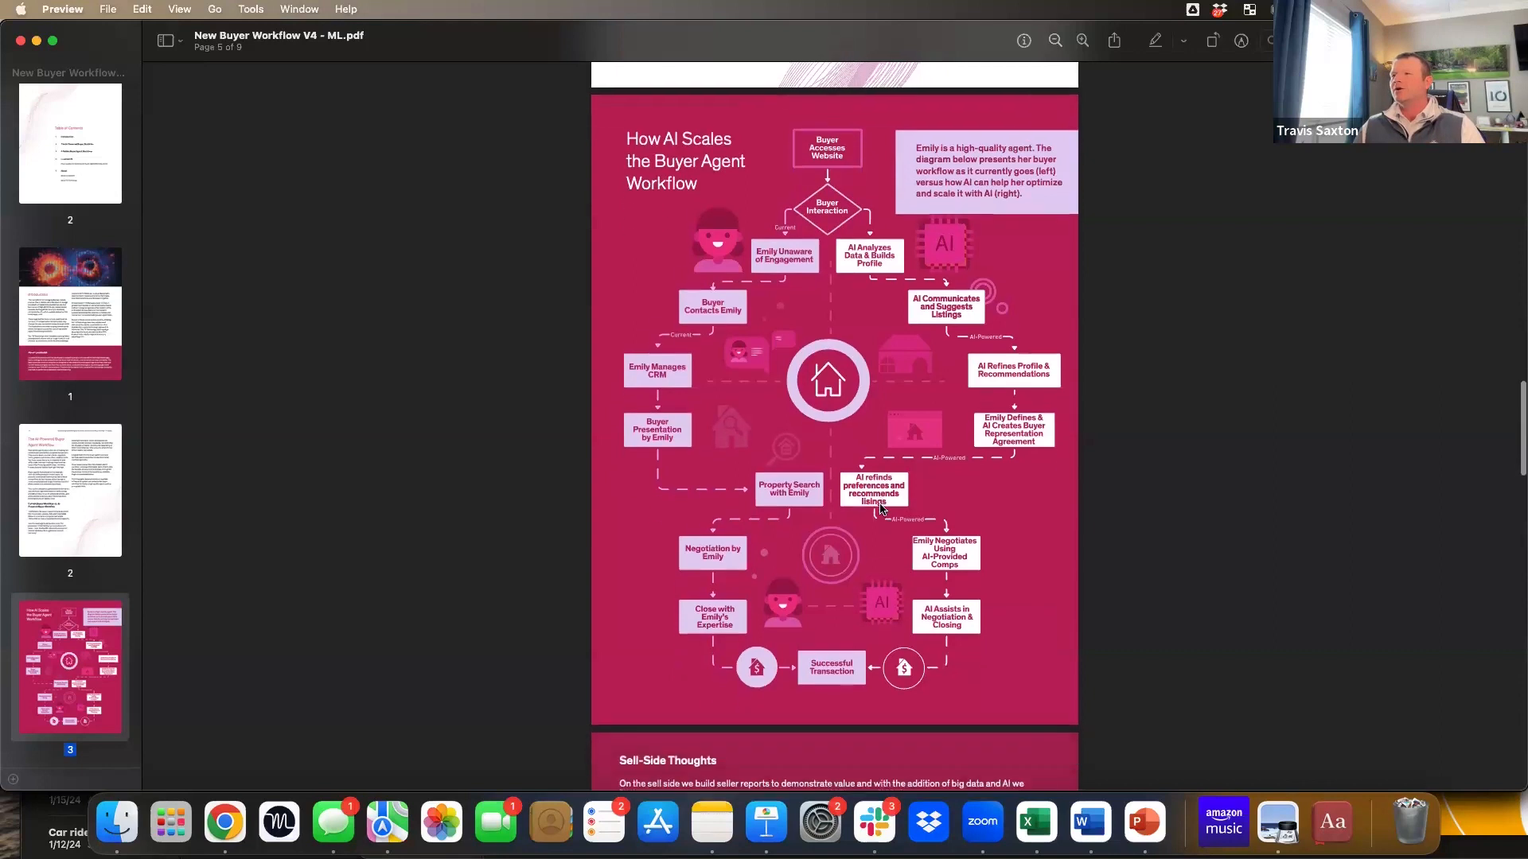
scroll(down, 3)
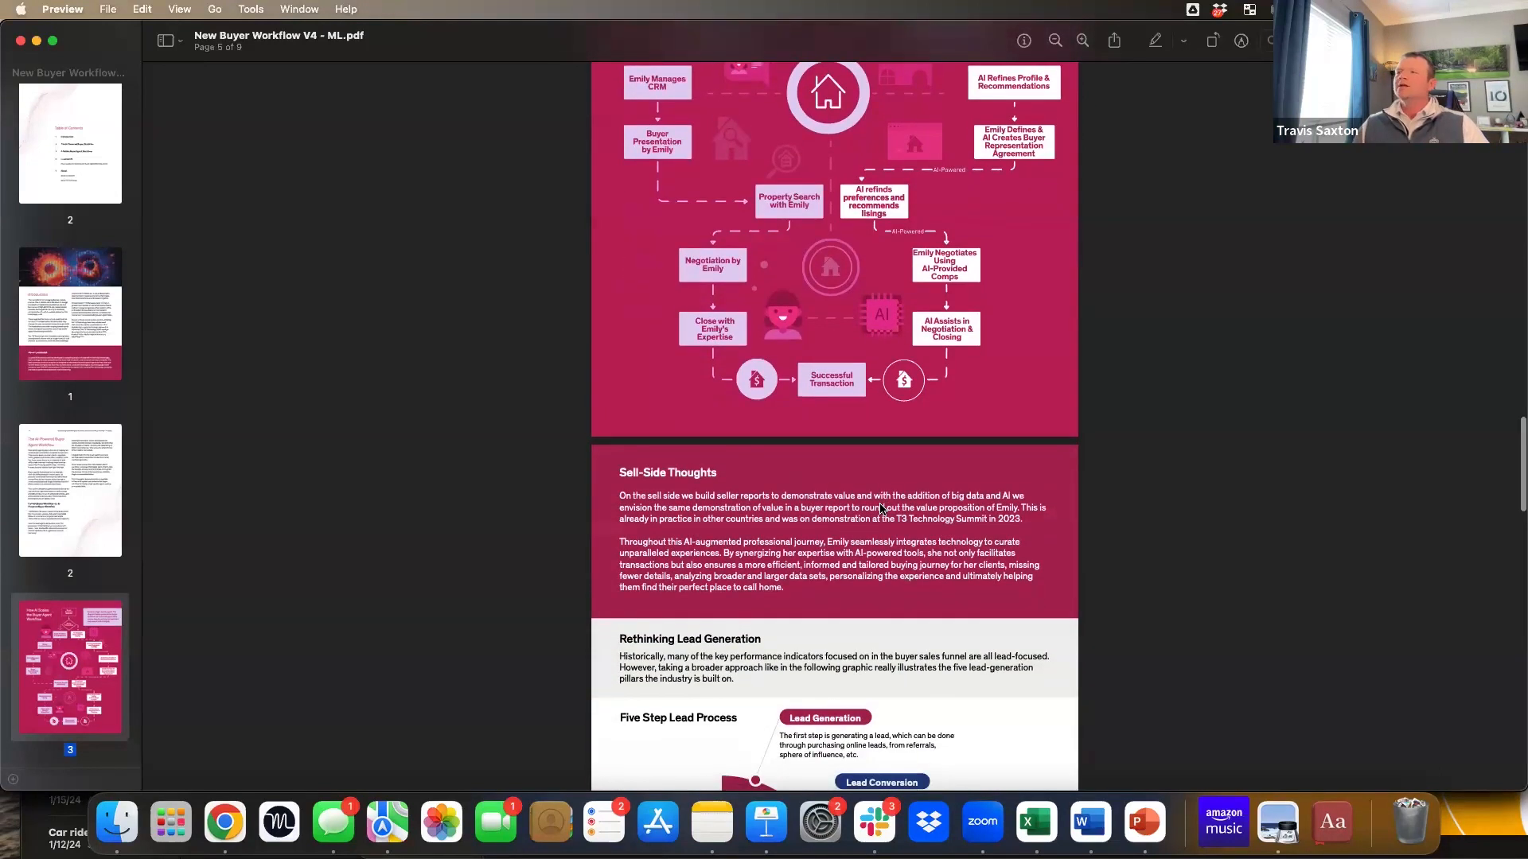
scroll(down, 3)
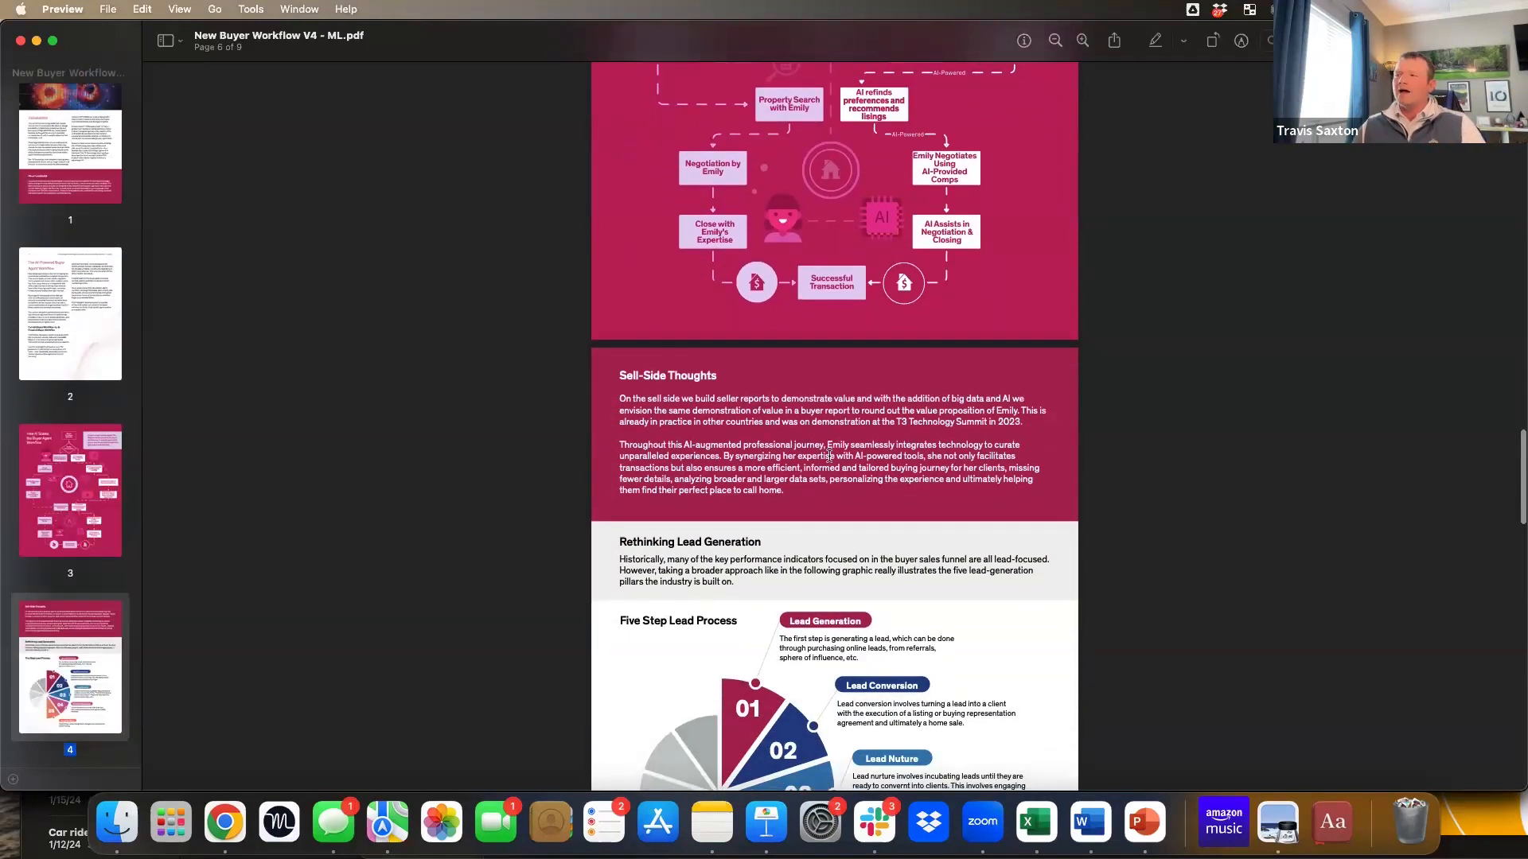
scroll(down, 3)
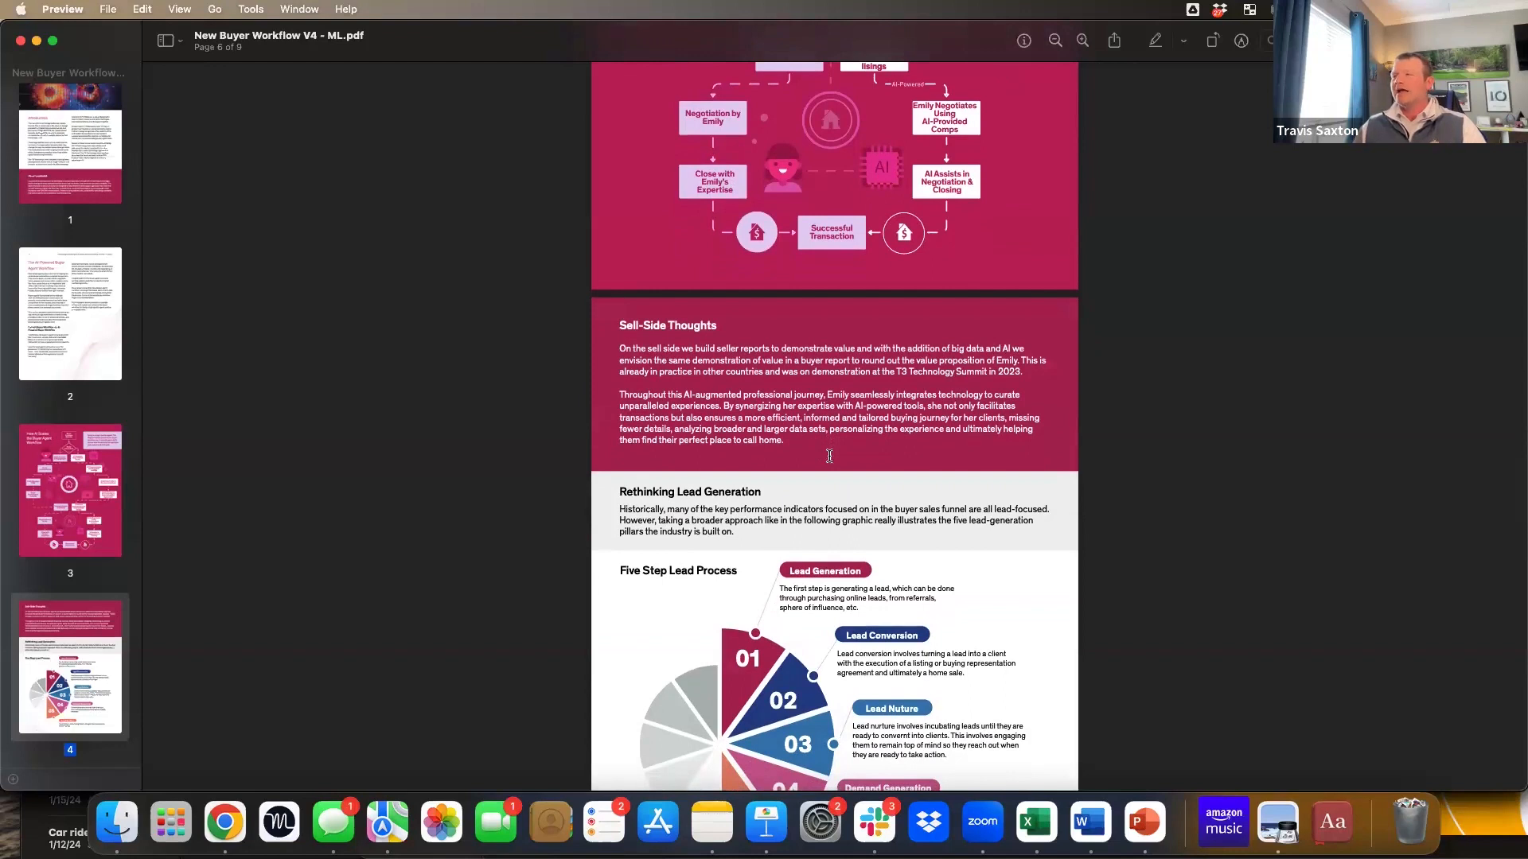
scroll(down, 3)
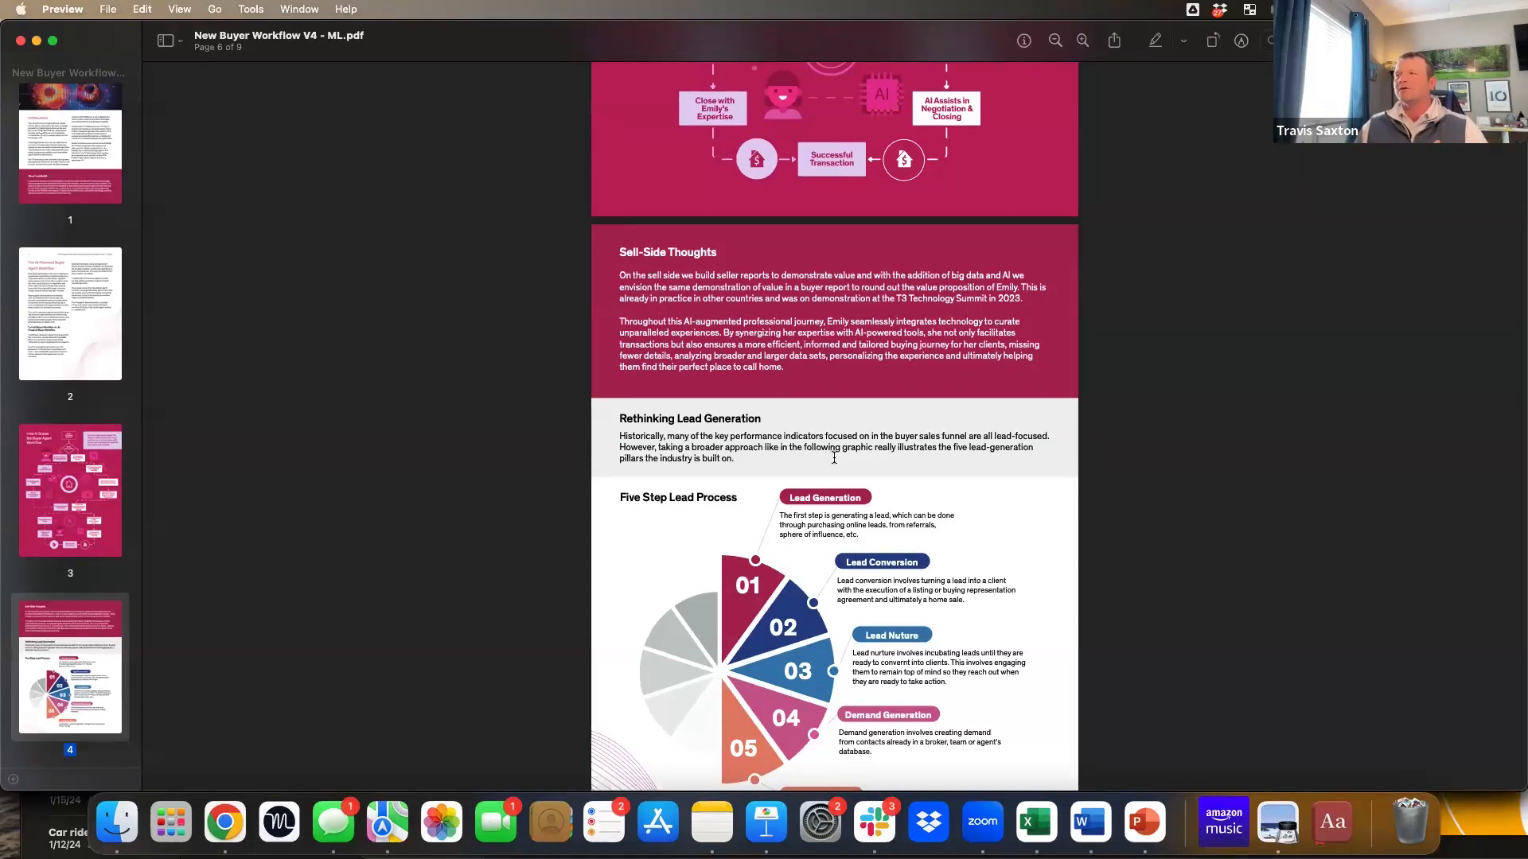
scroll(down, 3)
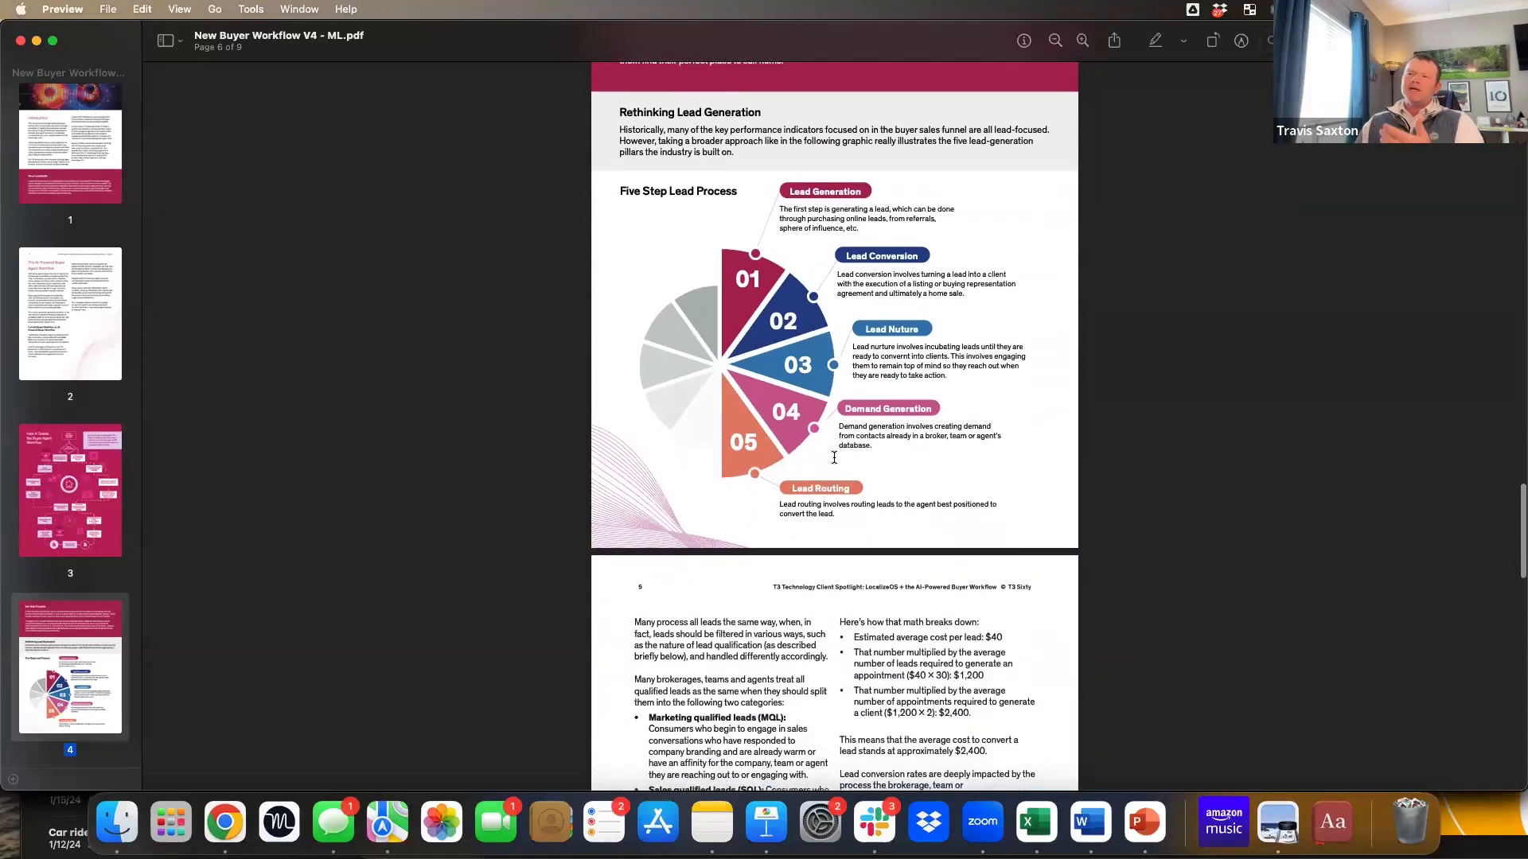
scroll(down, 3)
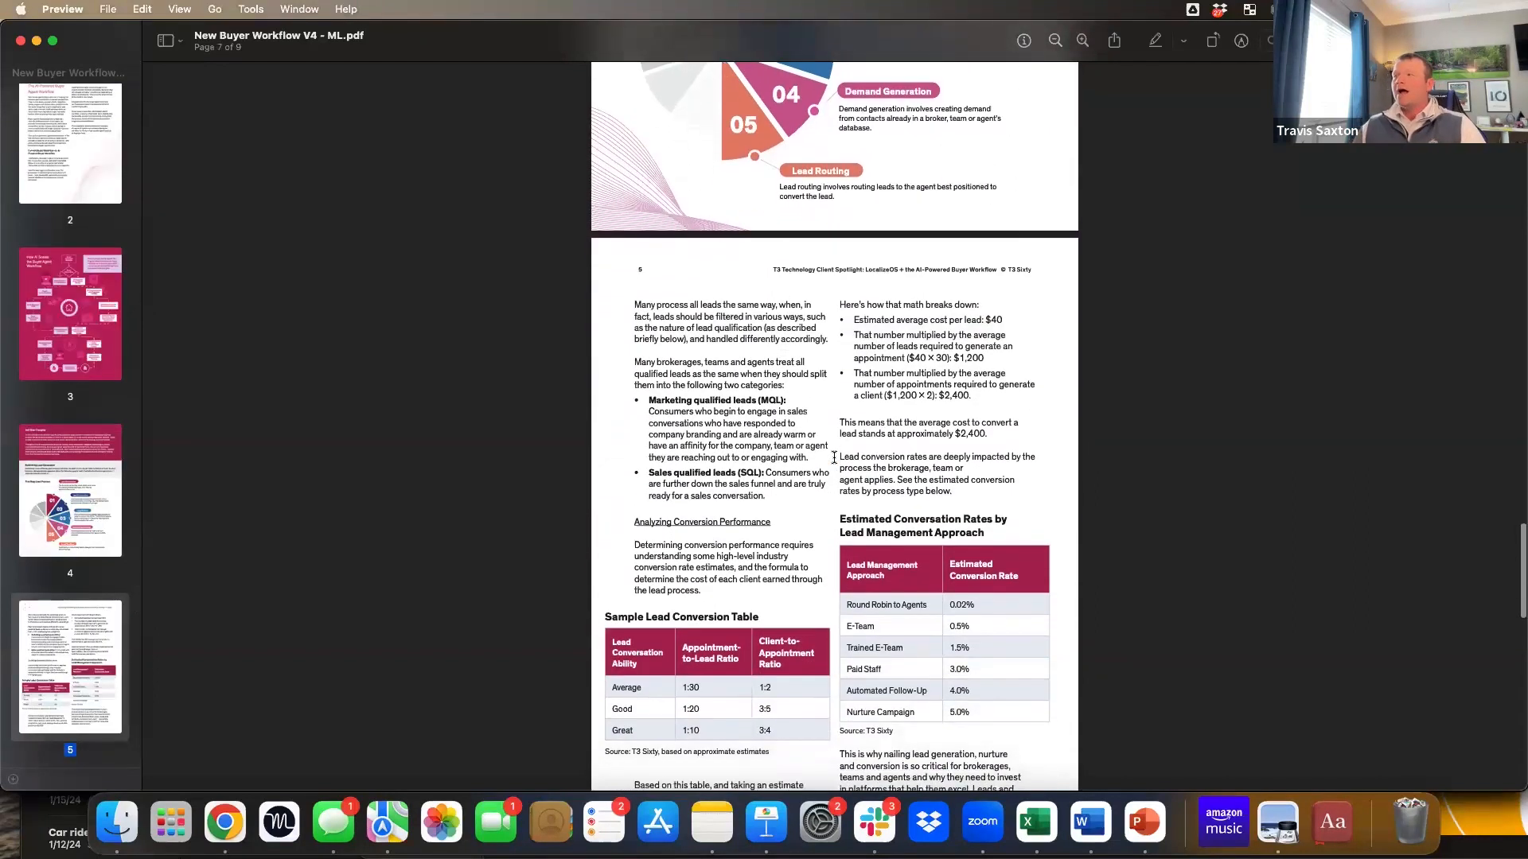
scroll(down, 3)
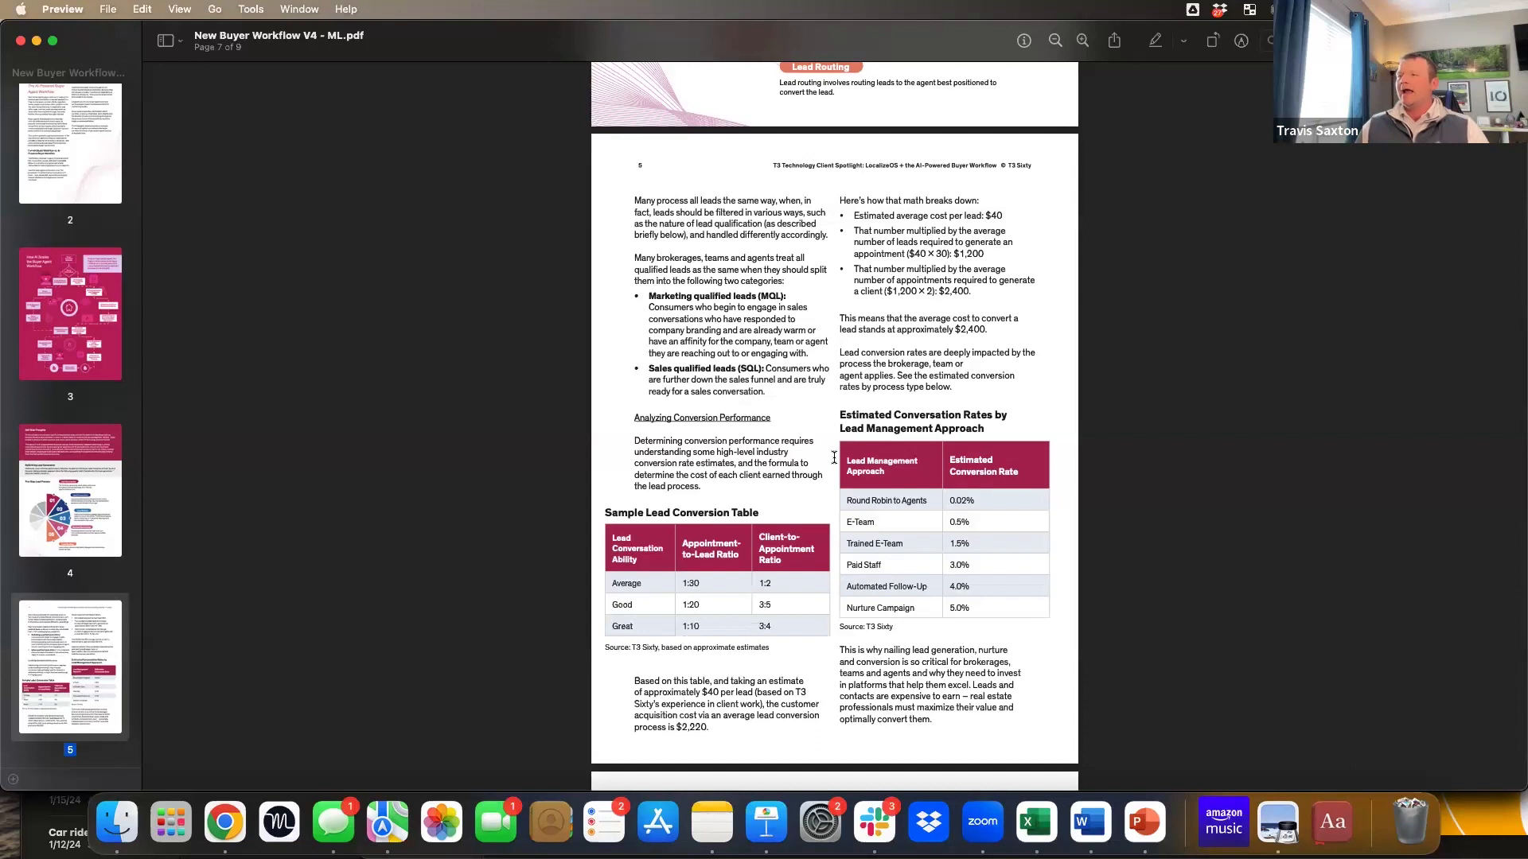
scroll(down, 3)
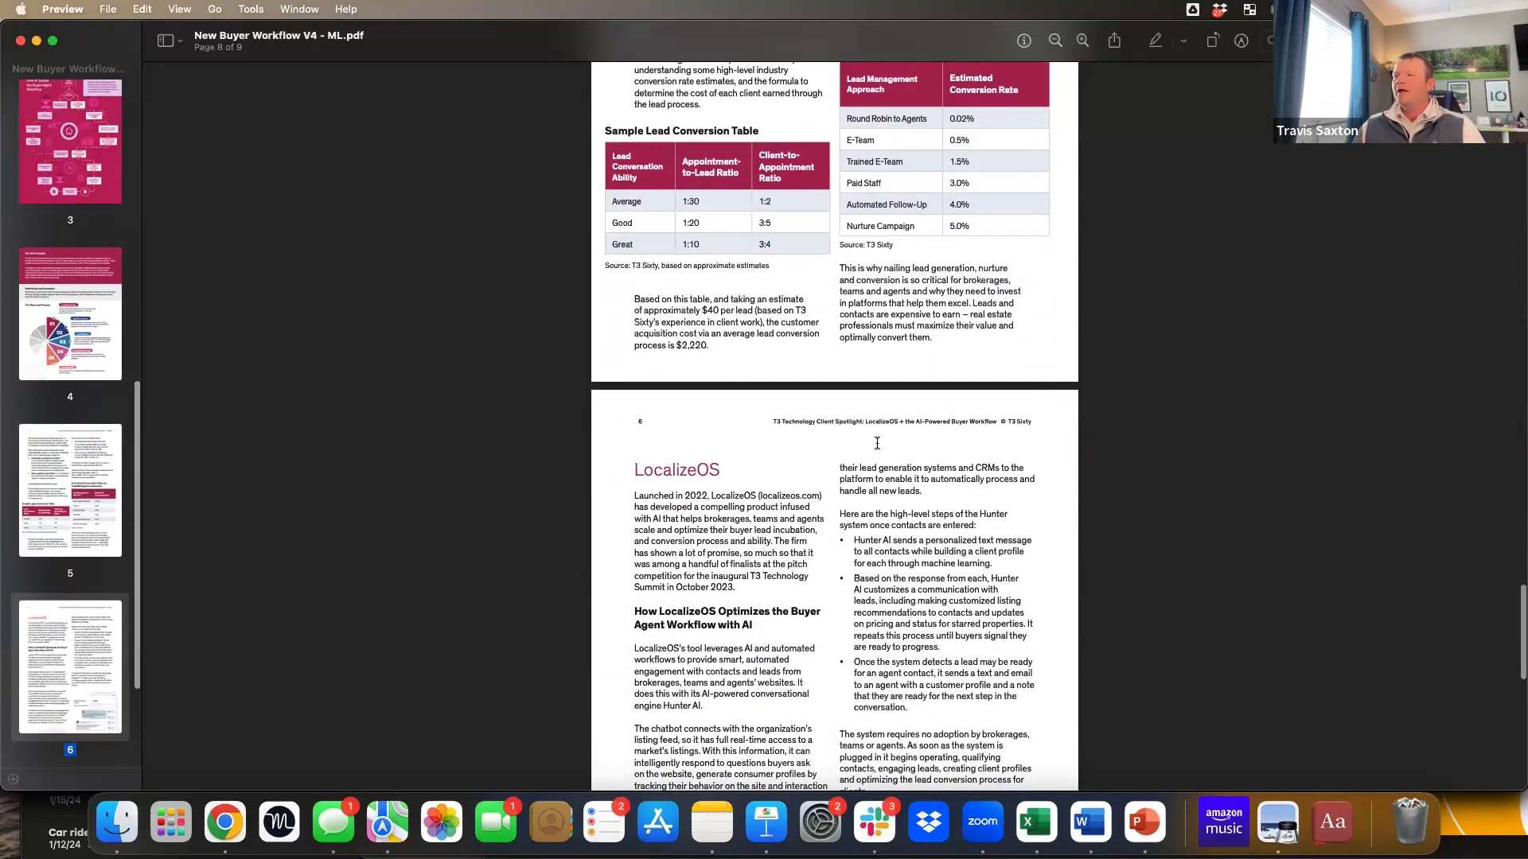
scroll(down, 3)
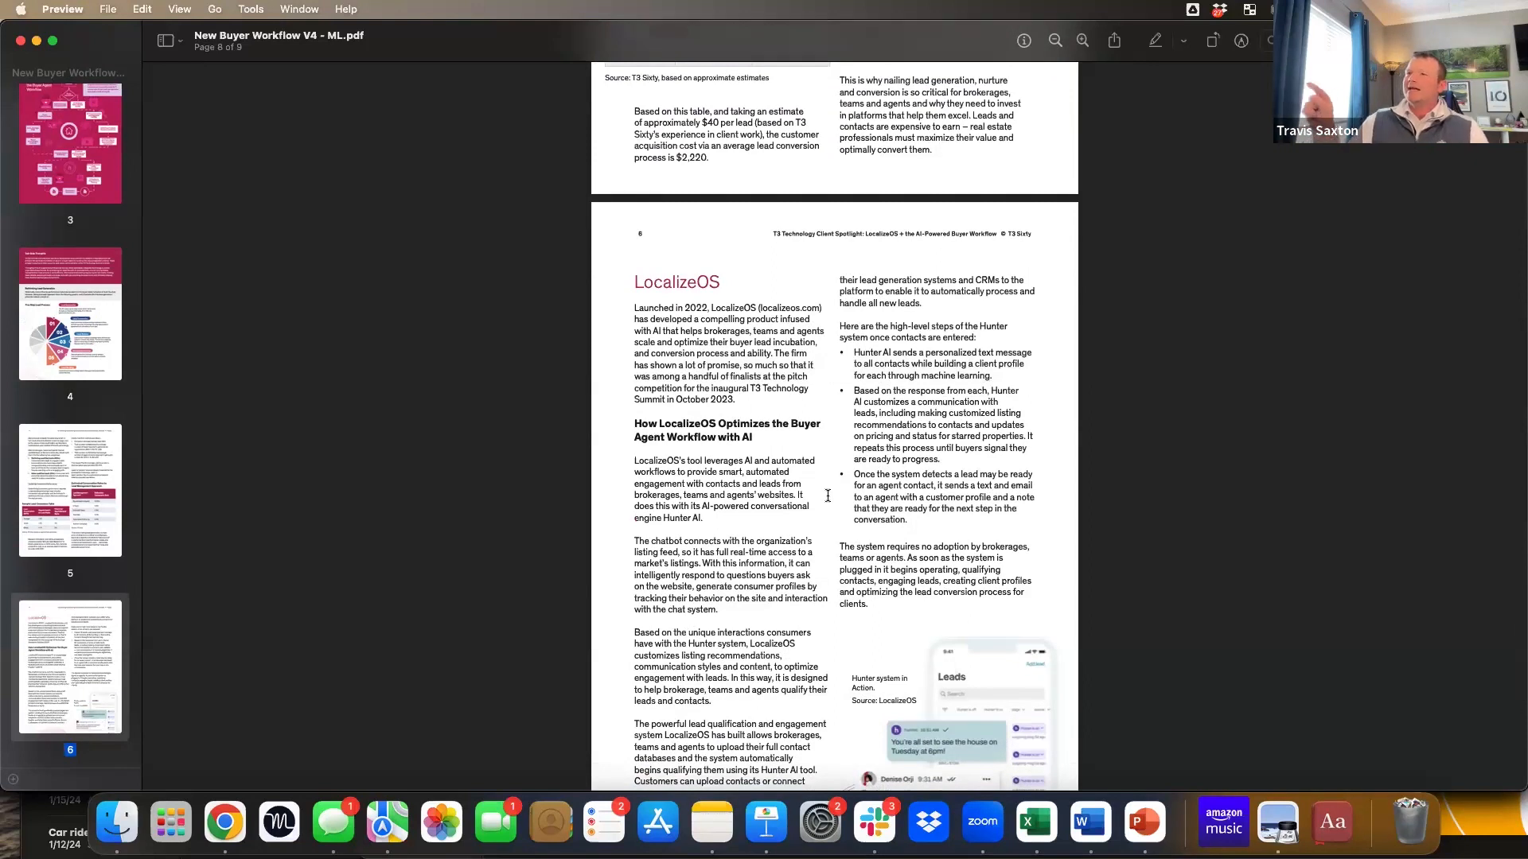
mouse_move(1027, 567)
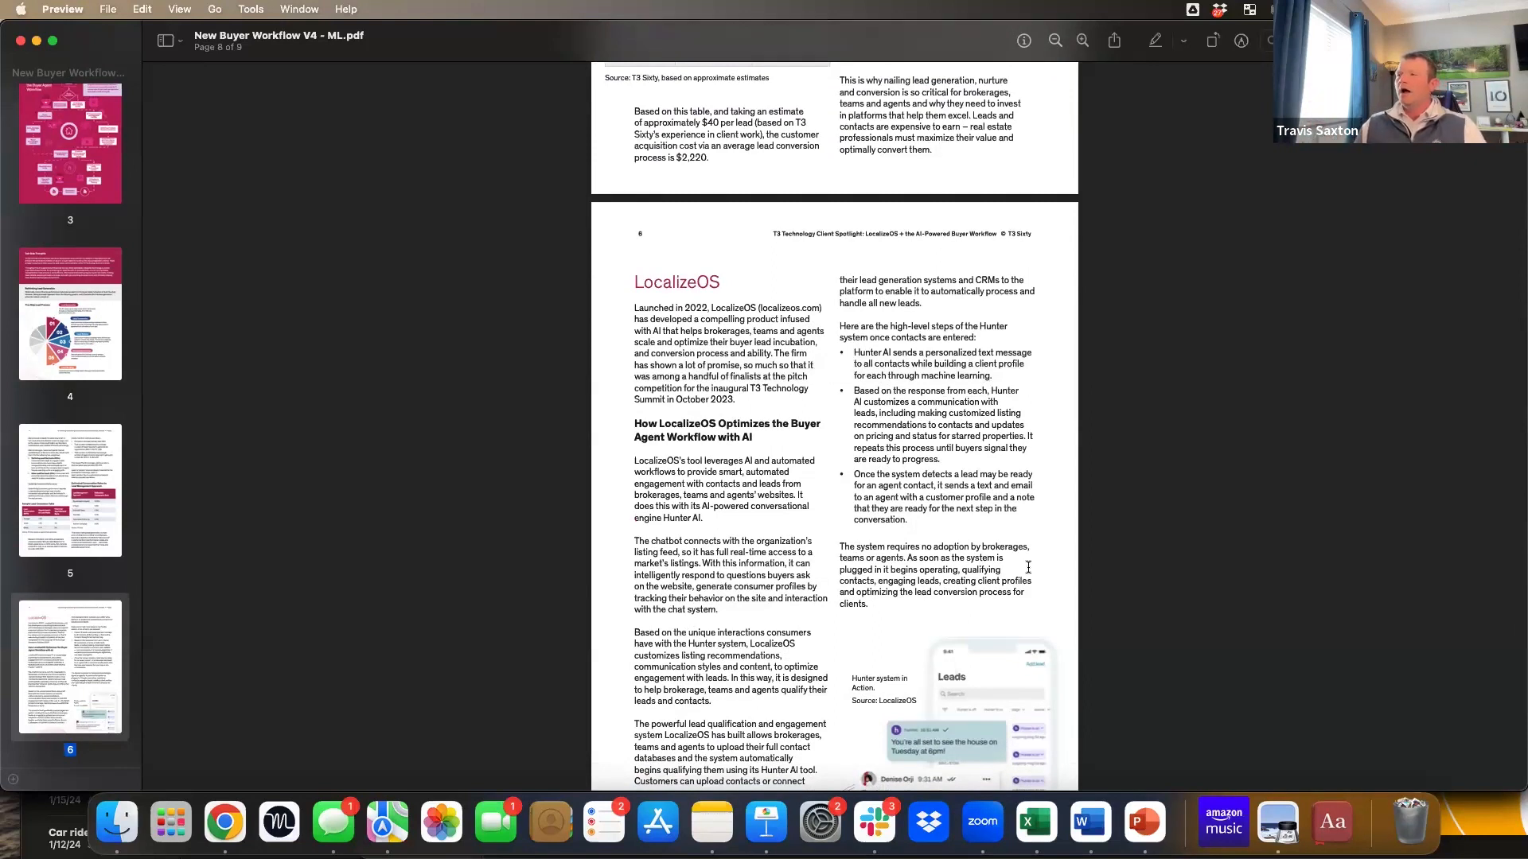
scroll(down, 3)
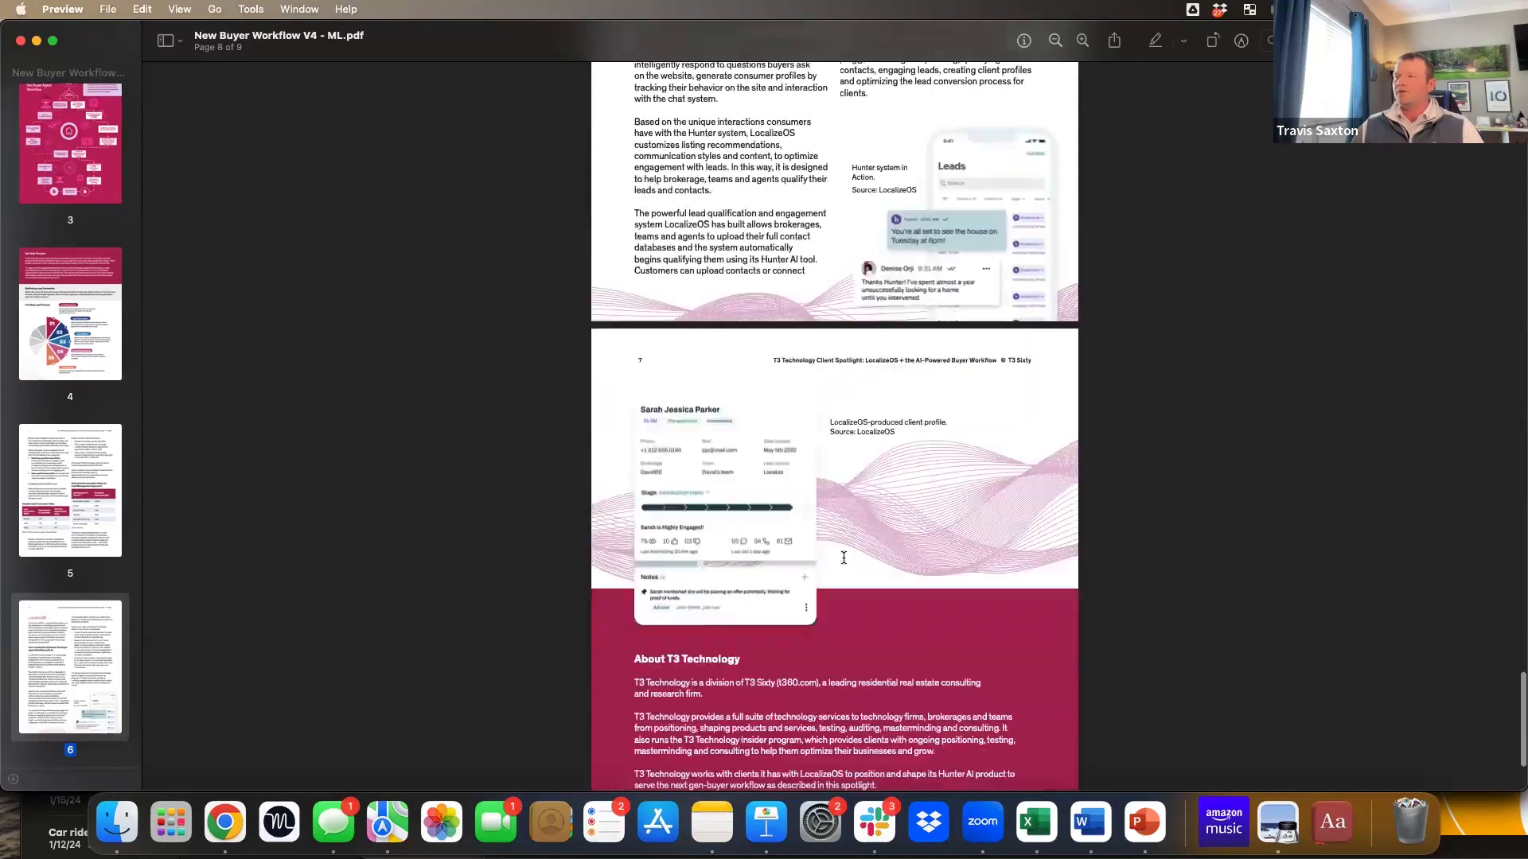
scroll(down, 3)
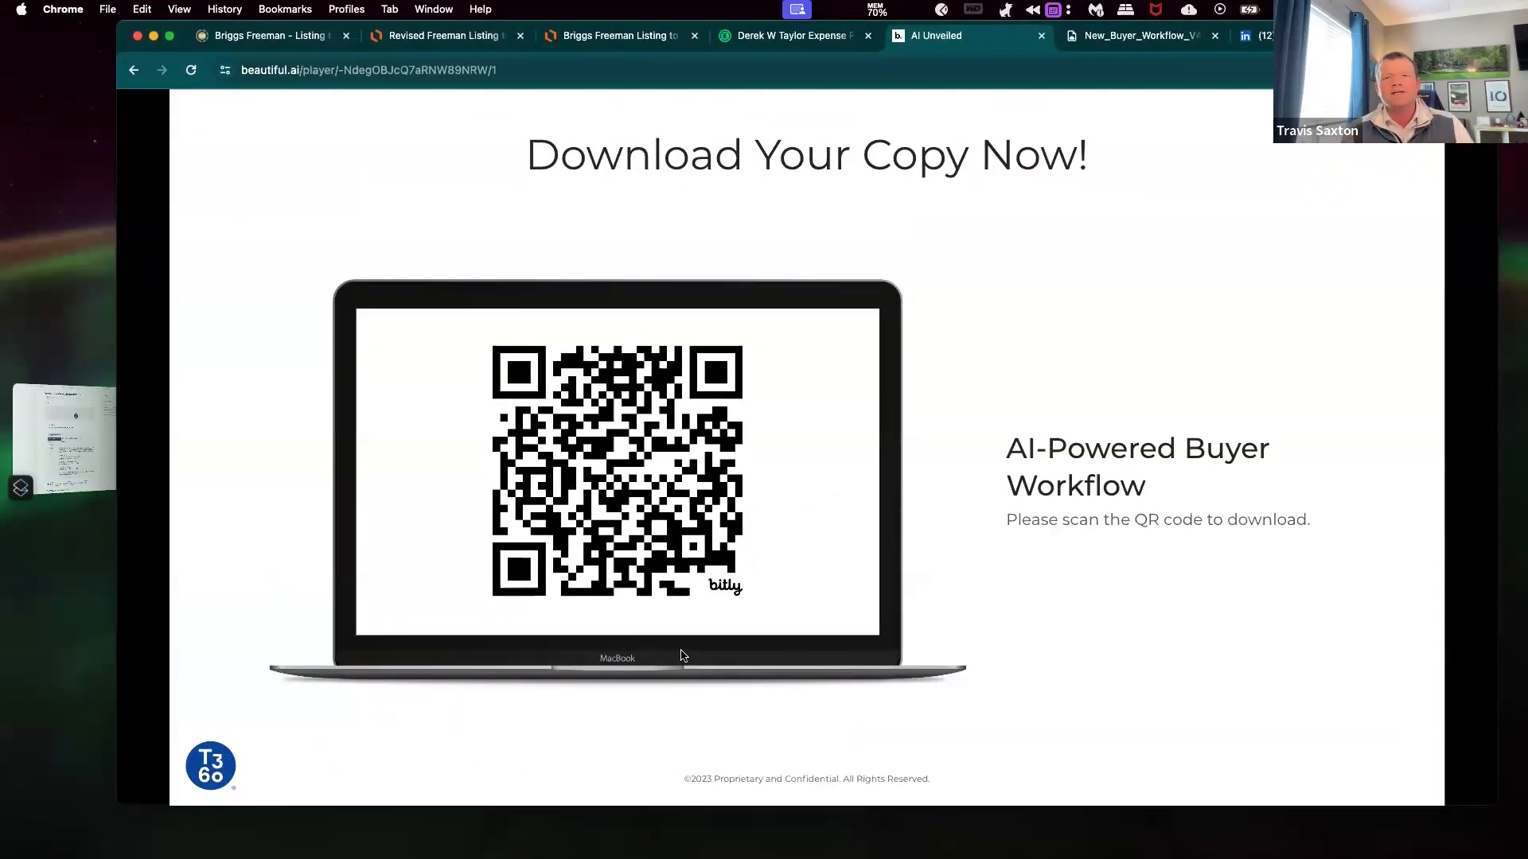
mouse_move(708, 652)
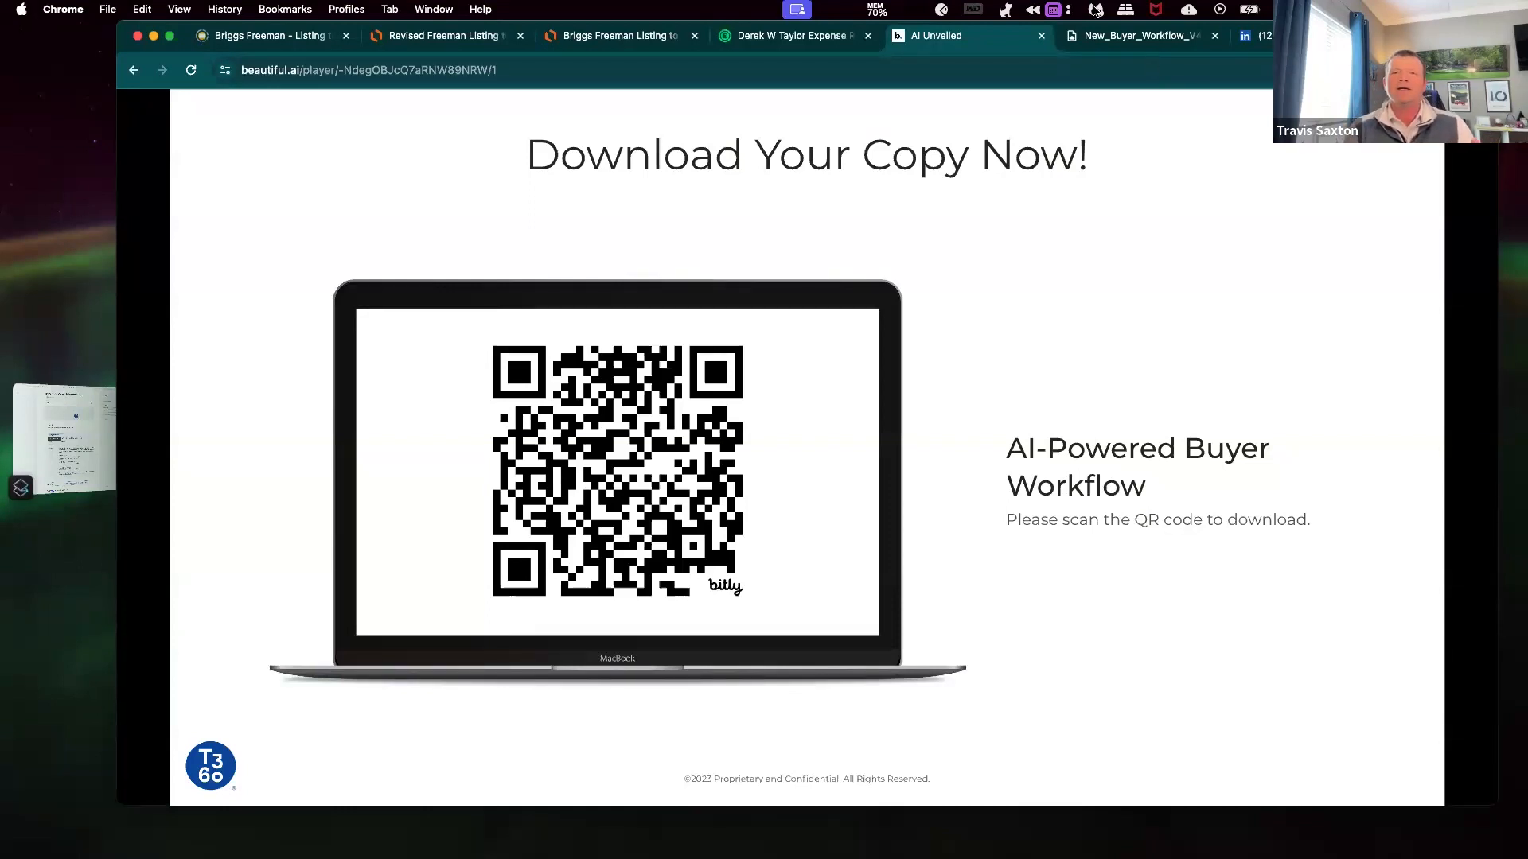
mouse_move(1105, 112)
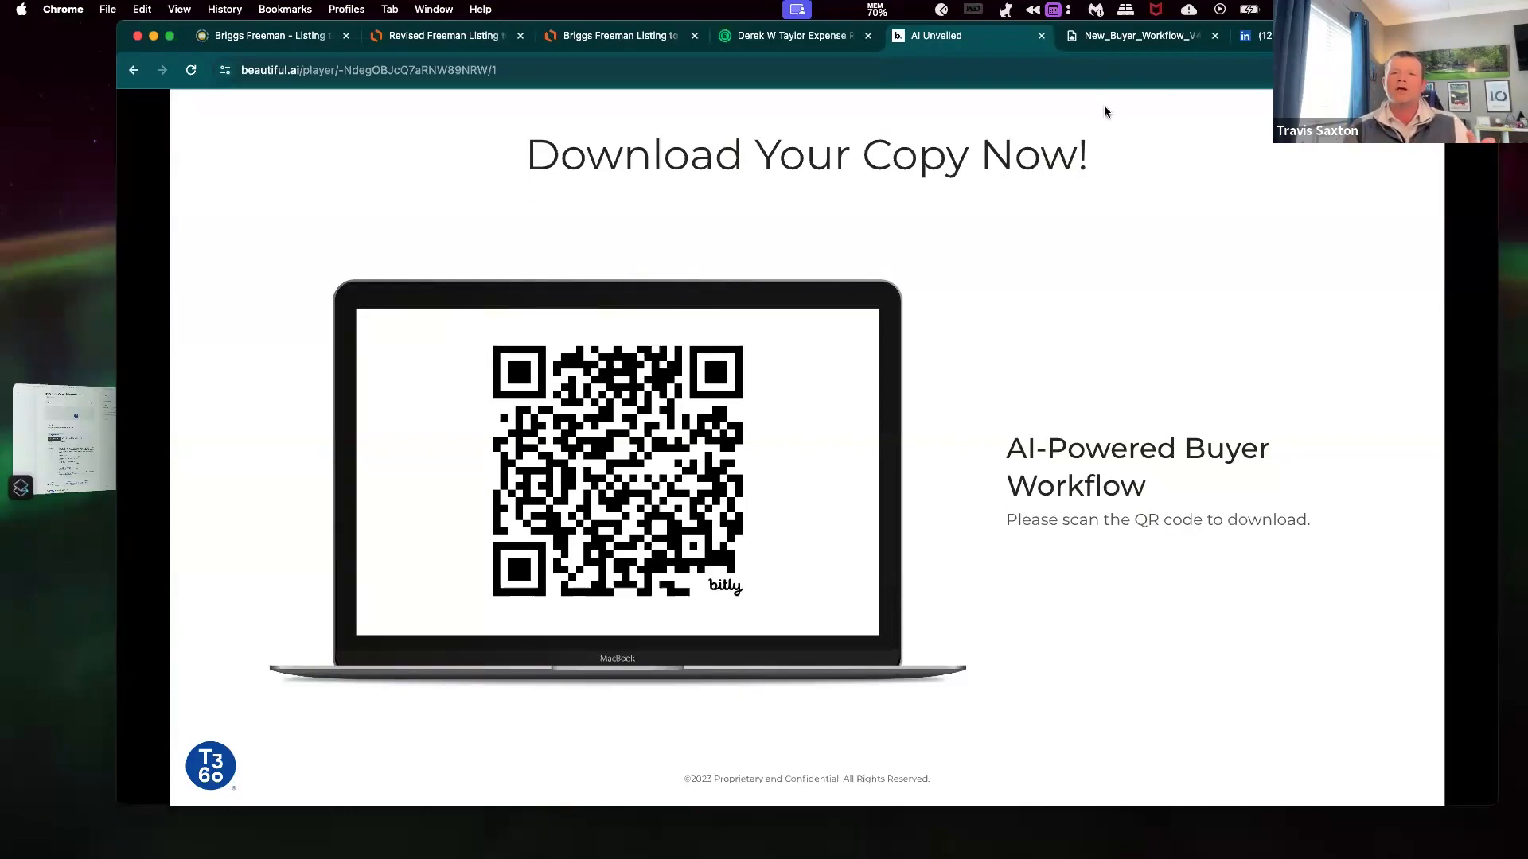
mouse_move(1146, 319)
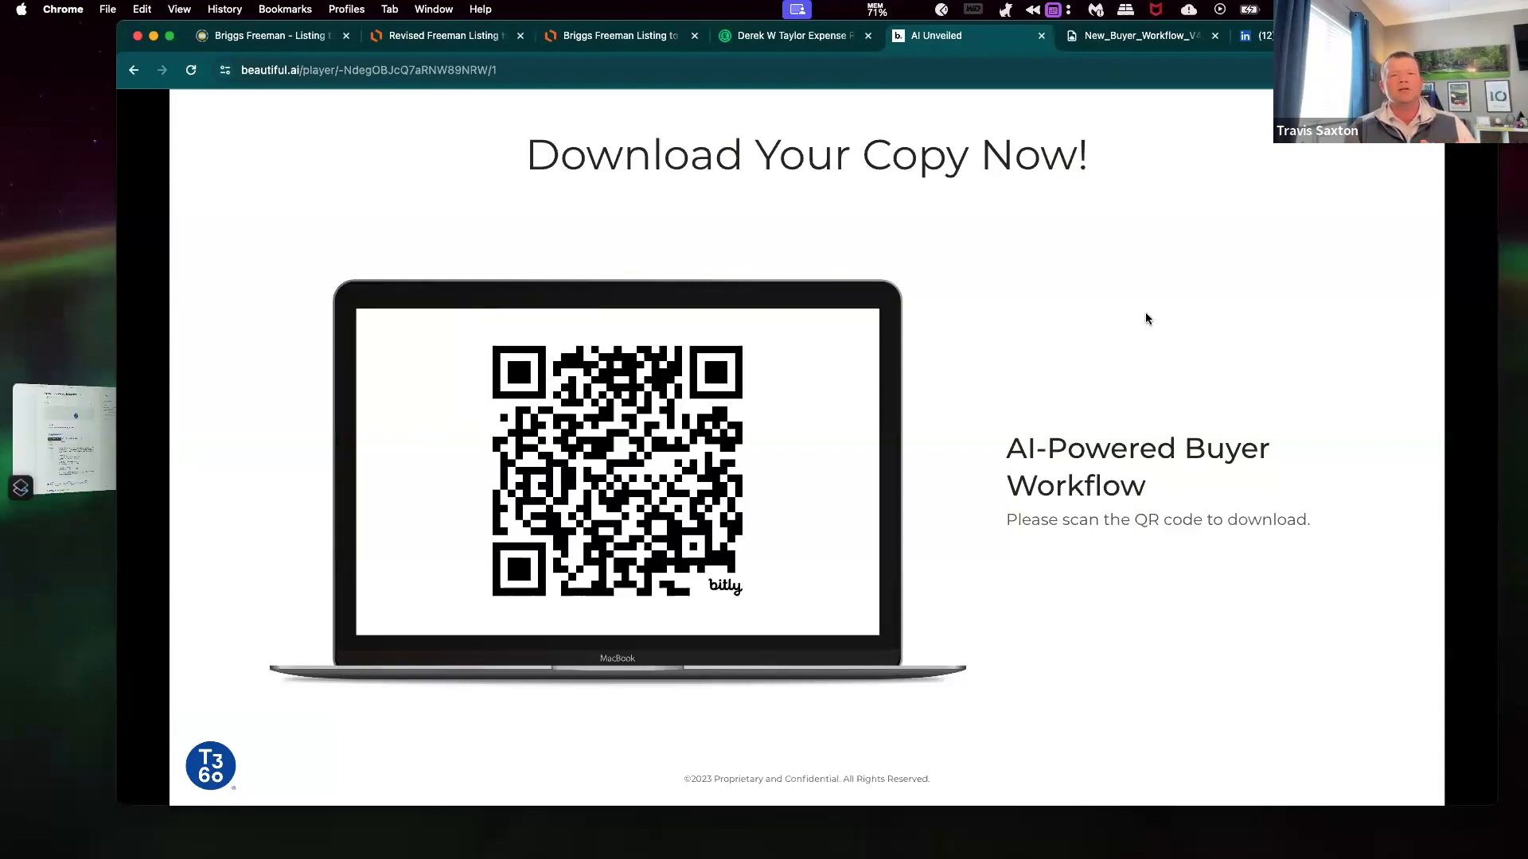
mouse_move(1090, 99)
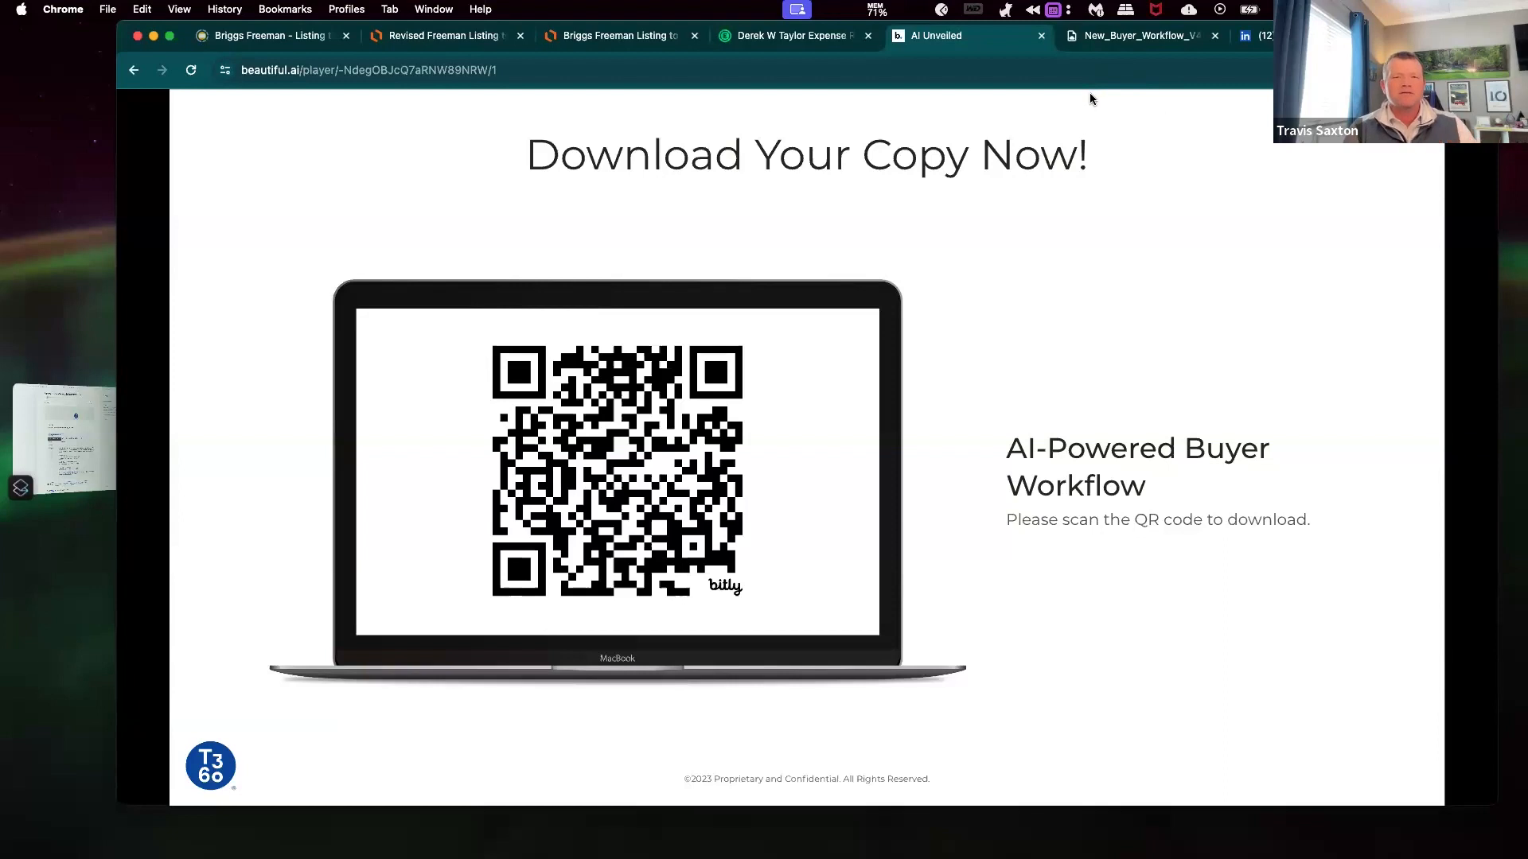
mouse_move(257, 383)
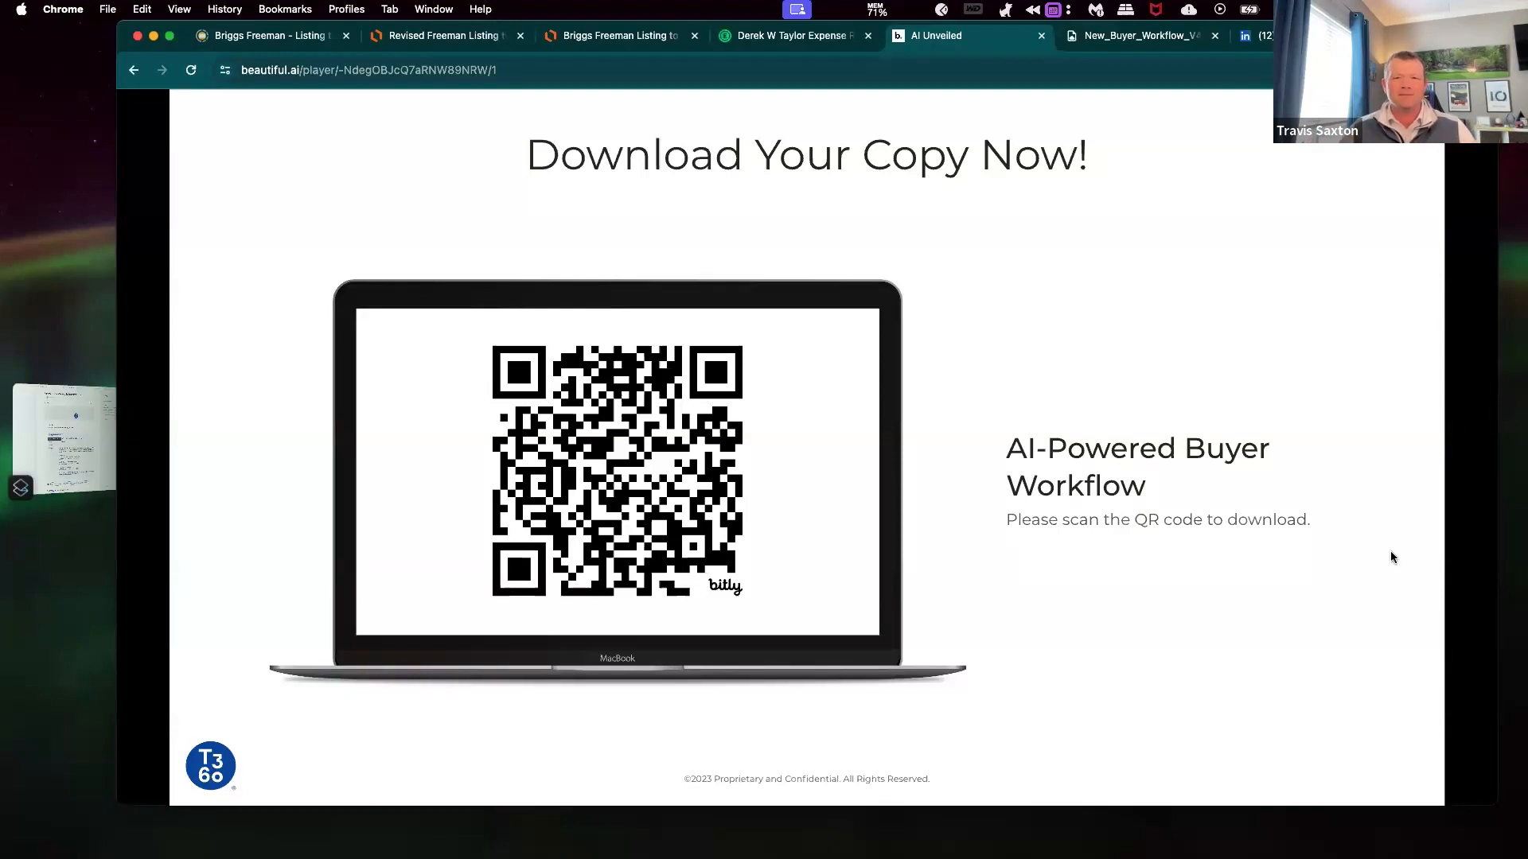
mouse_move(1293, 586)
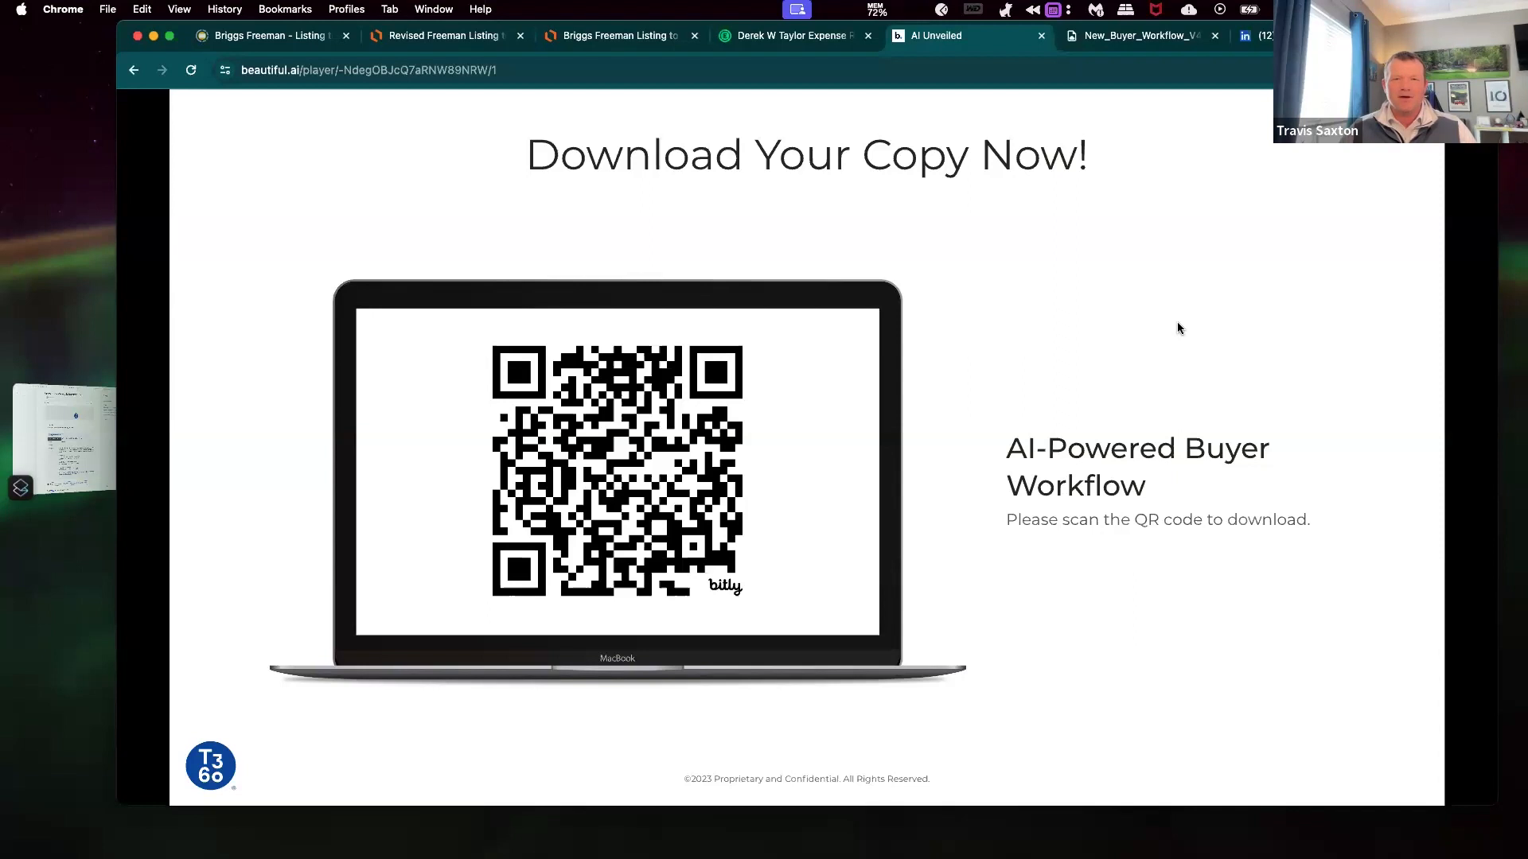
mouse_move(1171, 265)
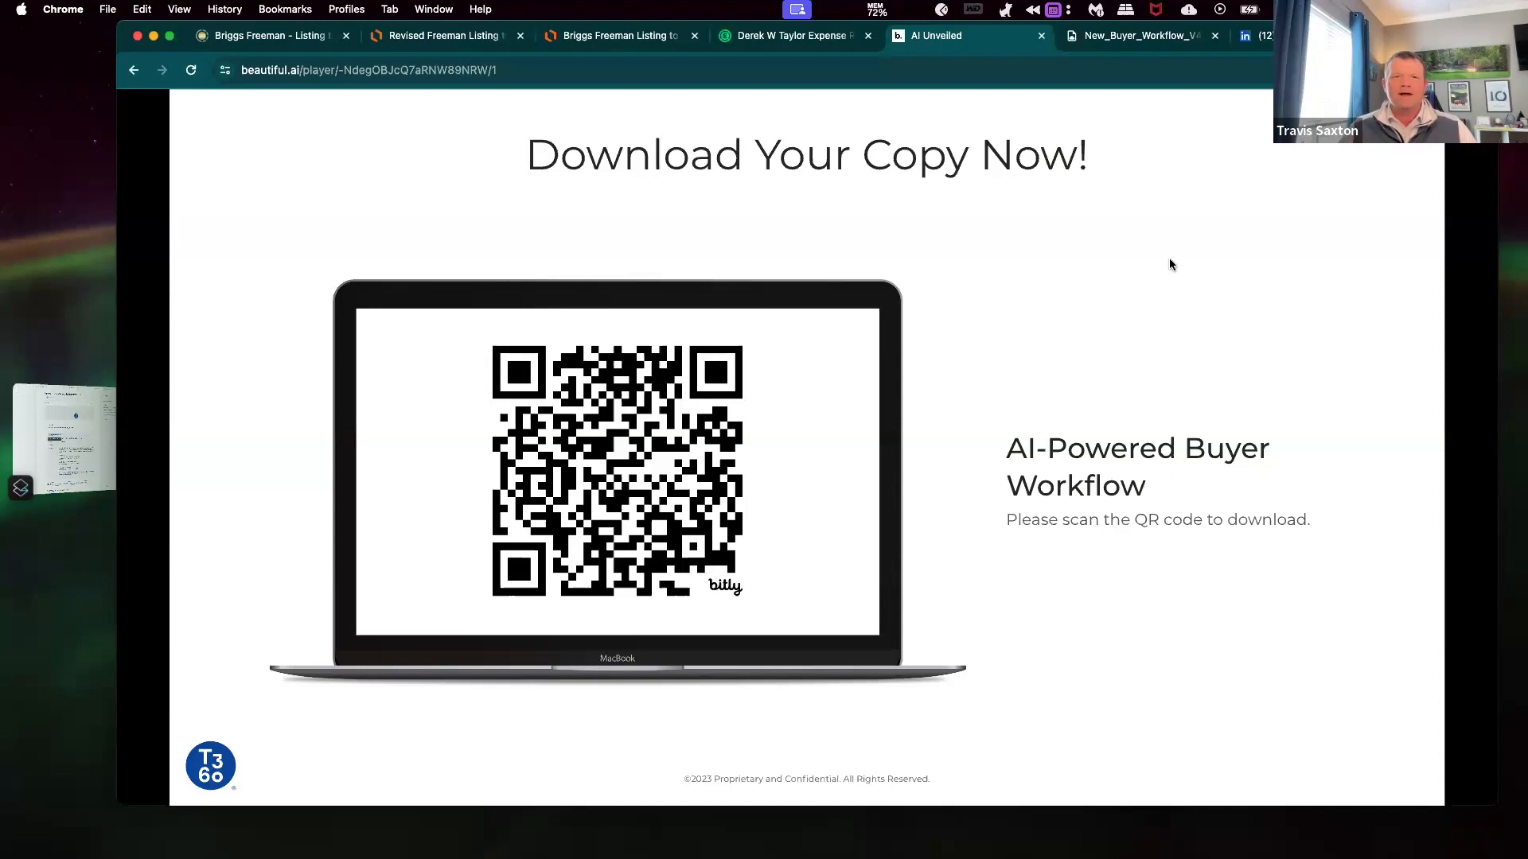